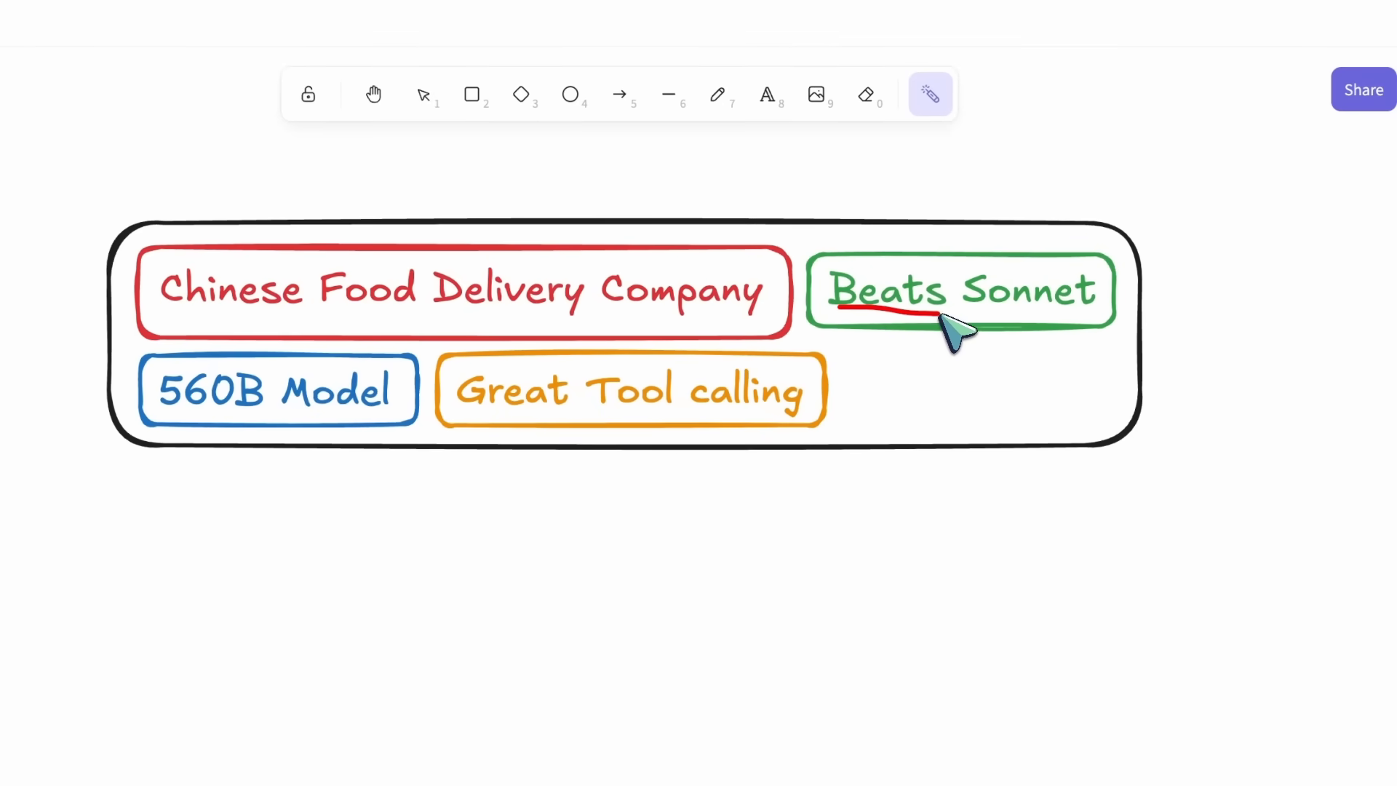
Ask LongCat 'What is bigger 9.9 or 9.11?' and scroll through its step-by-step answer
left_click(926, 312)
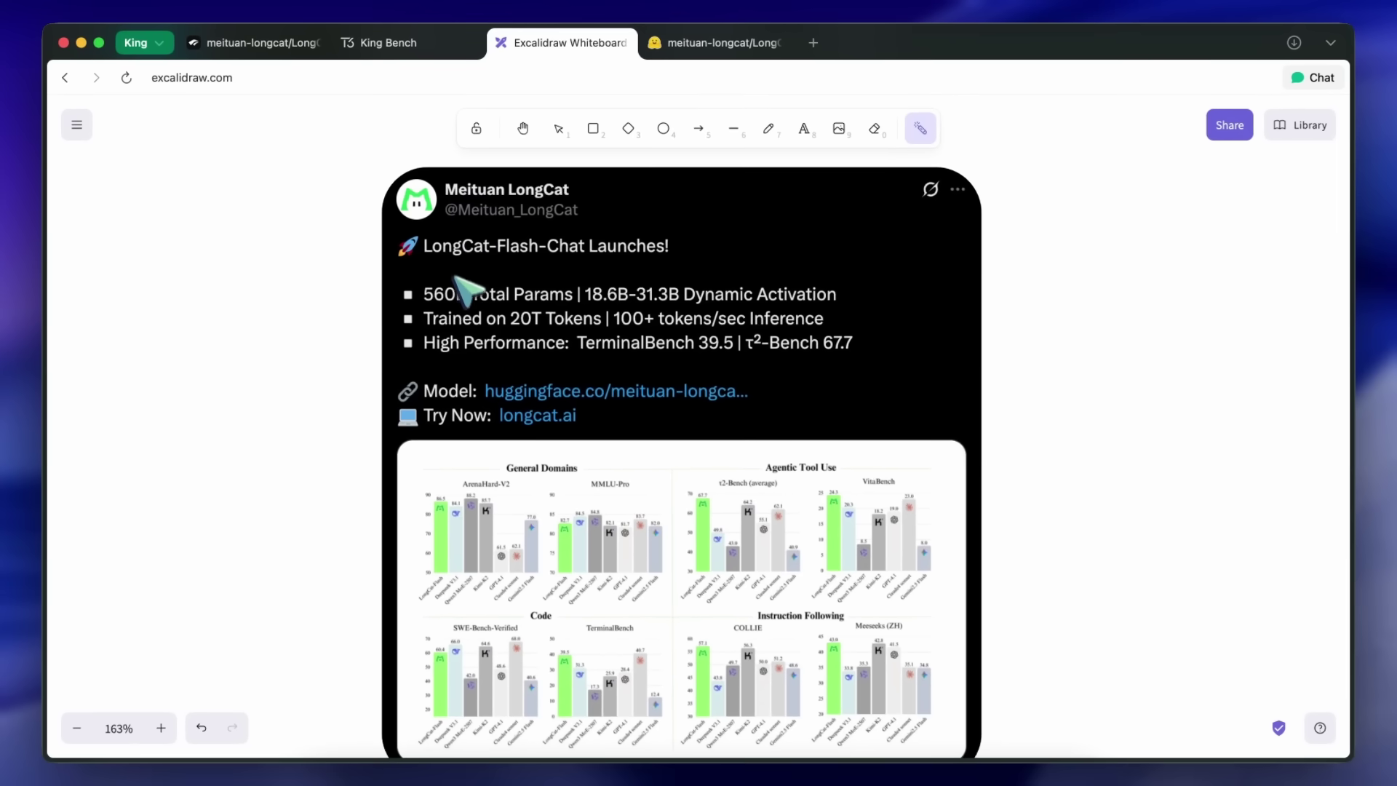
mouse_move(470, 331)
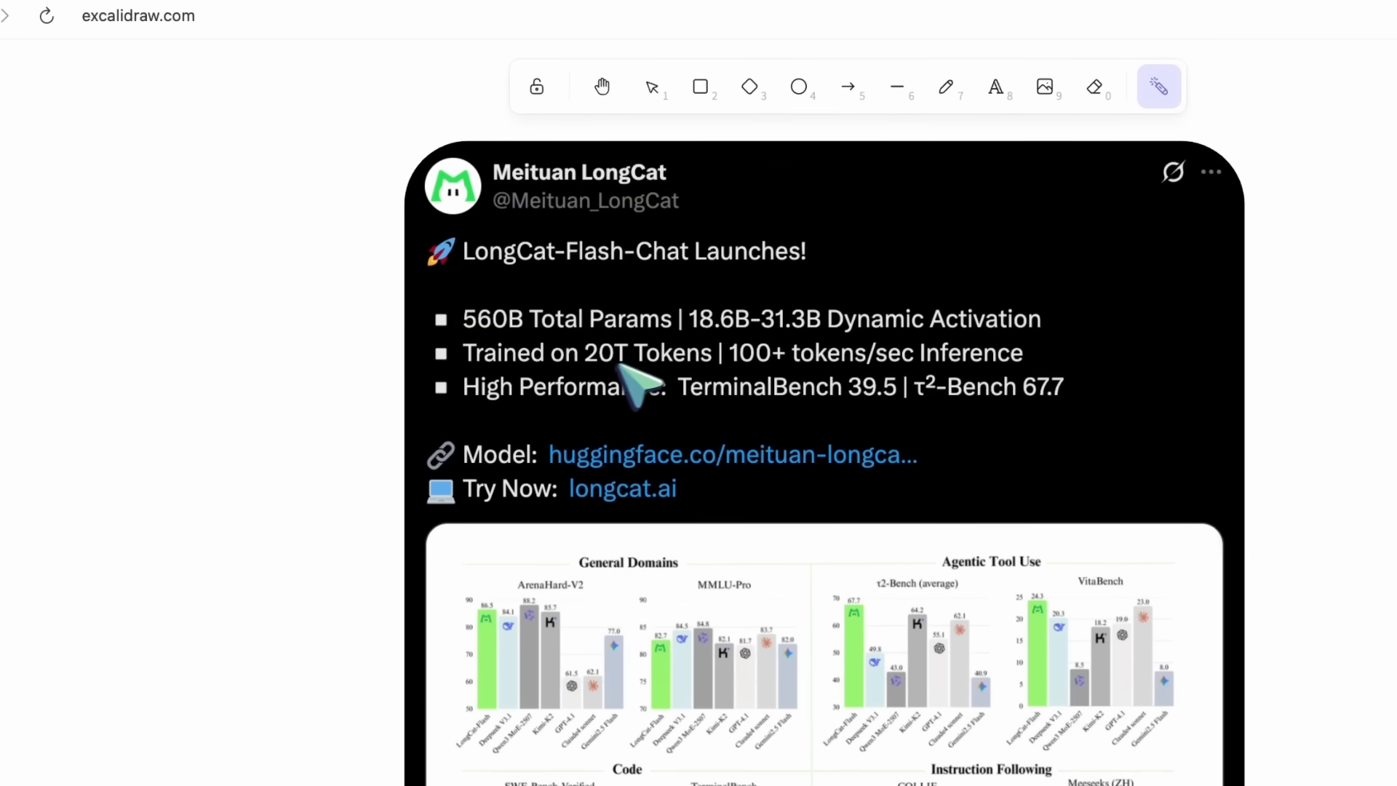
mouse_move(477, 348)
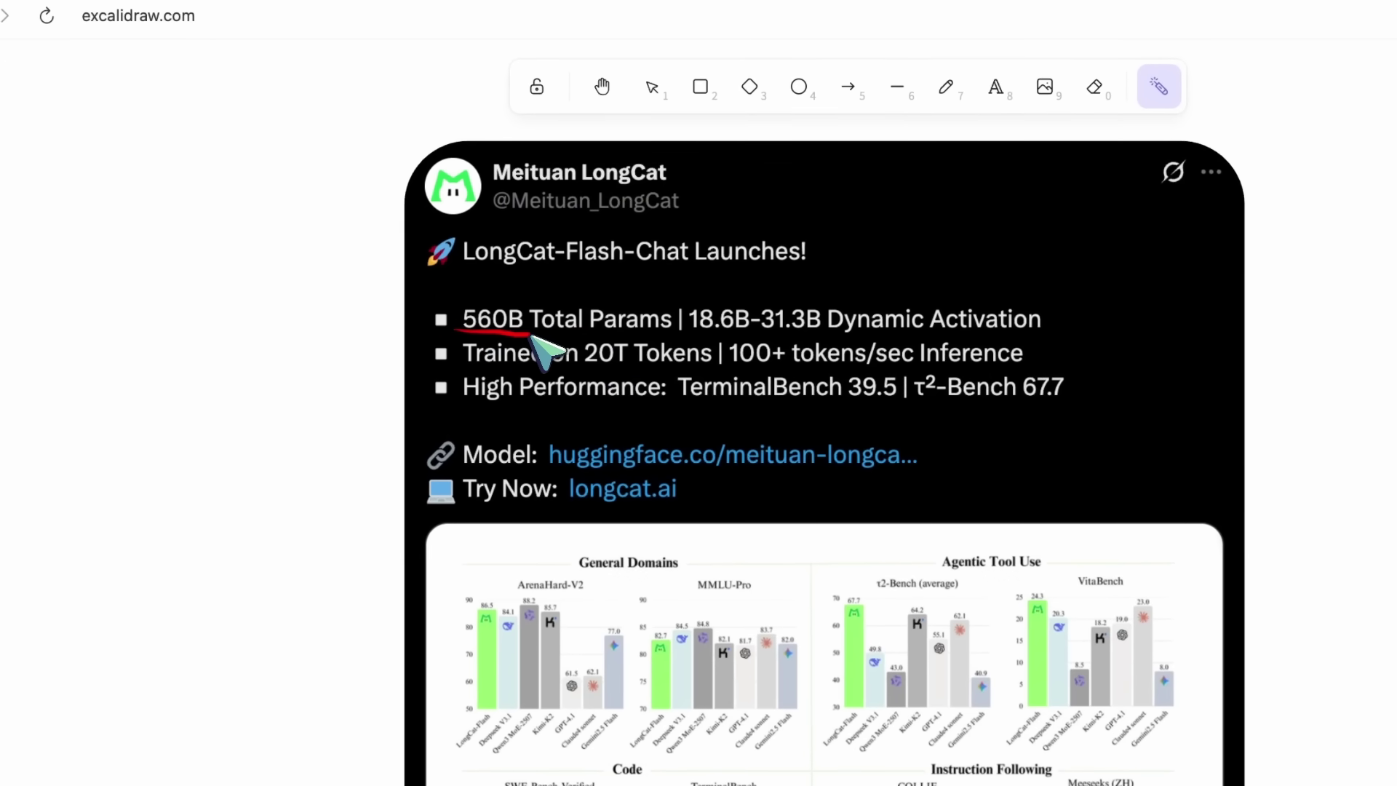
mouse_move(557, 361)
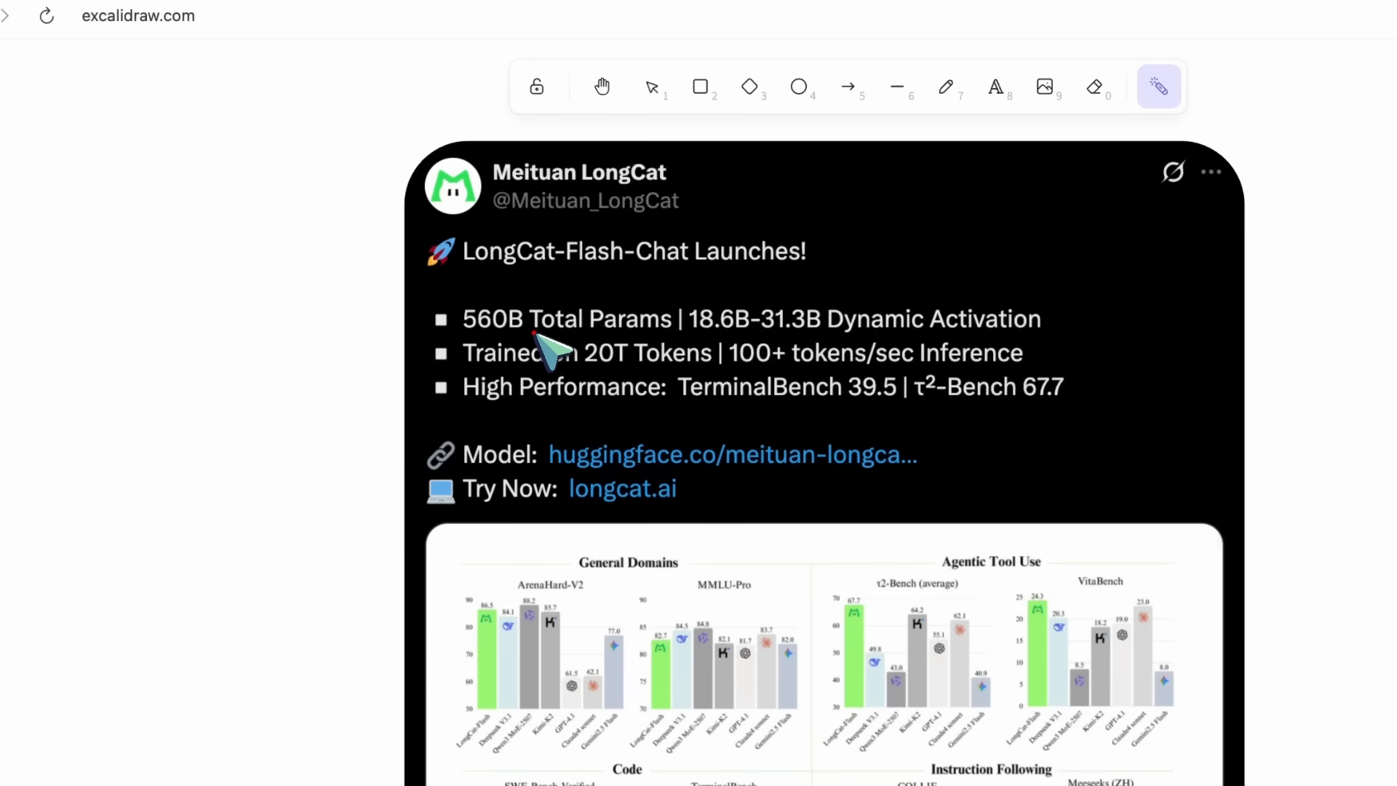
mouse_move(704, 348)
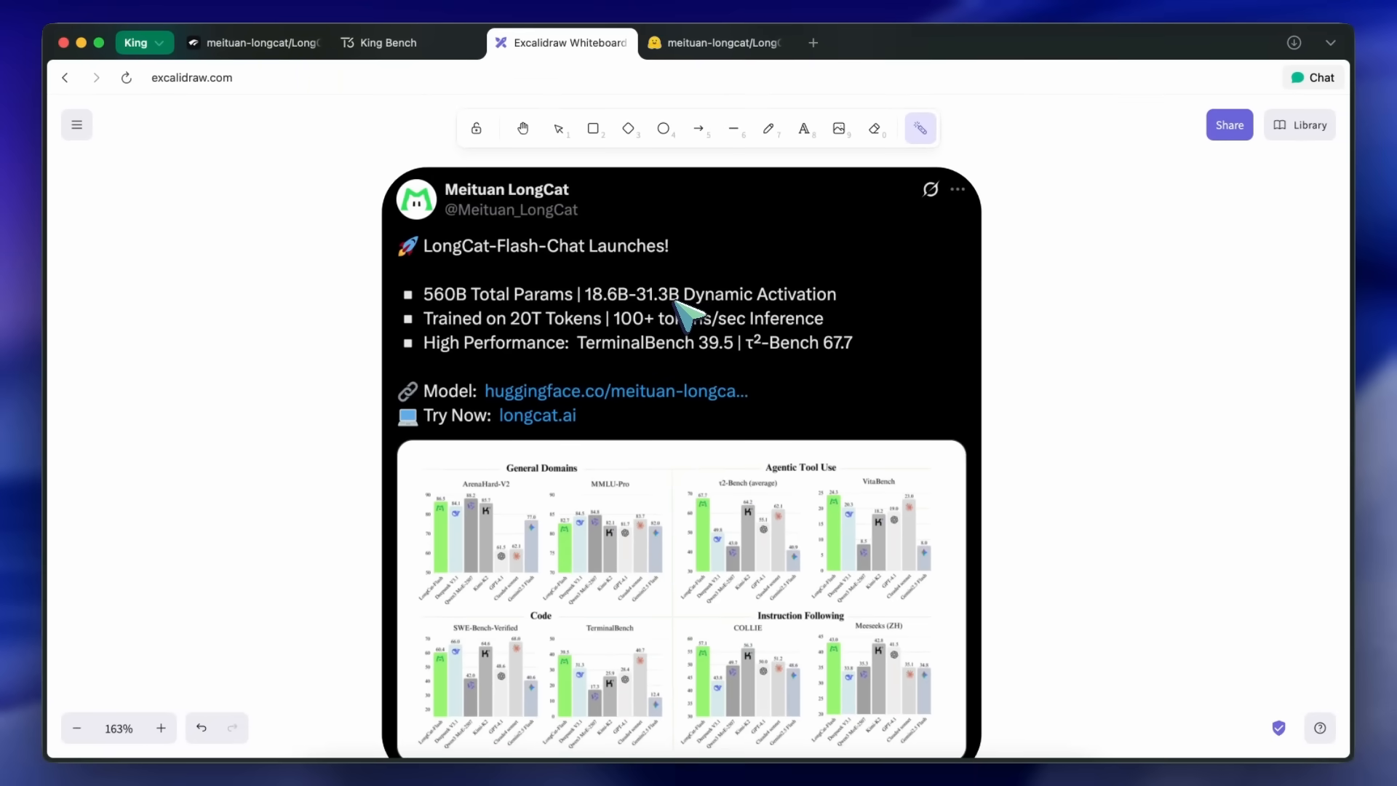
mouse_move(659, 316)
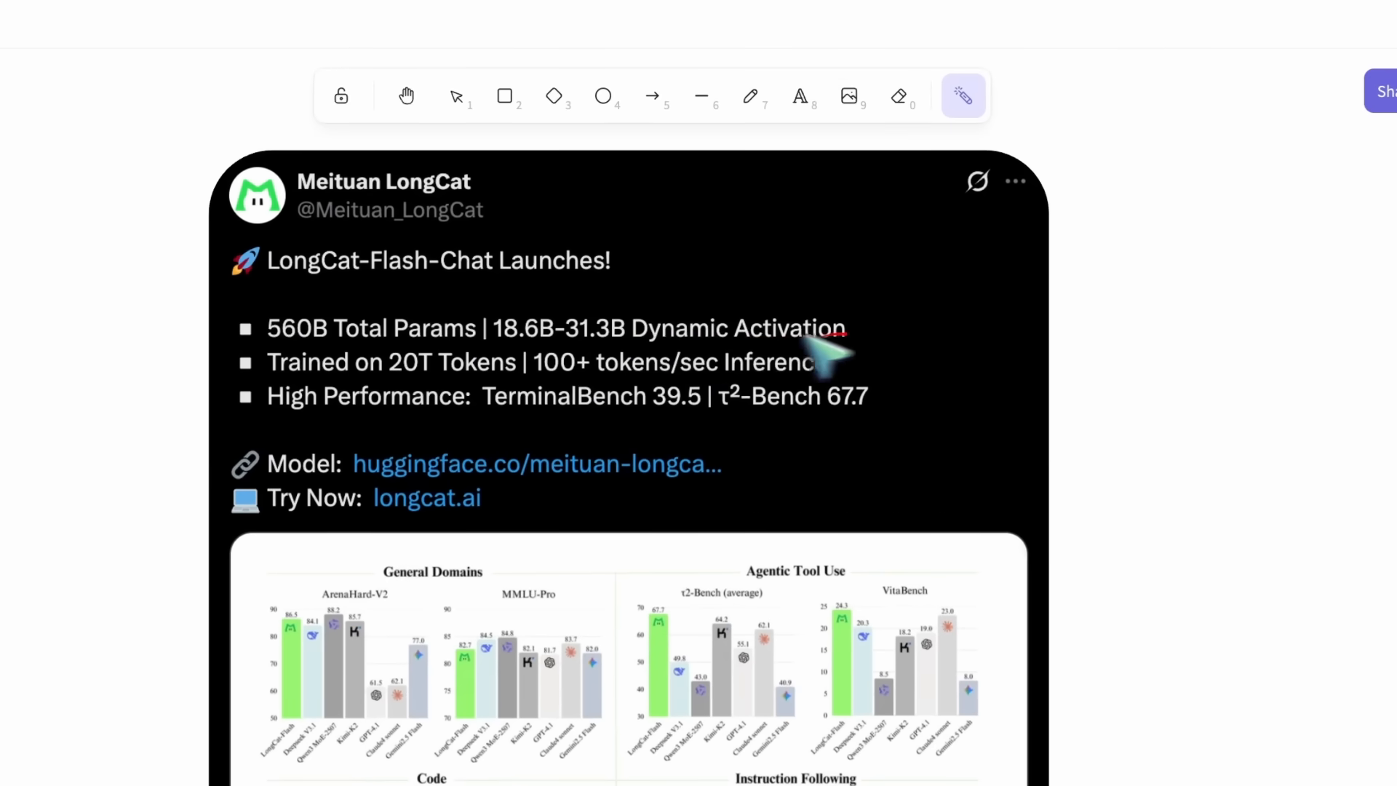
mouse_move(667, 365)
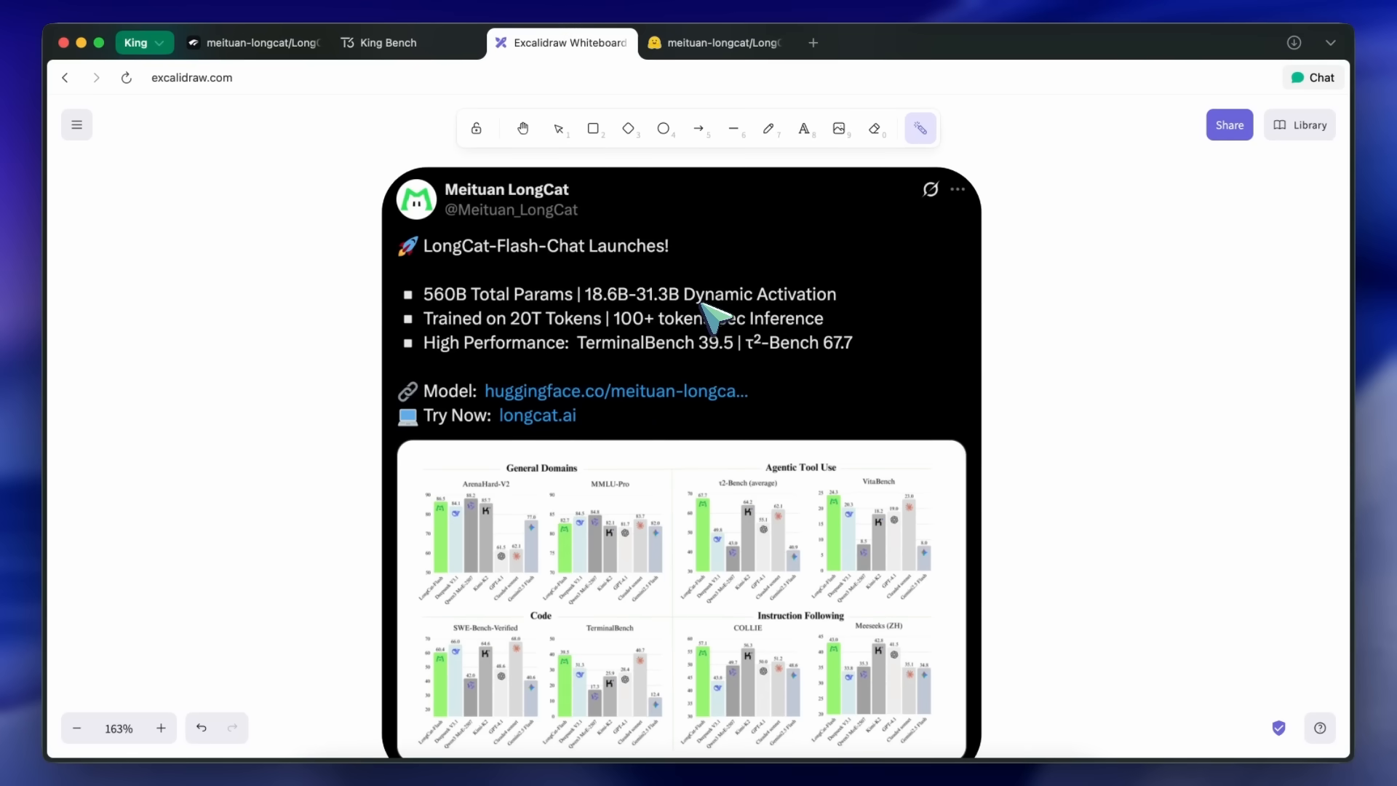
left_click(525, 415)
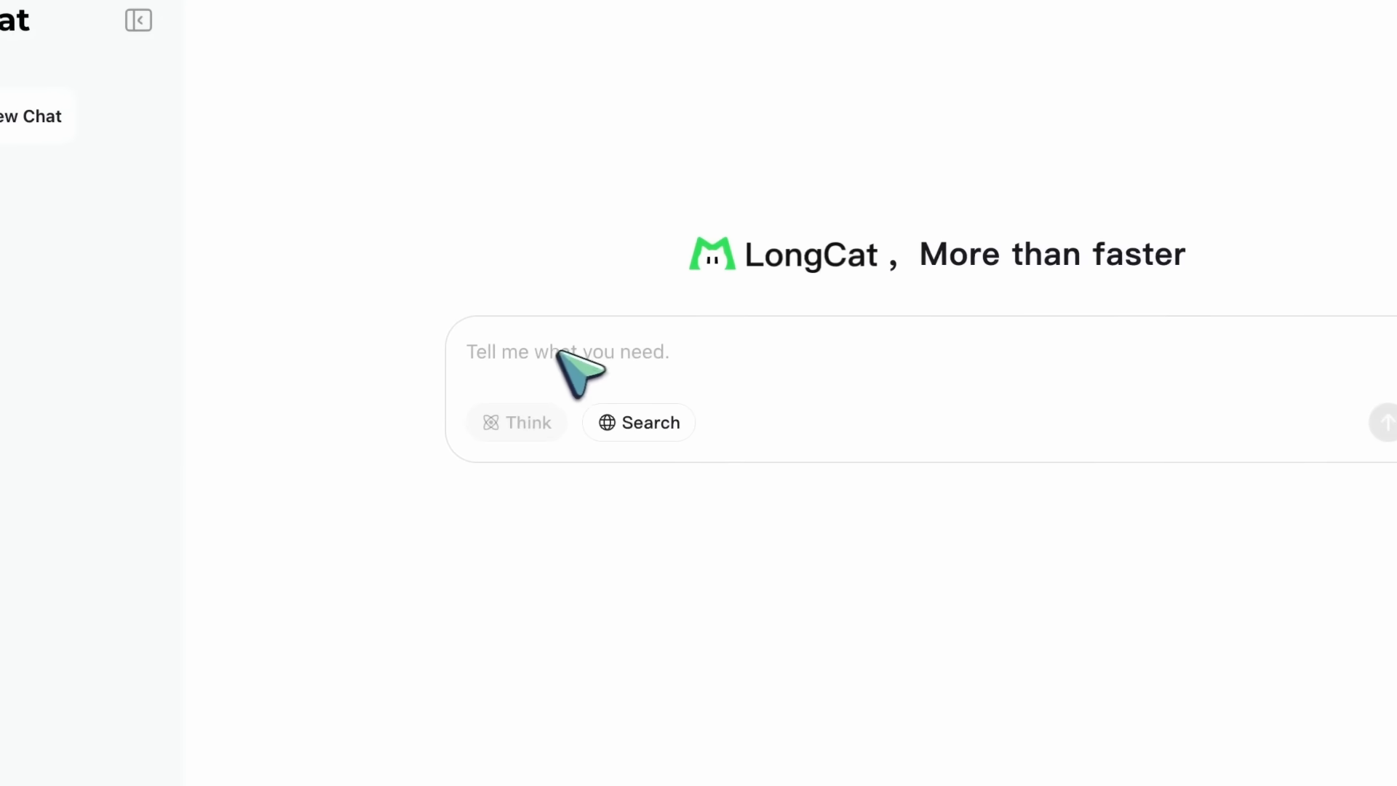
left_click(567, 350)
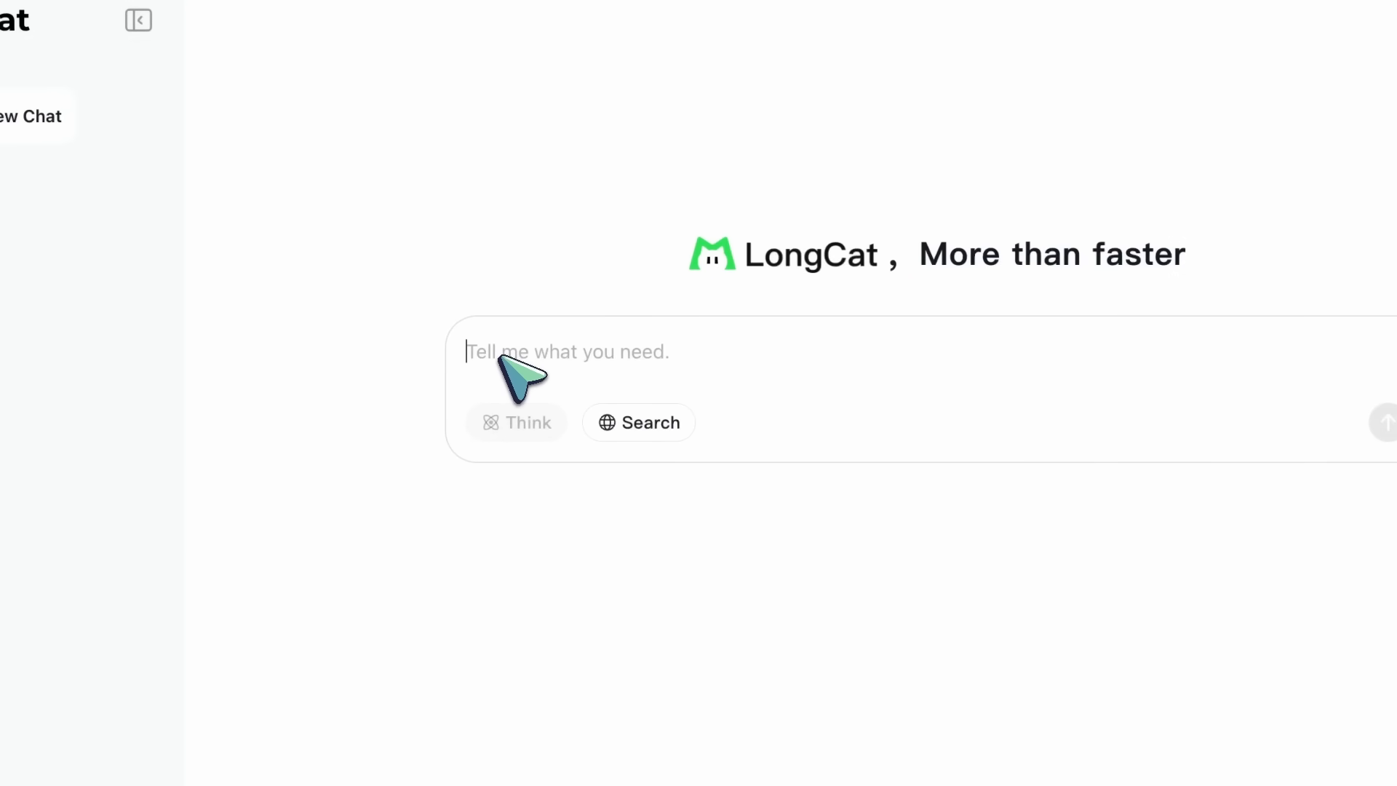
type("What is bigger")
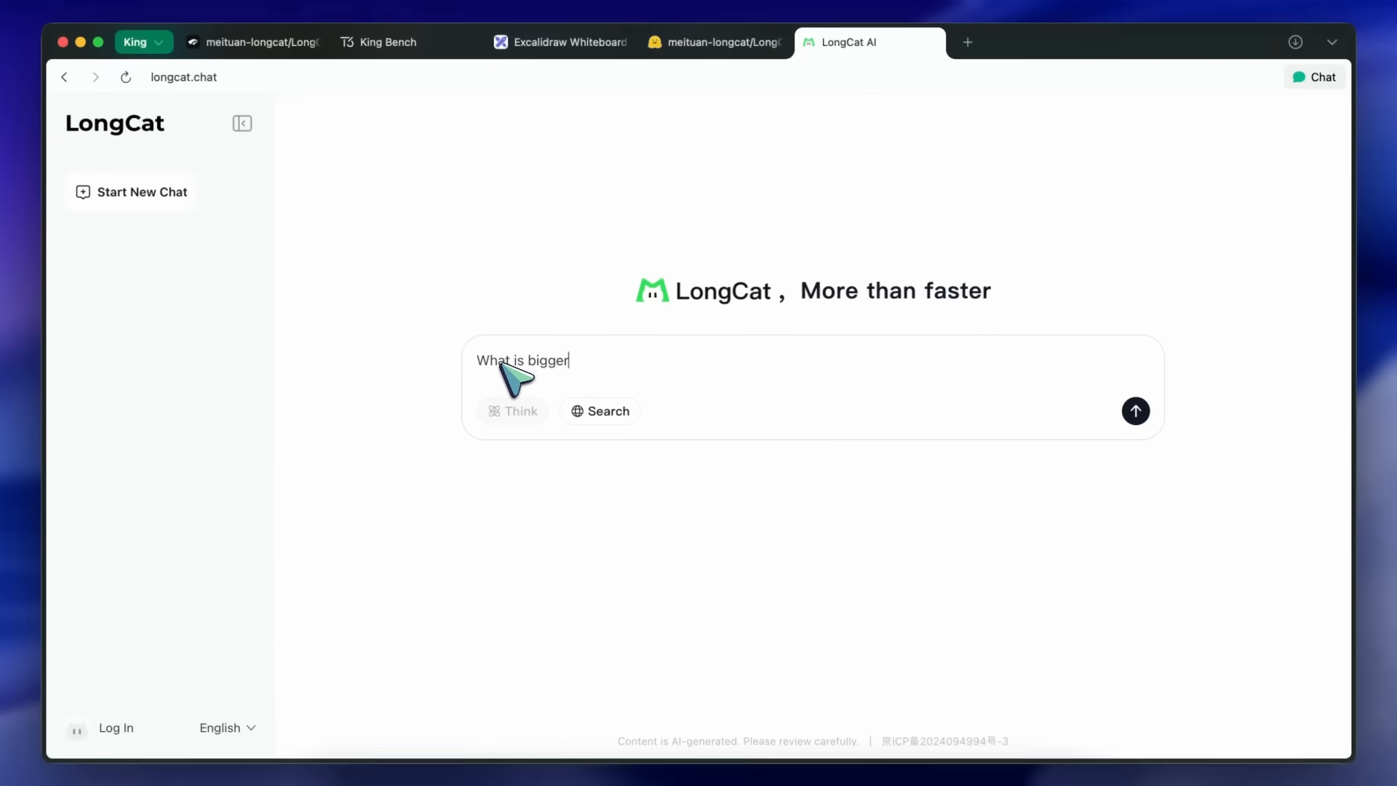
type("9.9 or 9.")
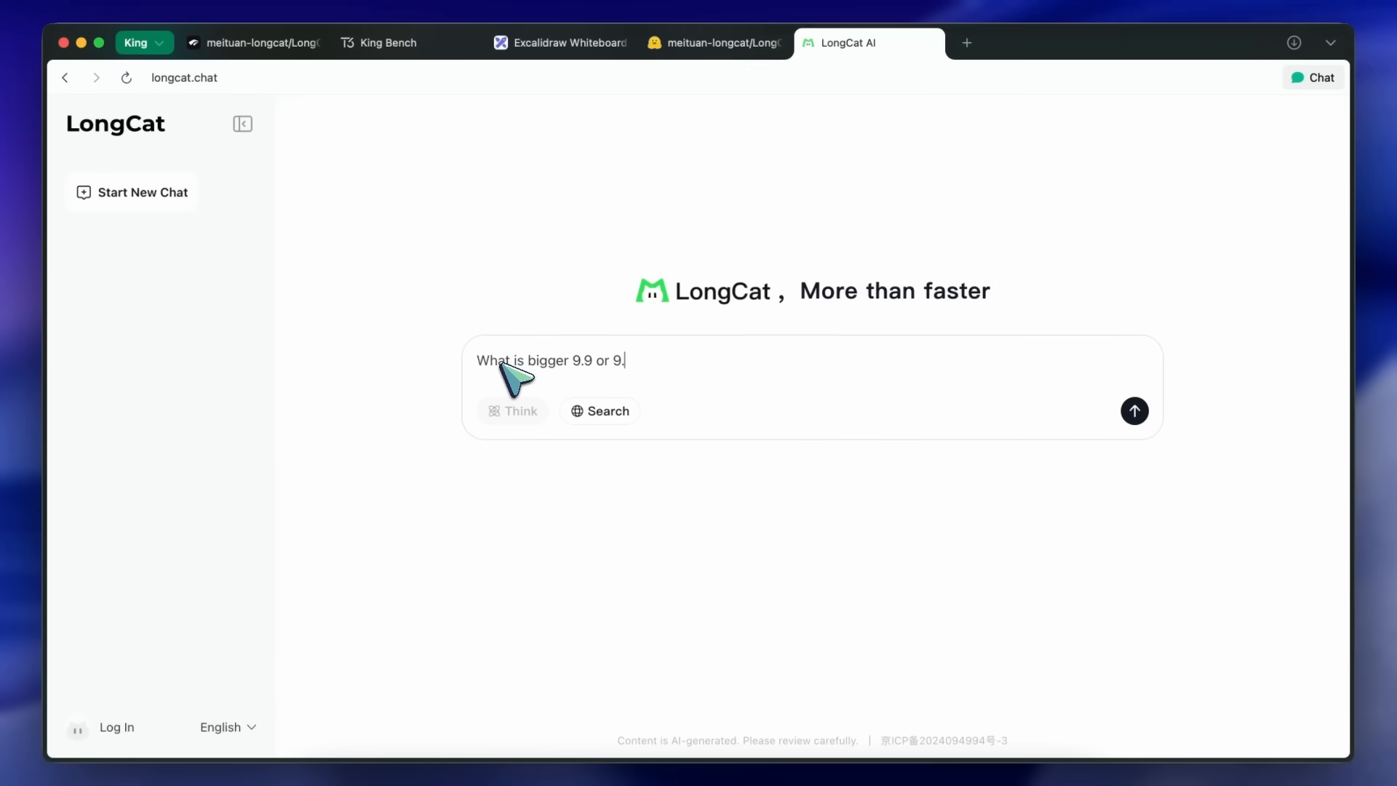
type("11?")
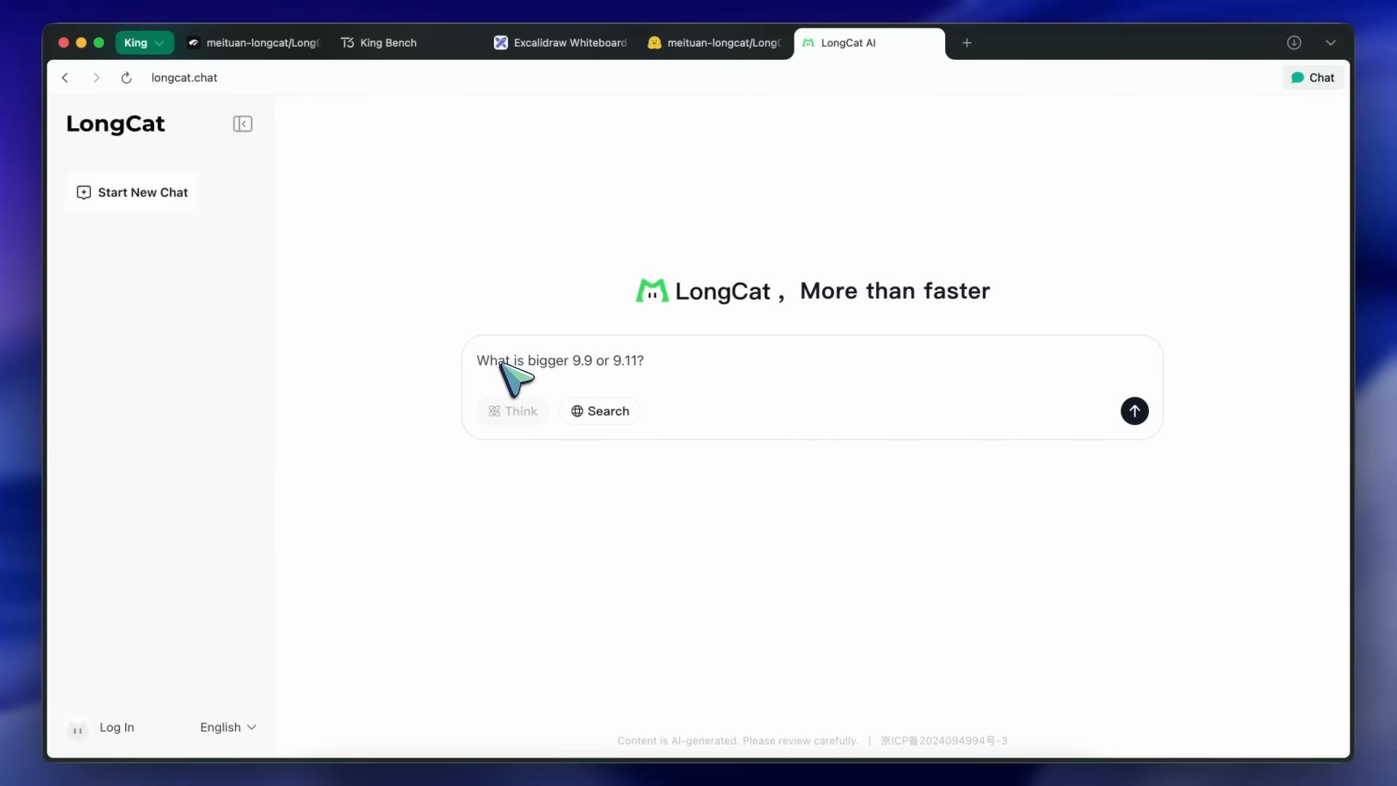
left_click(1134, 411)
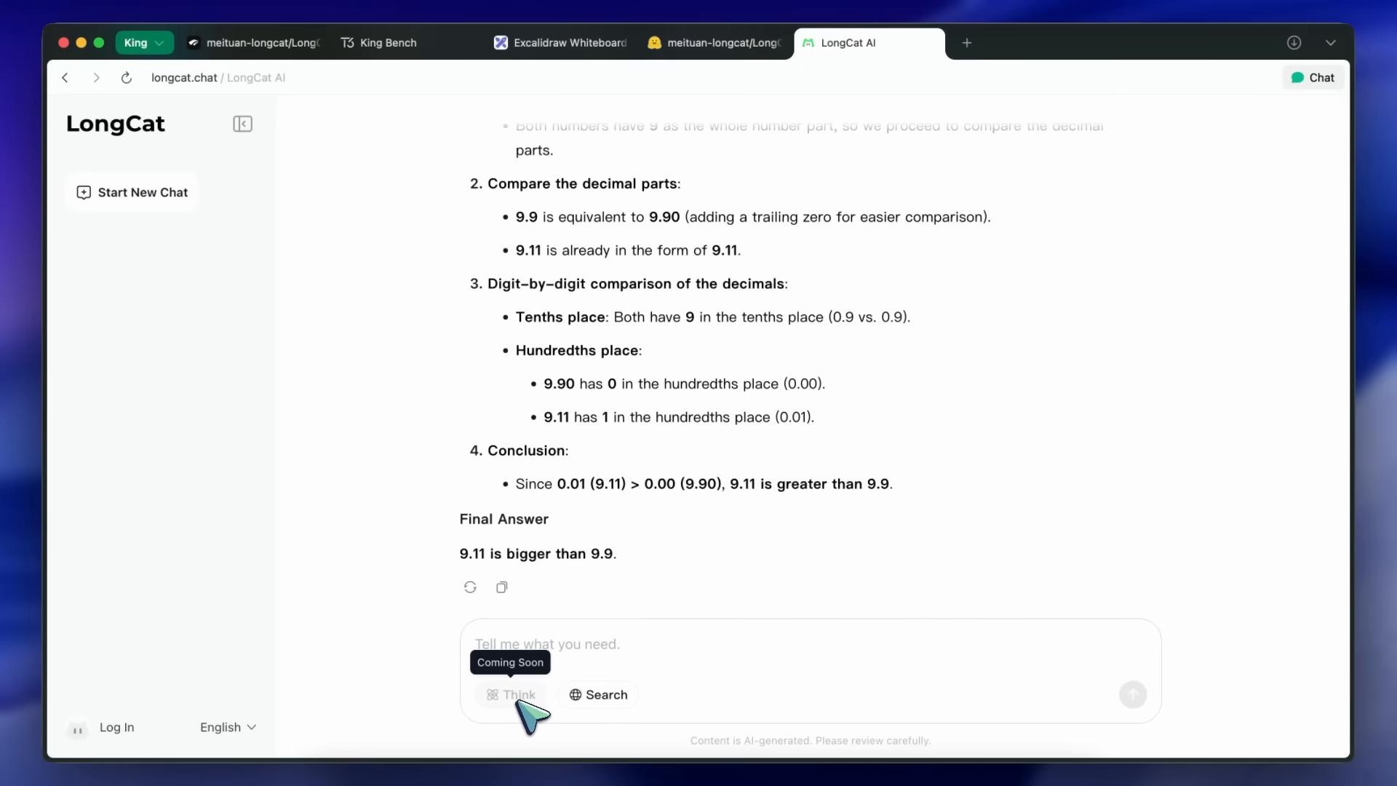
mouse_move(464, 566)
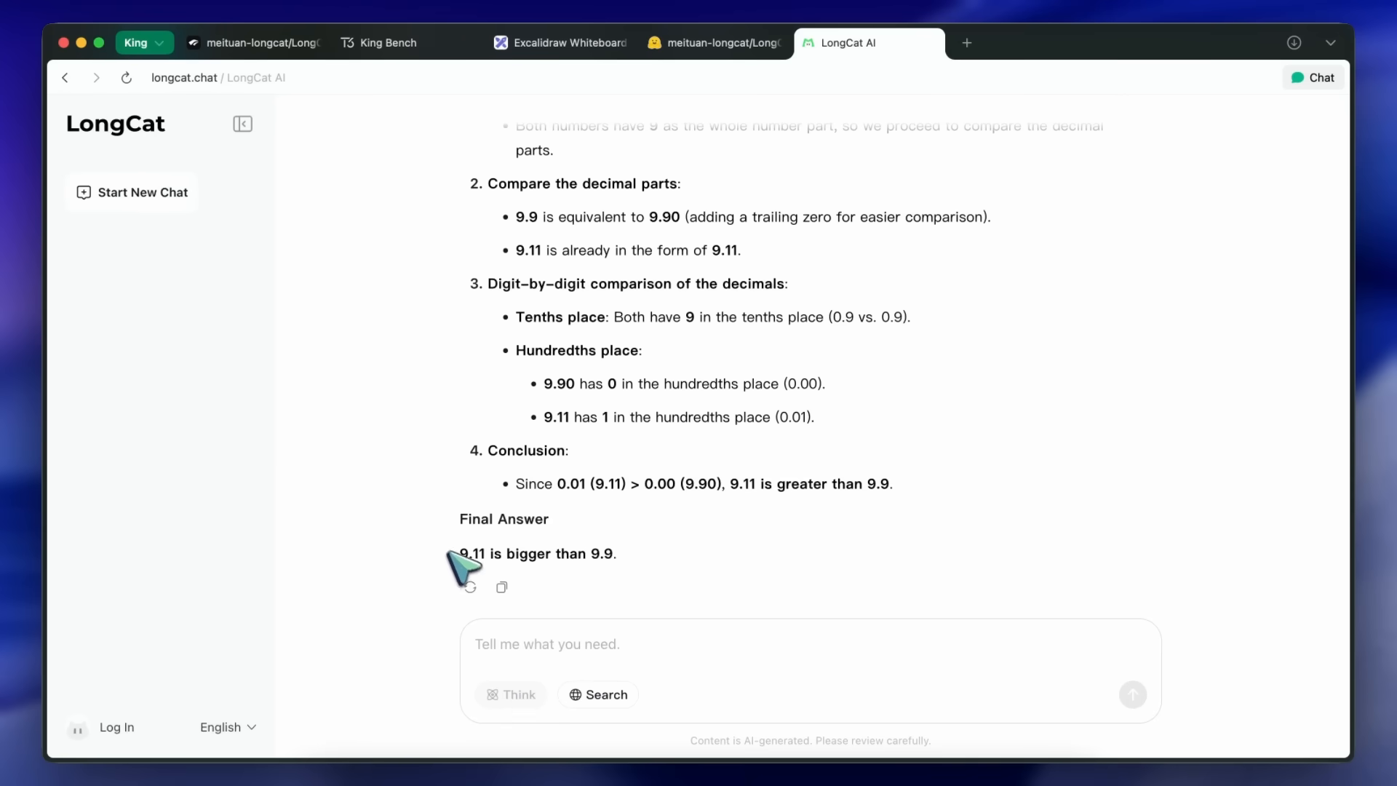
scroll("up", 3)
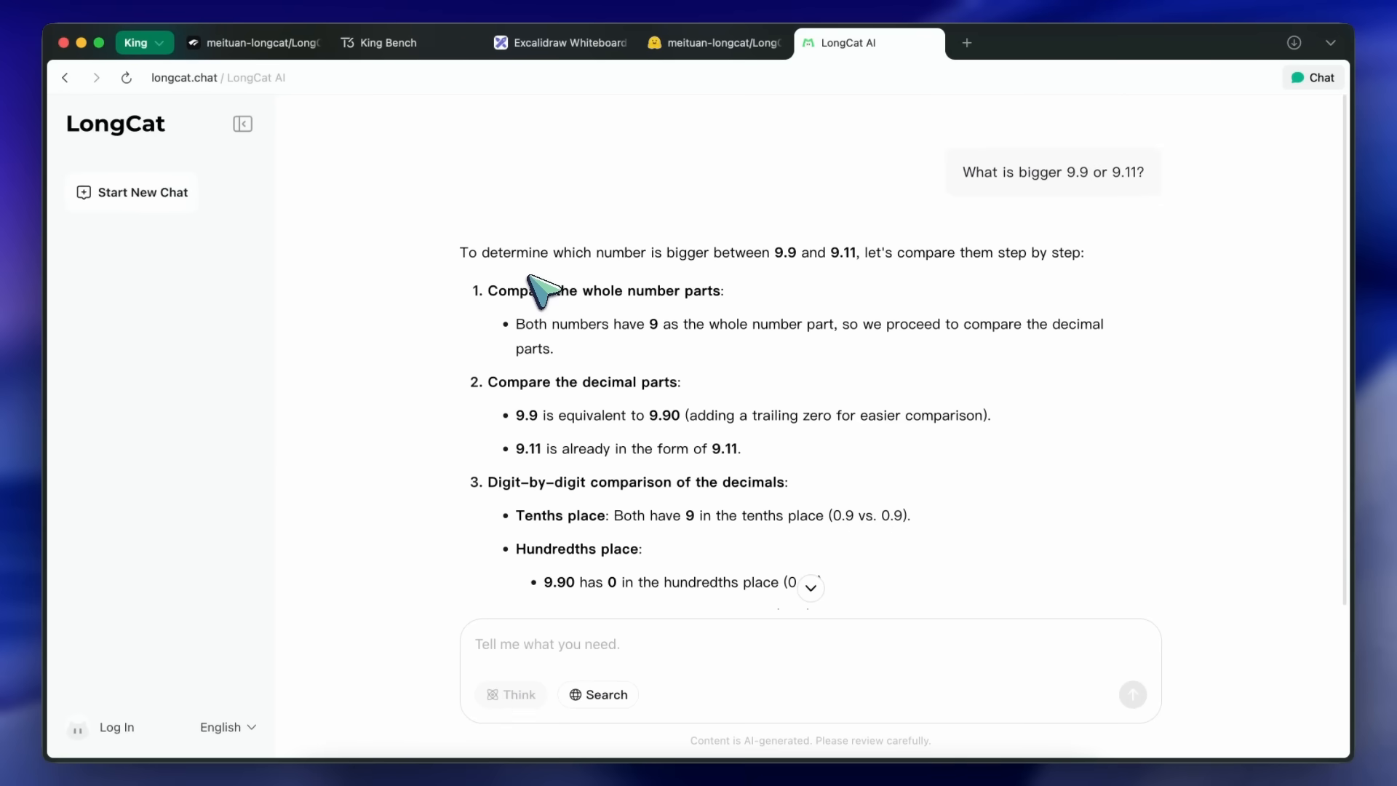
mouse_move(563, 310)
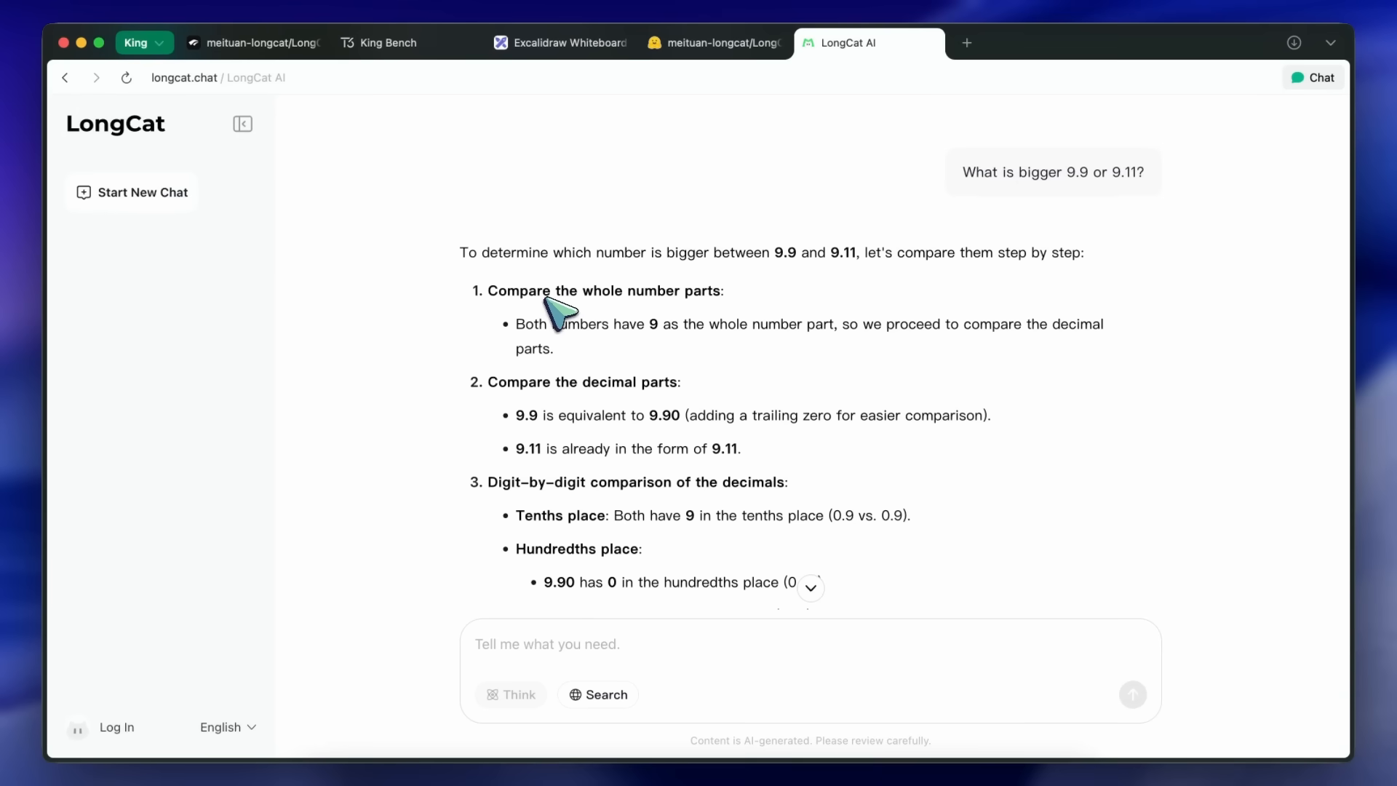
mouse_move(702, 163)
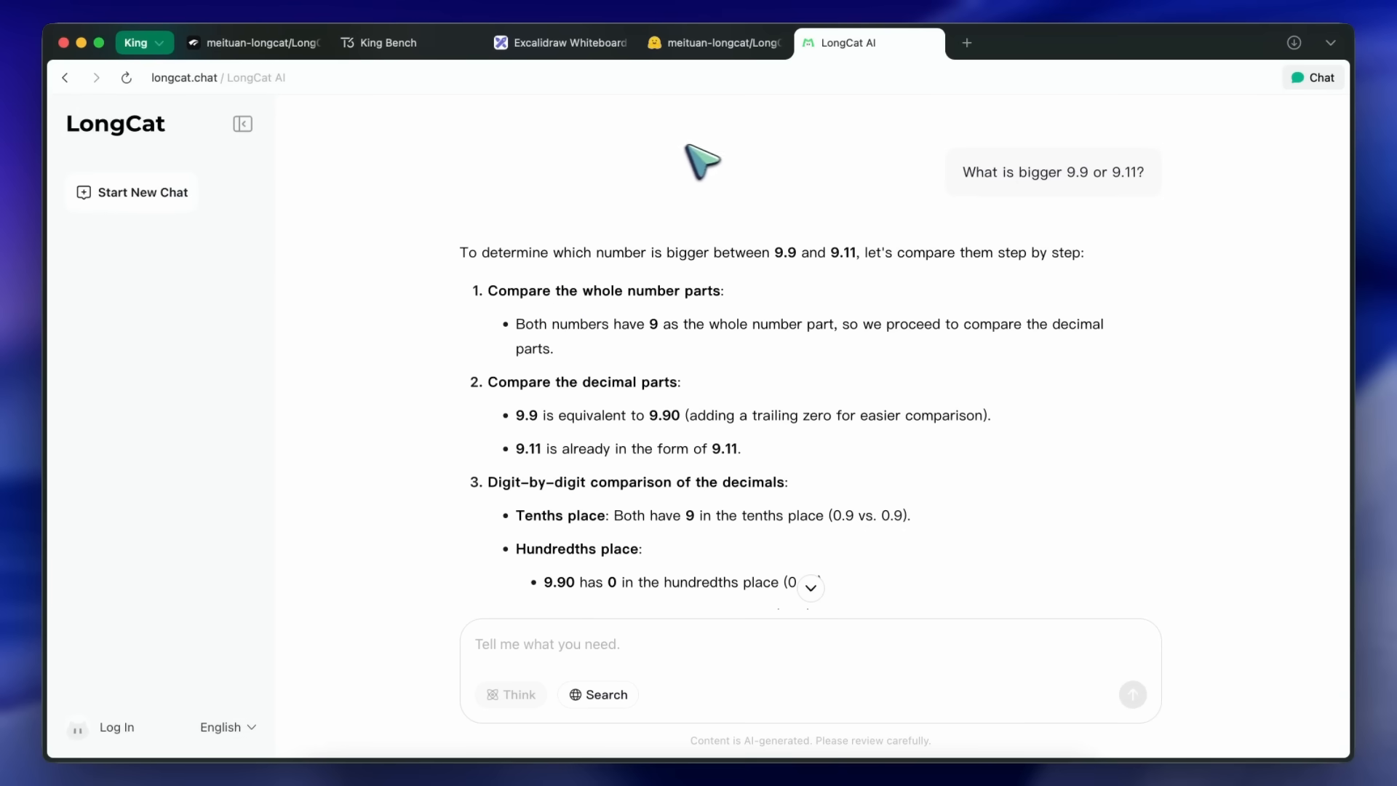
mouse_move(710, 130)
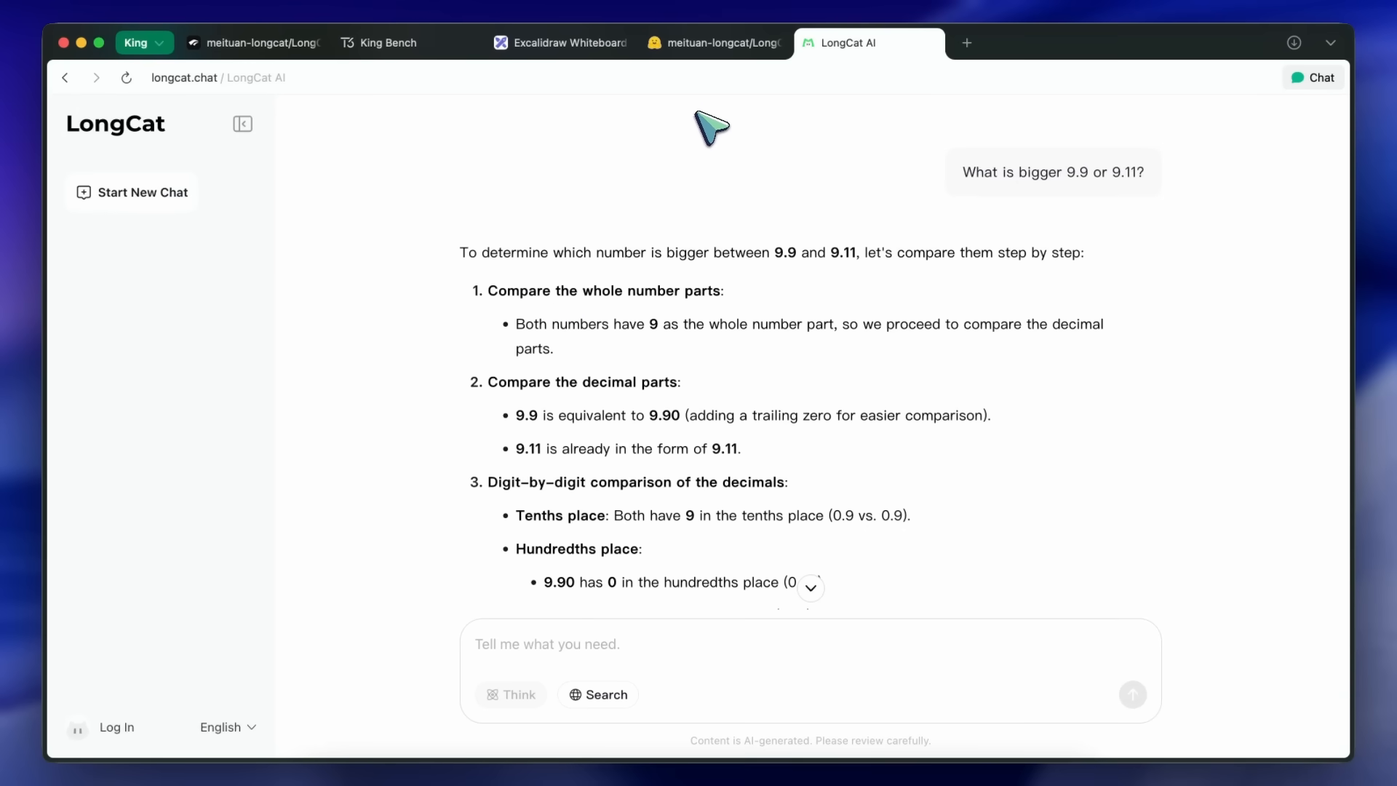
mouse_move(638, 307)
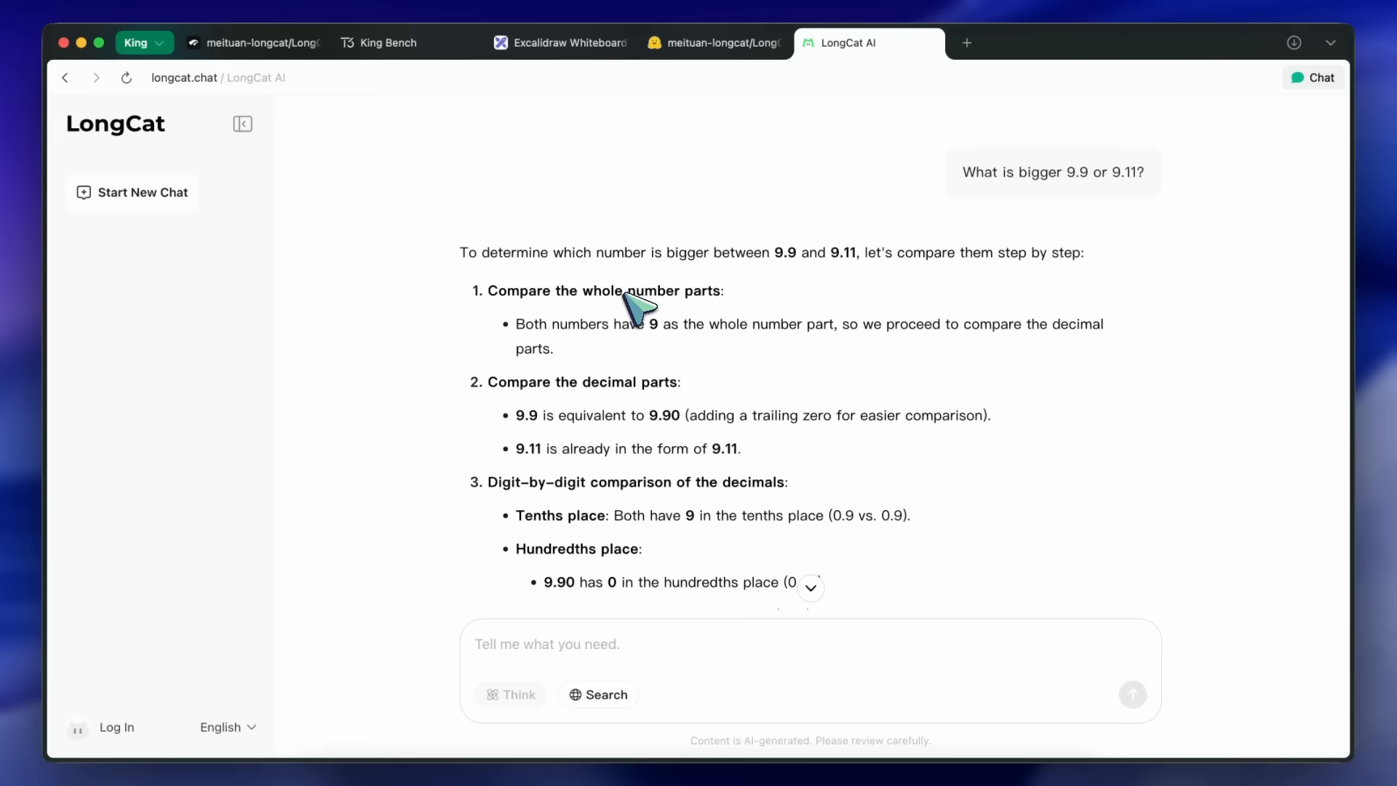
mouse_move(683, 163)
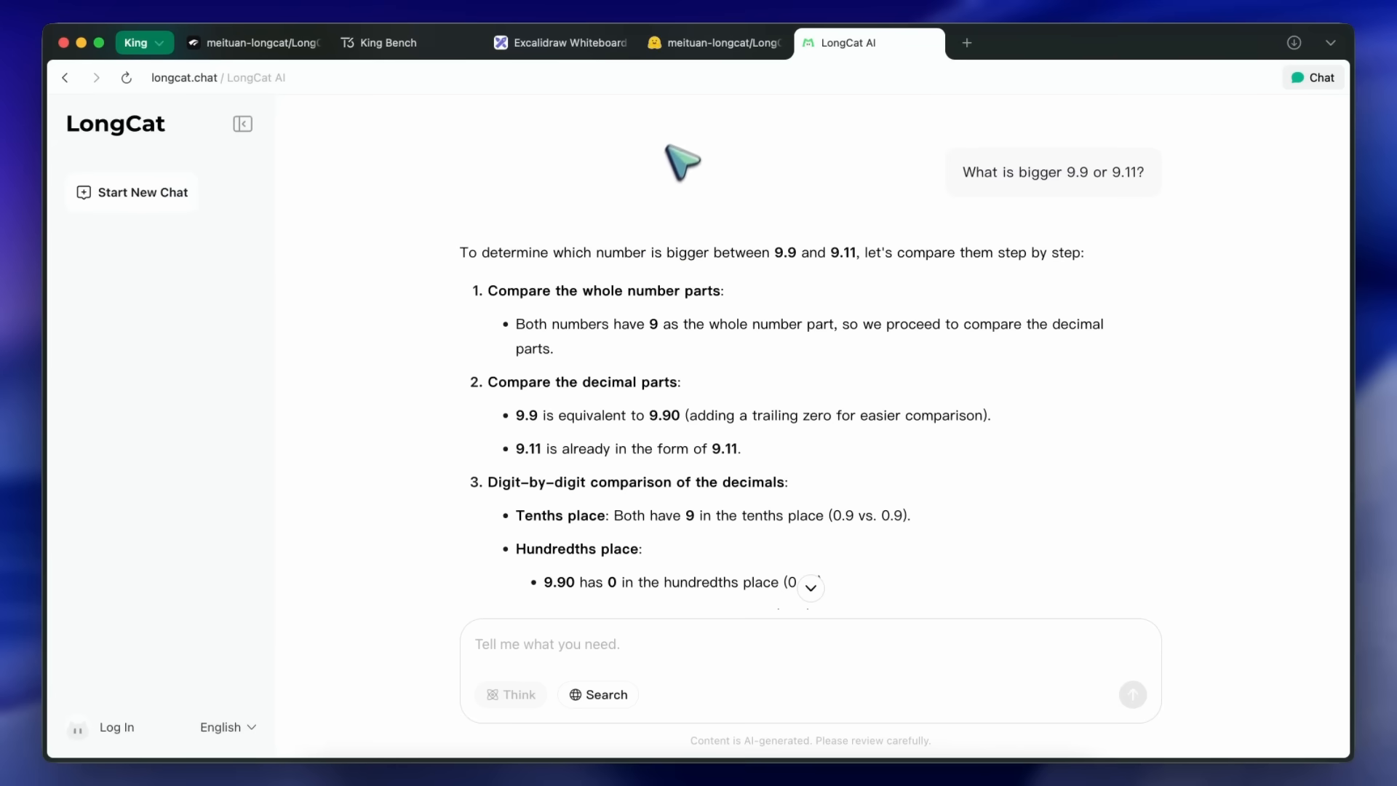
Bring up the LongCat-Flash-Chat model page, then the Chutes pricing page
left_click(713, 42)
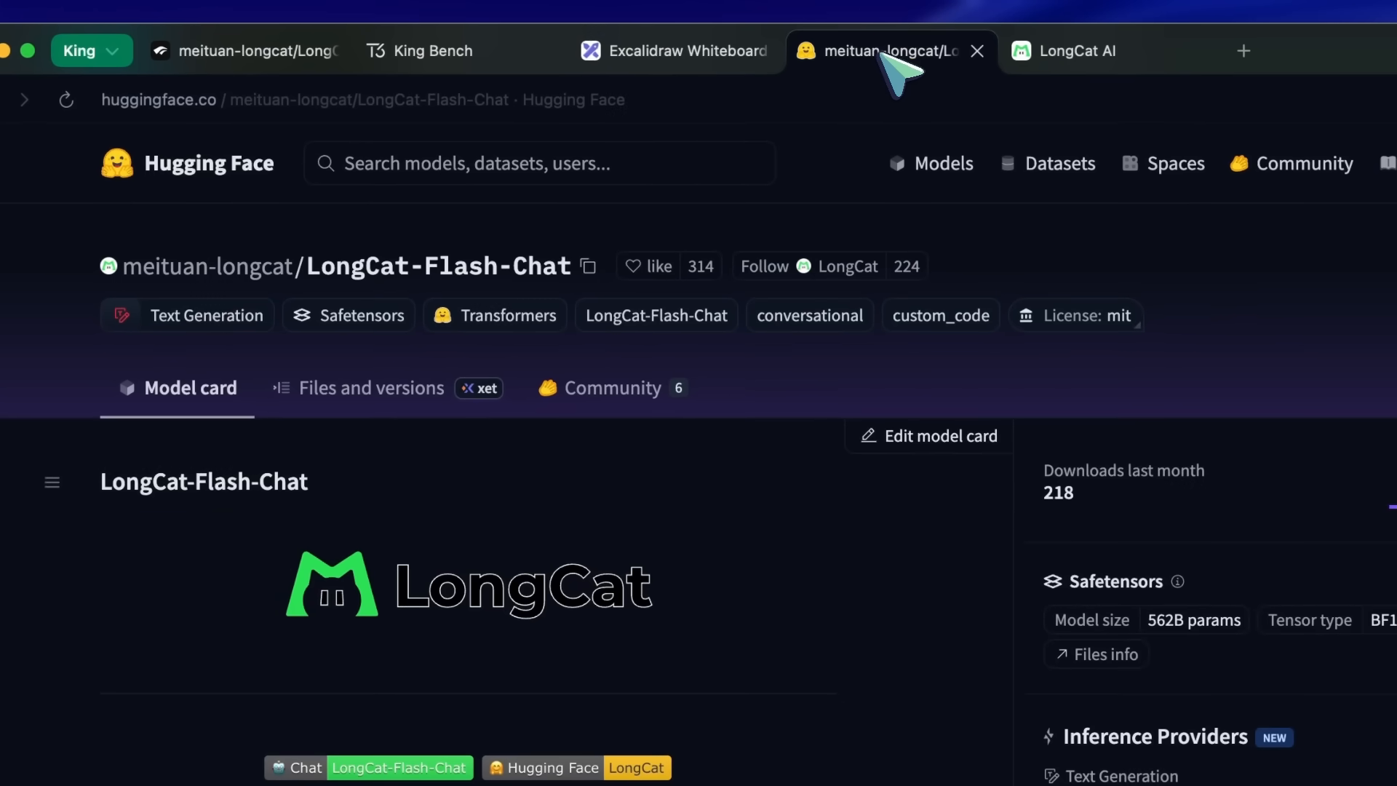
left_click(321, 50)
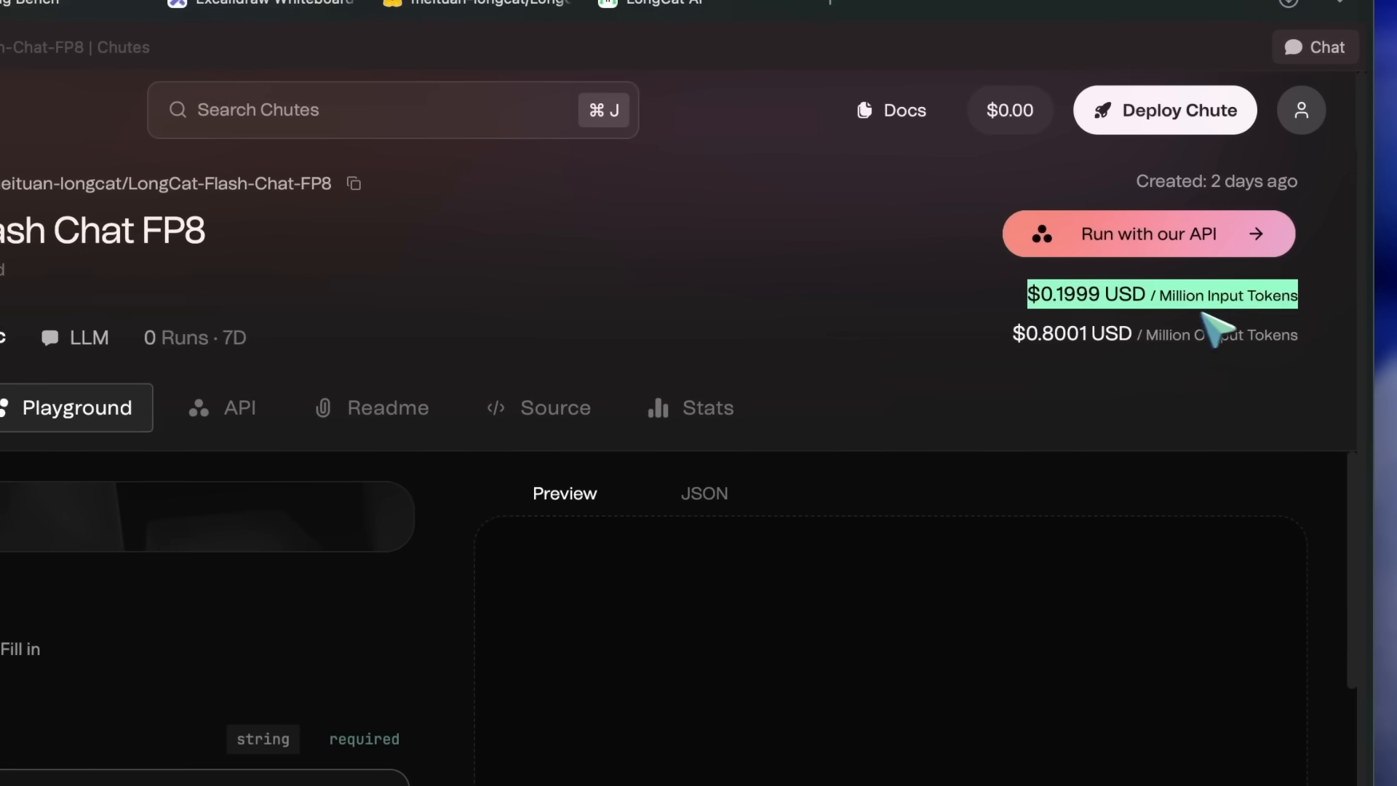
mouse_move(1040, 356)
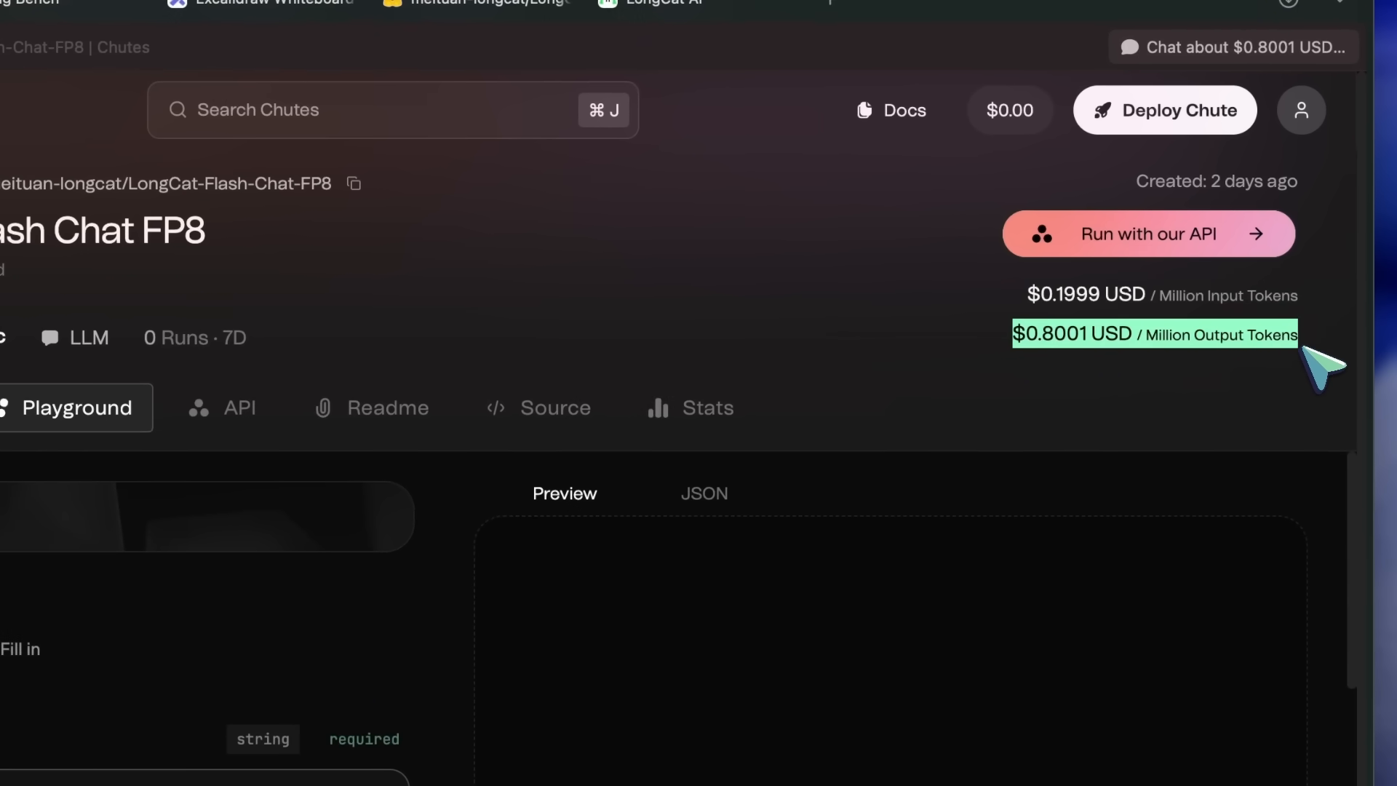
mouse_move(1091, 334)
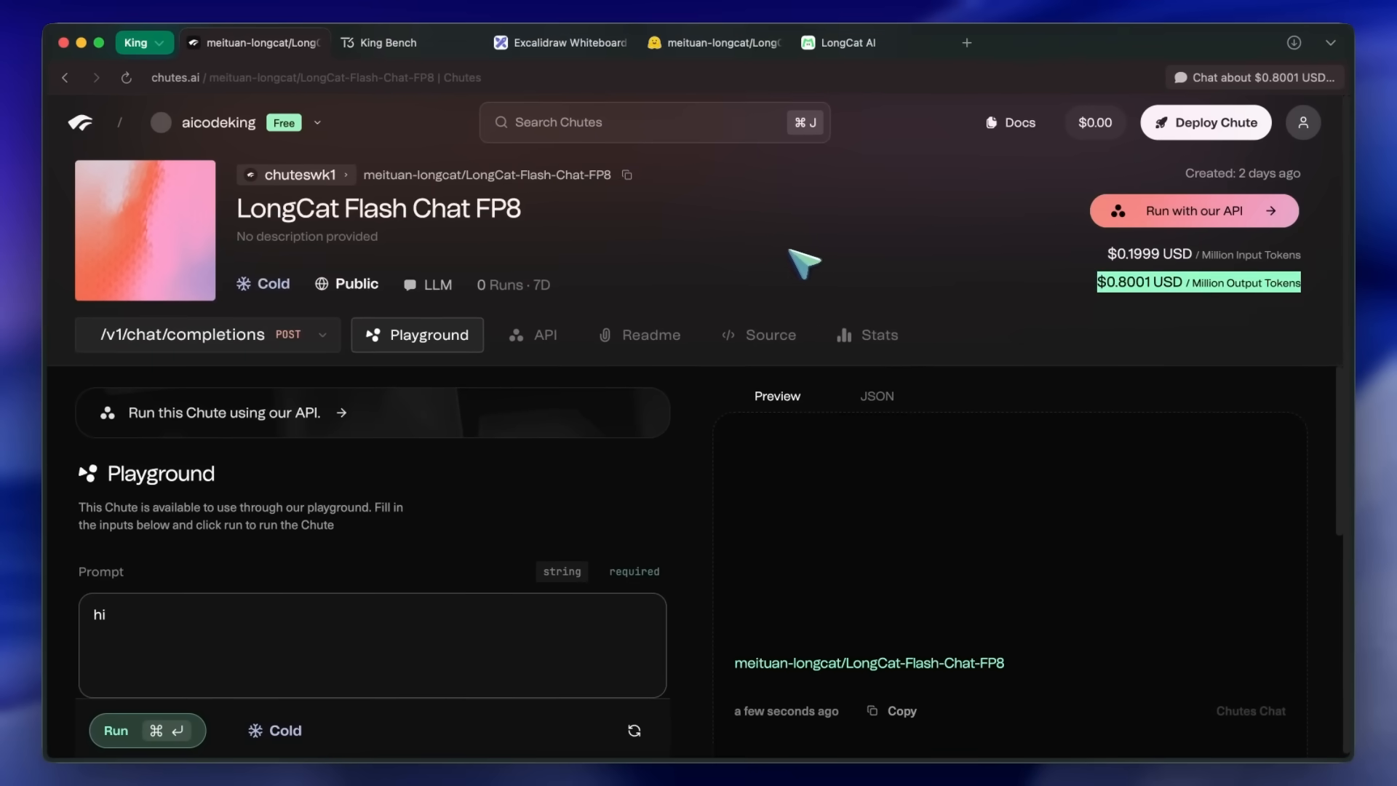
mouse_move(655, 265)
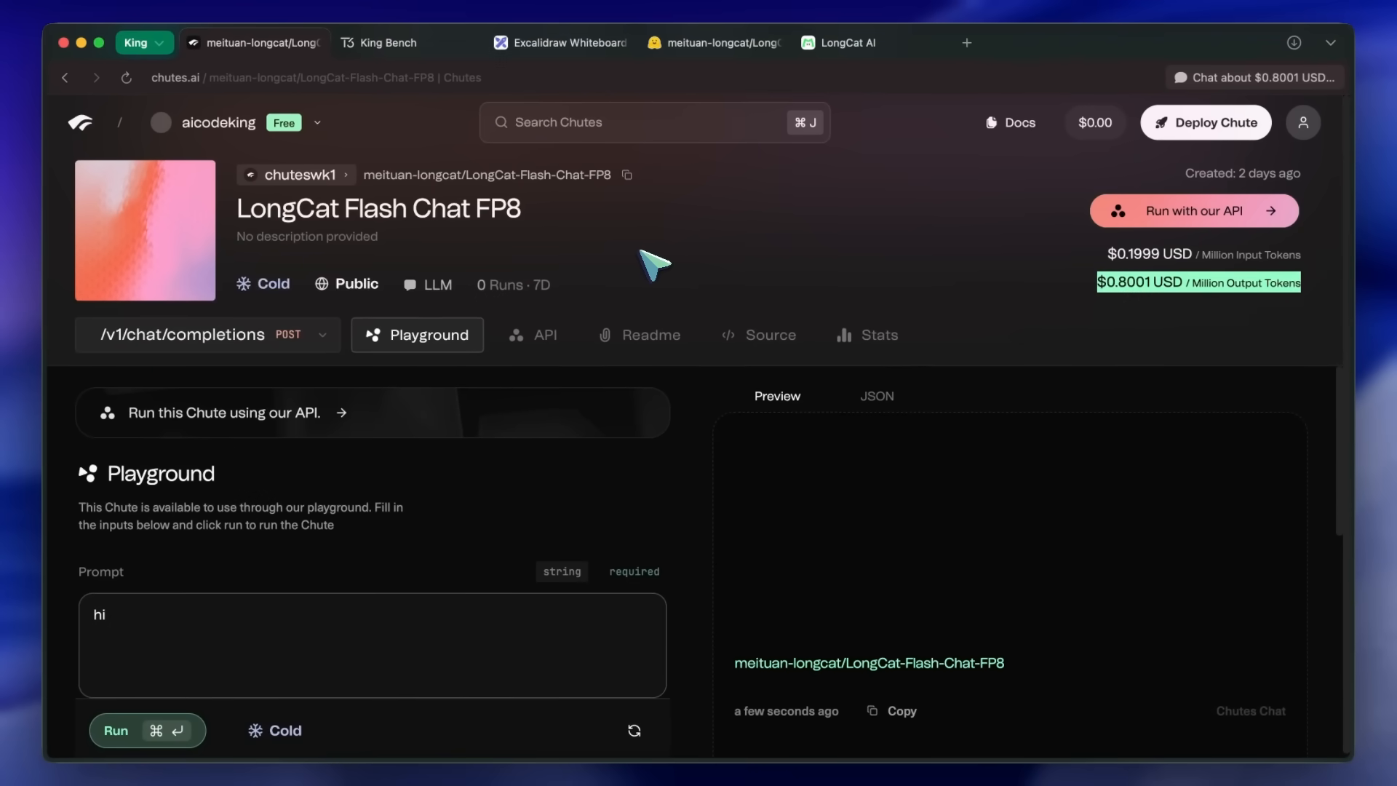
mouse_move(1169, 289)
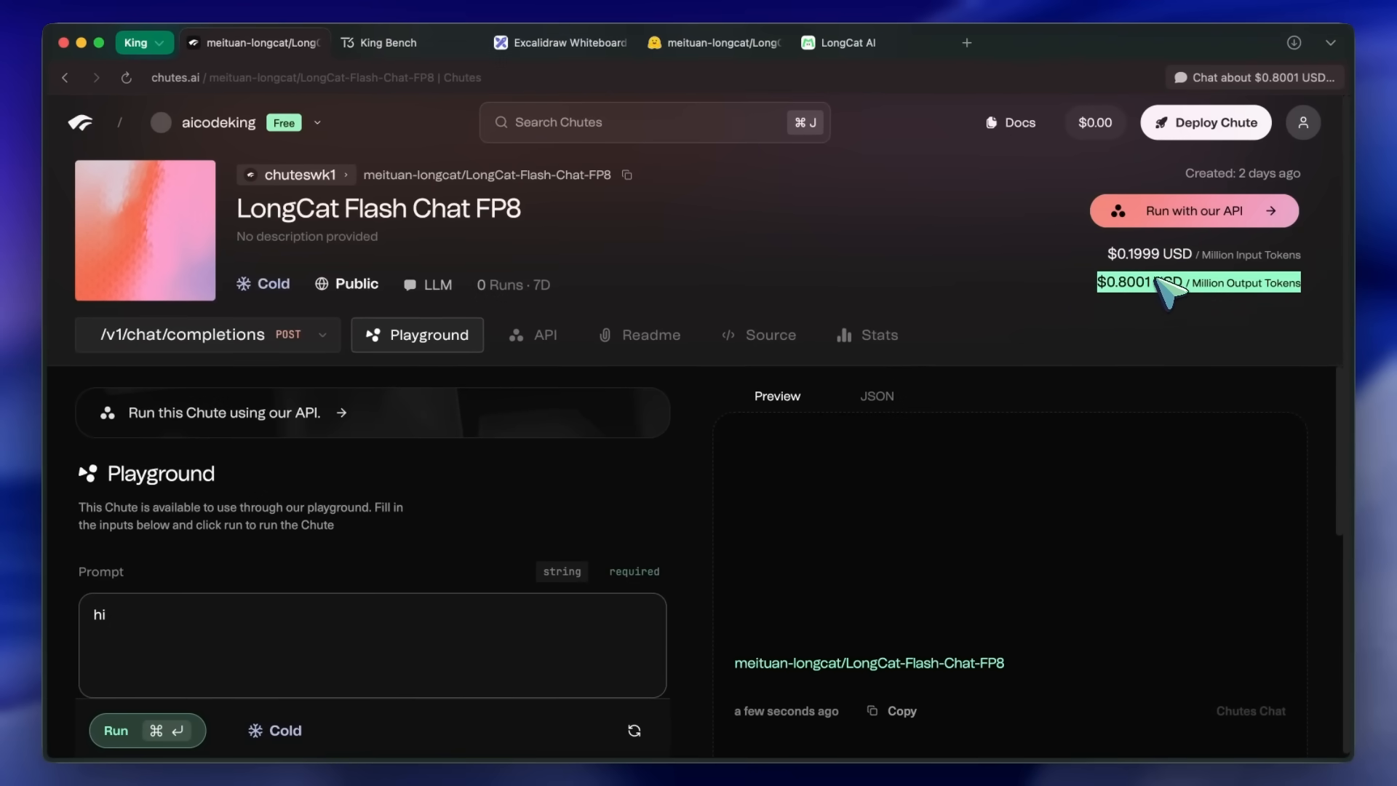
mouse_move(1171, 298)
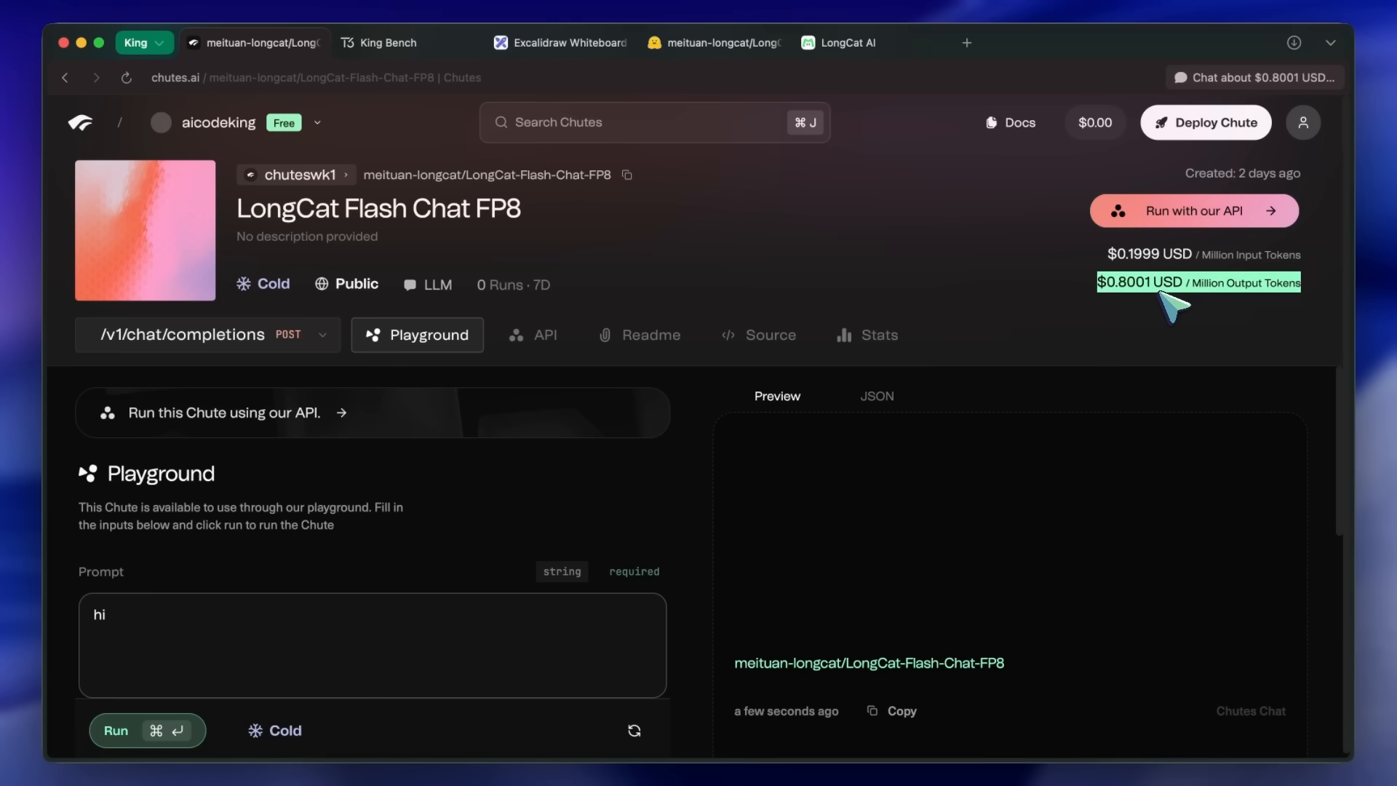
mouse_move(1119, 312)
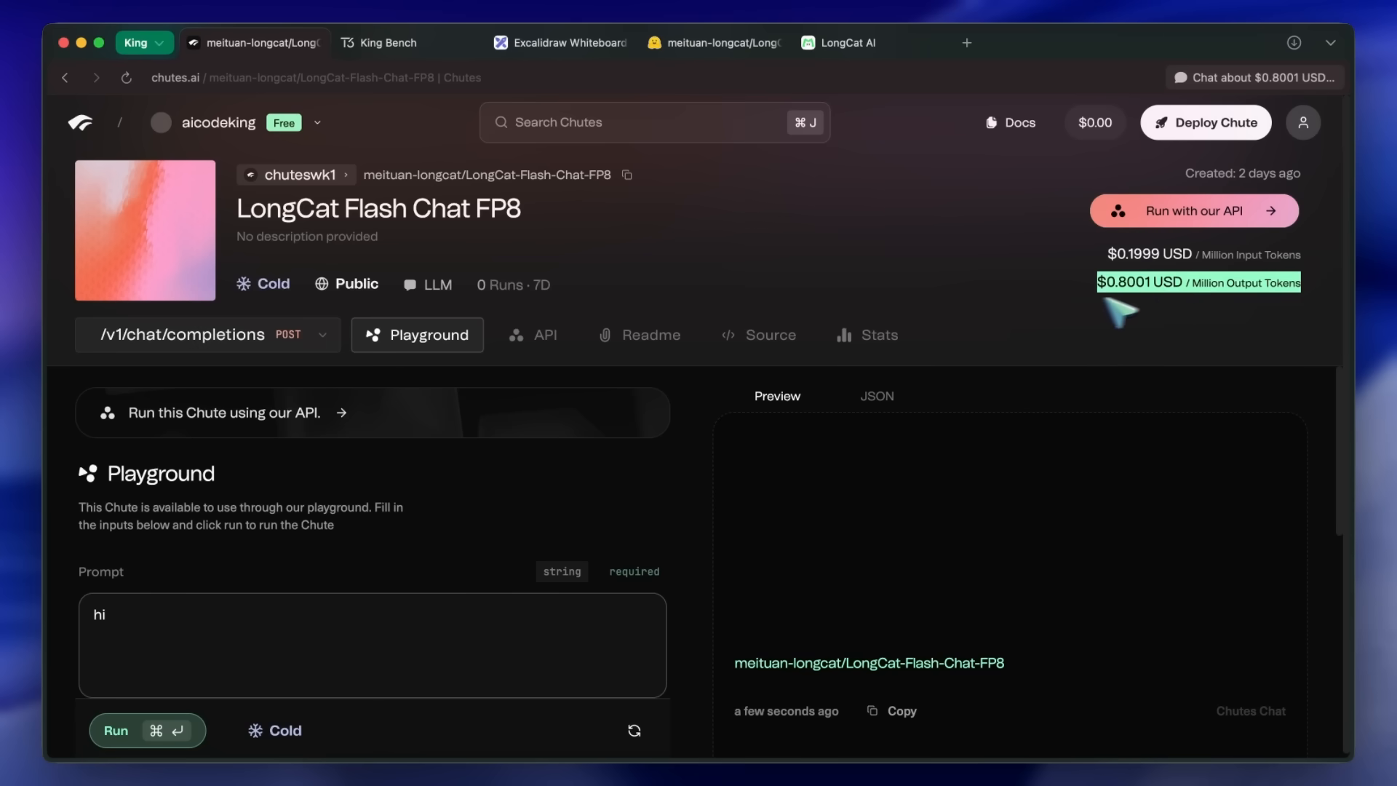
mouse_move(1047, 317)
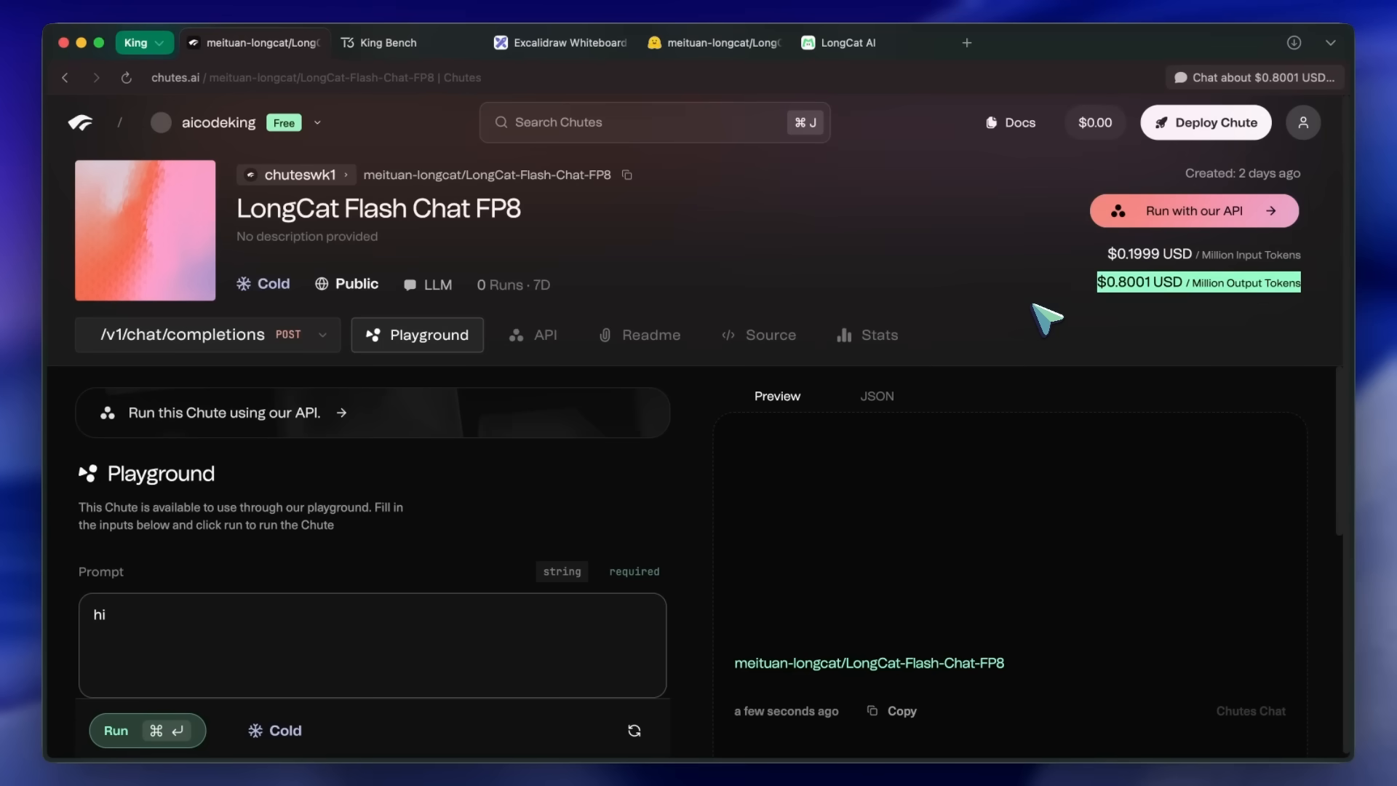
mouse_move(661, 283)
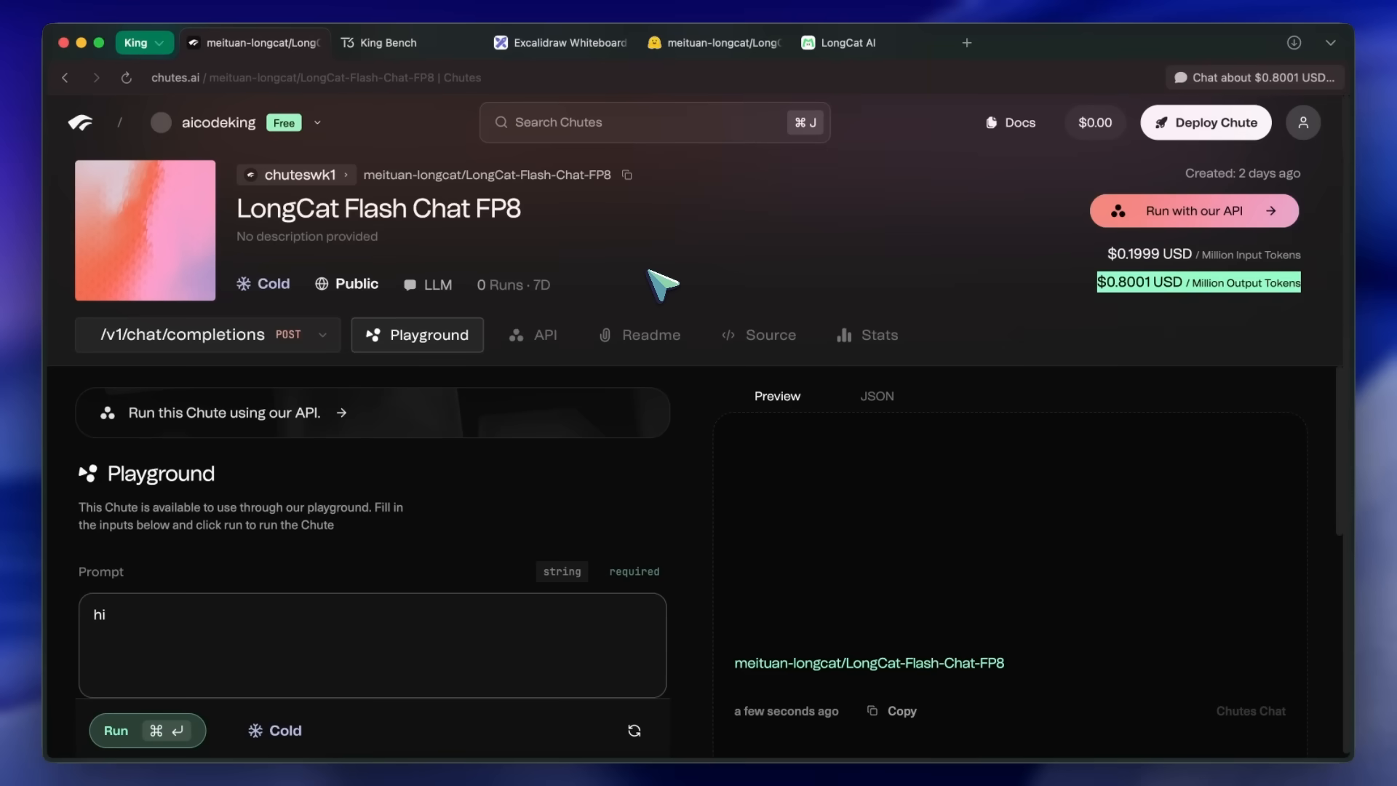
mouse_move(534, 245)
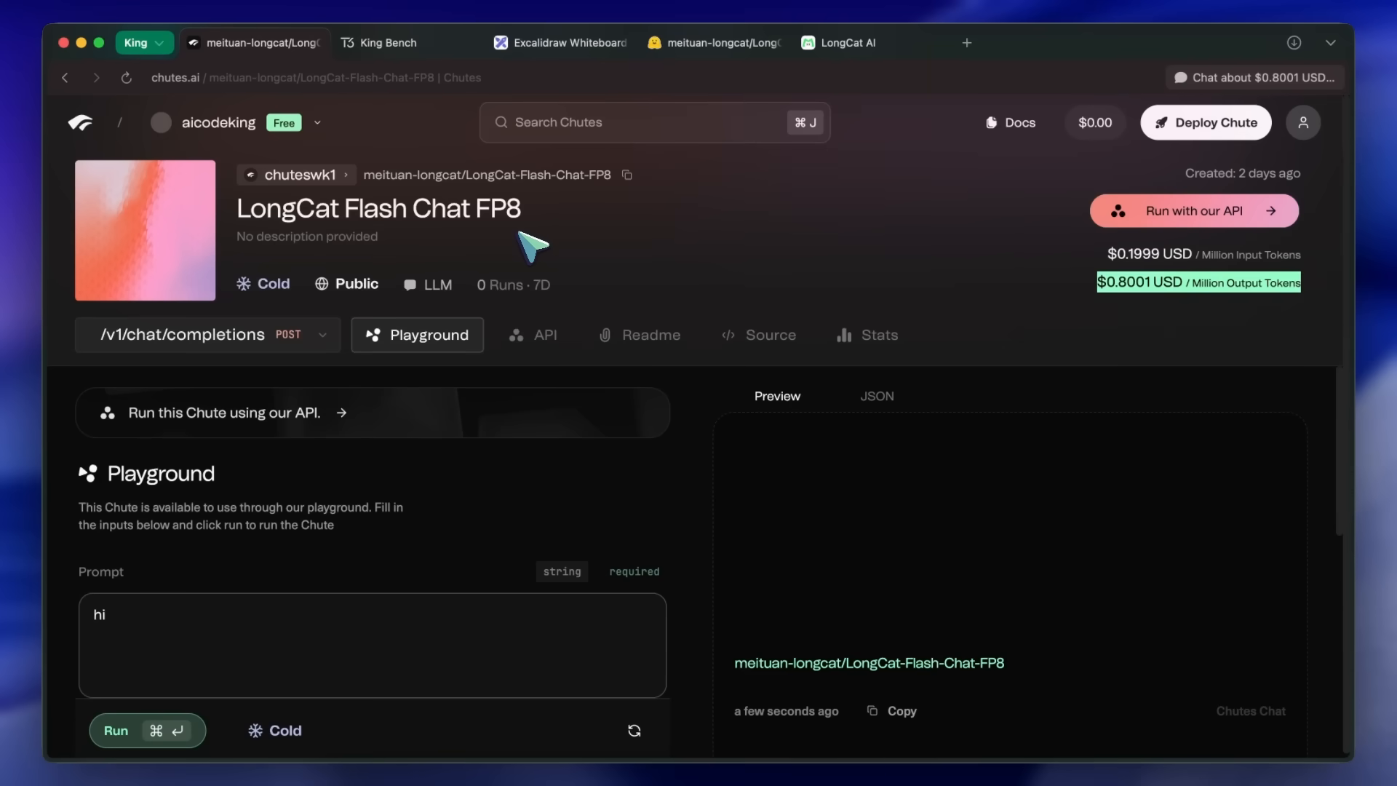
After showing Chutes prices ($0.1999 input, $0.8001 output), go to King Bench results
left_click(388, 42)
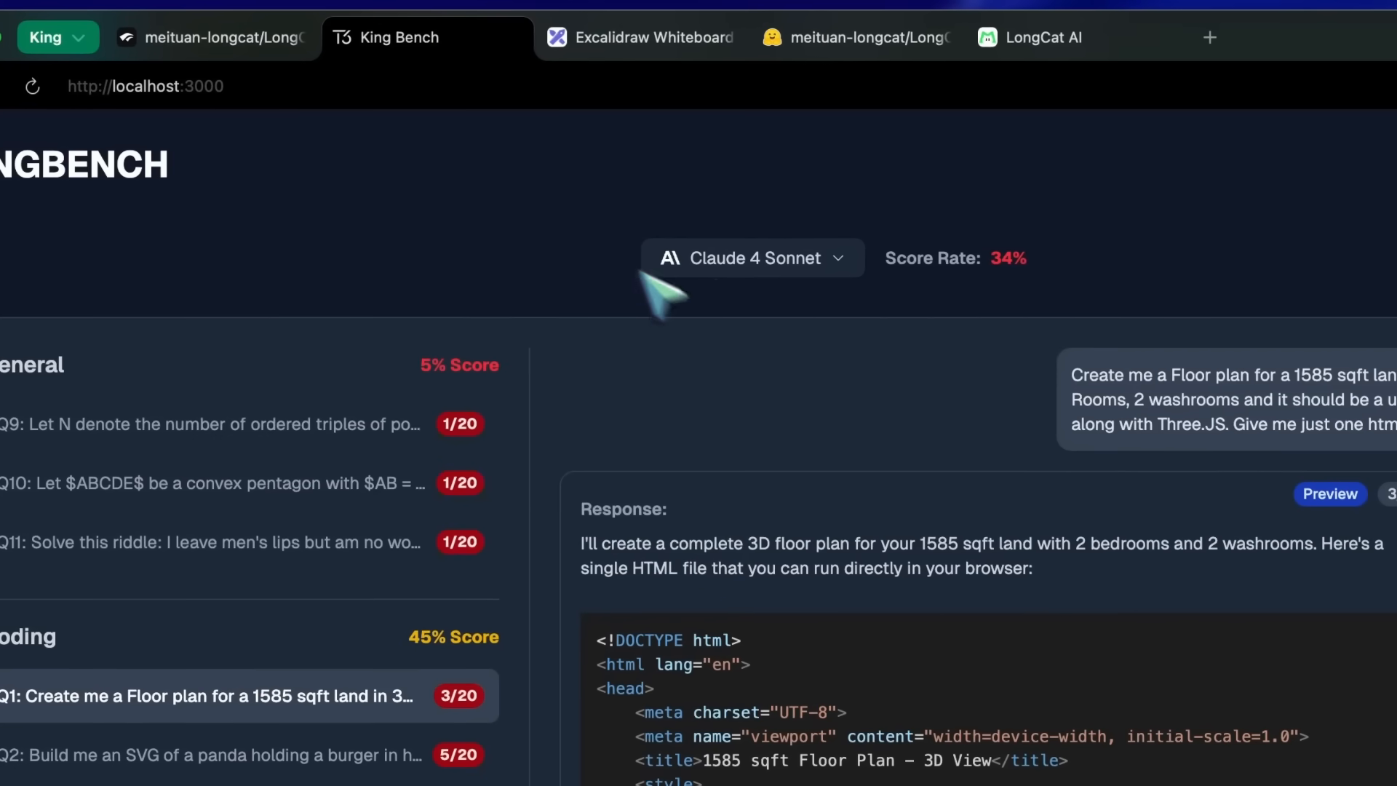
left_click(751, 257)
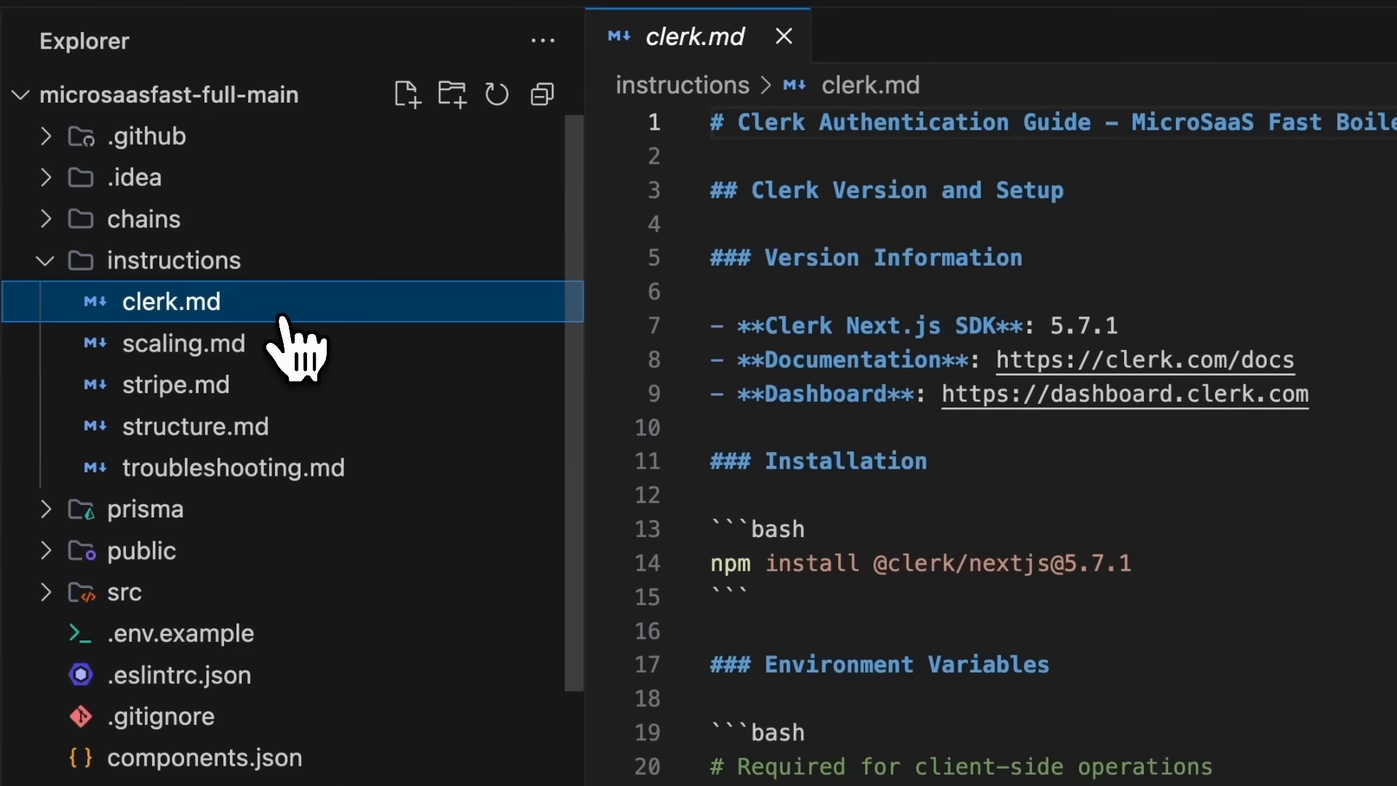
Open instructions/clerk.md in VS Code, then show the MicroSaaSFast YouTube video
left_click(184, 342)
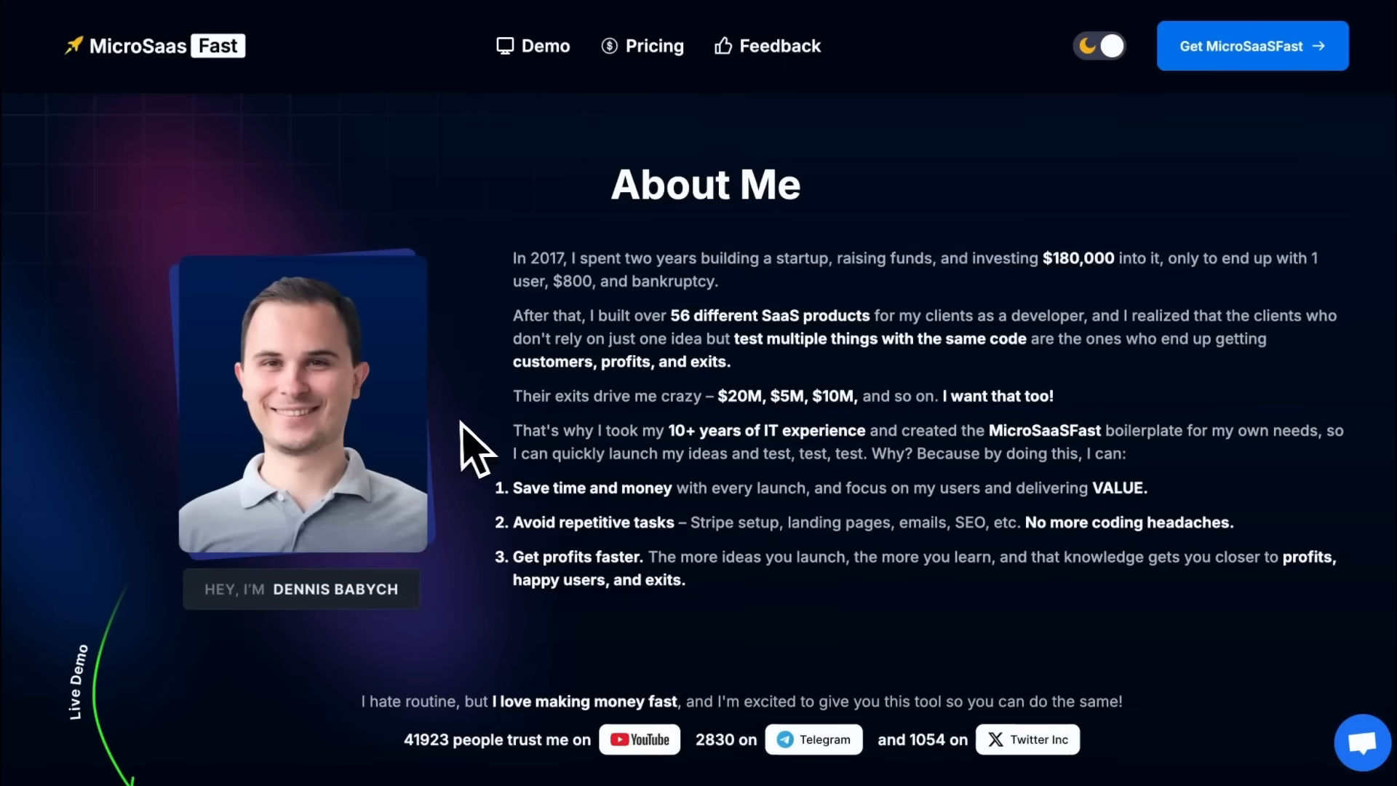
mouse_move(639, 321)
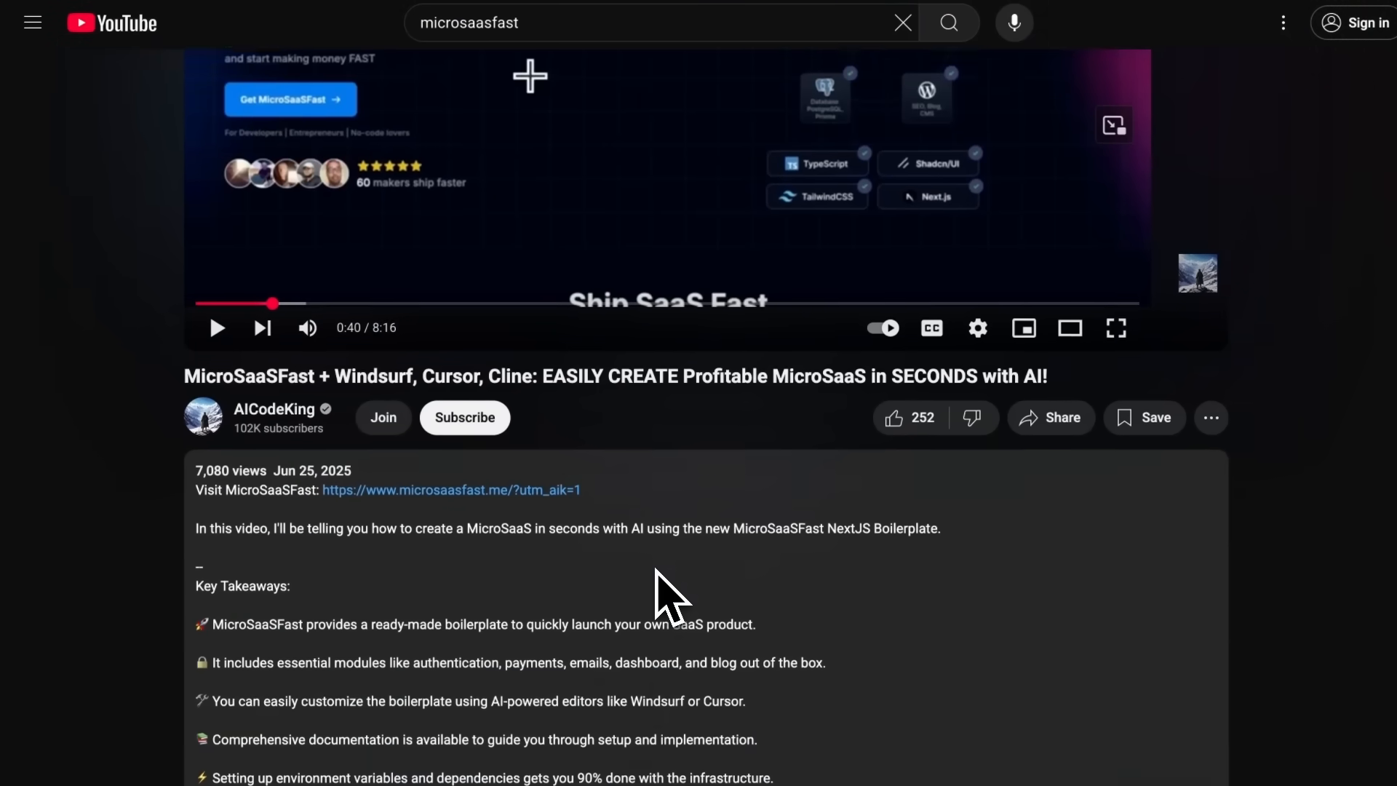
left_click(451, 490)
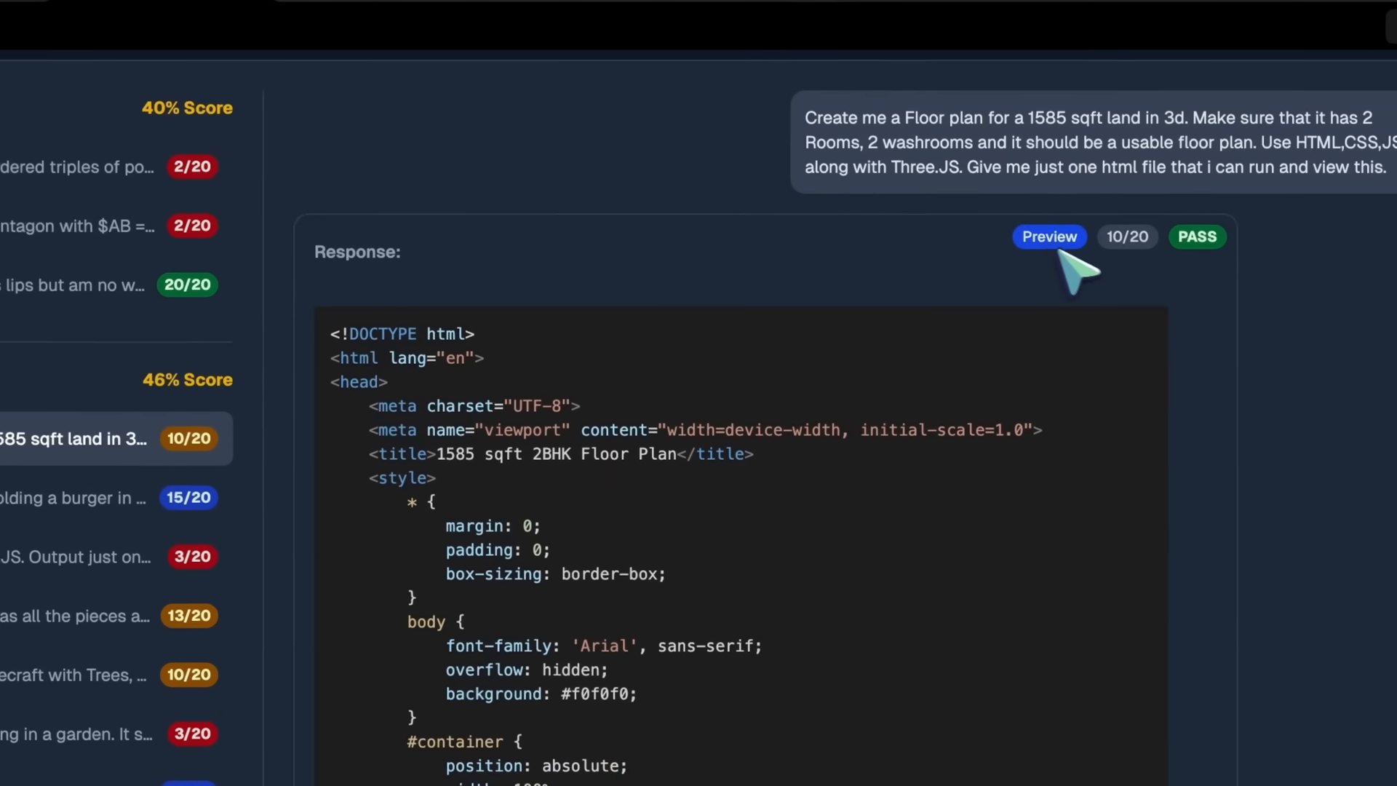
Preview and close the 3D floor plan and panda-holding-a-burger SVG answers
left_click(1048, 235)
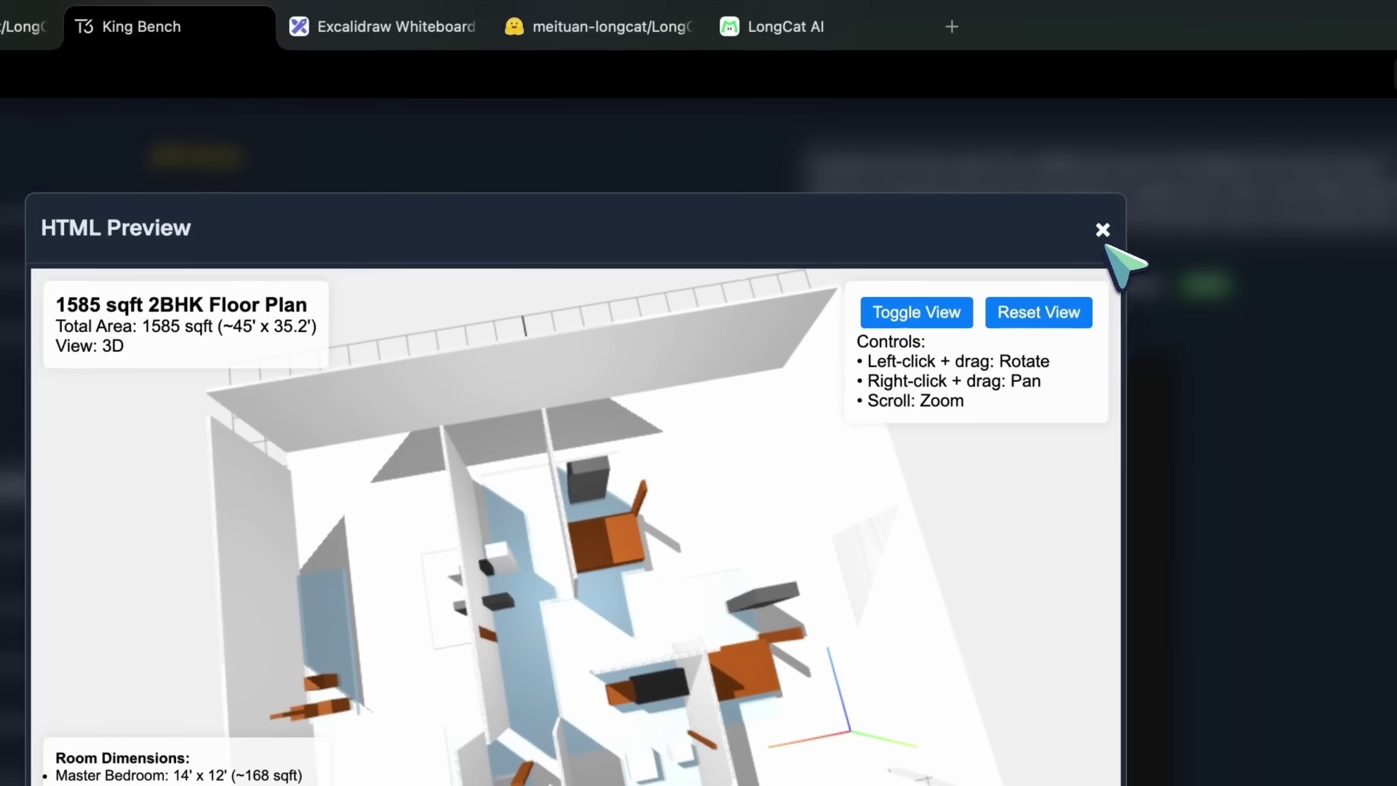
left_click(1103, 230)
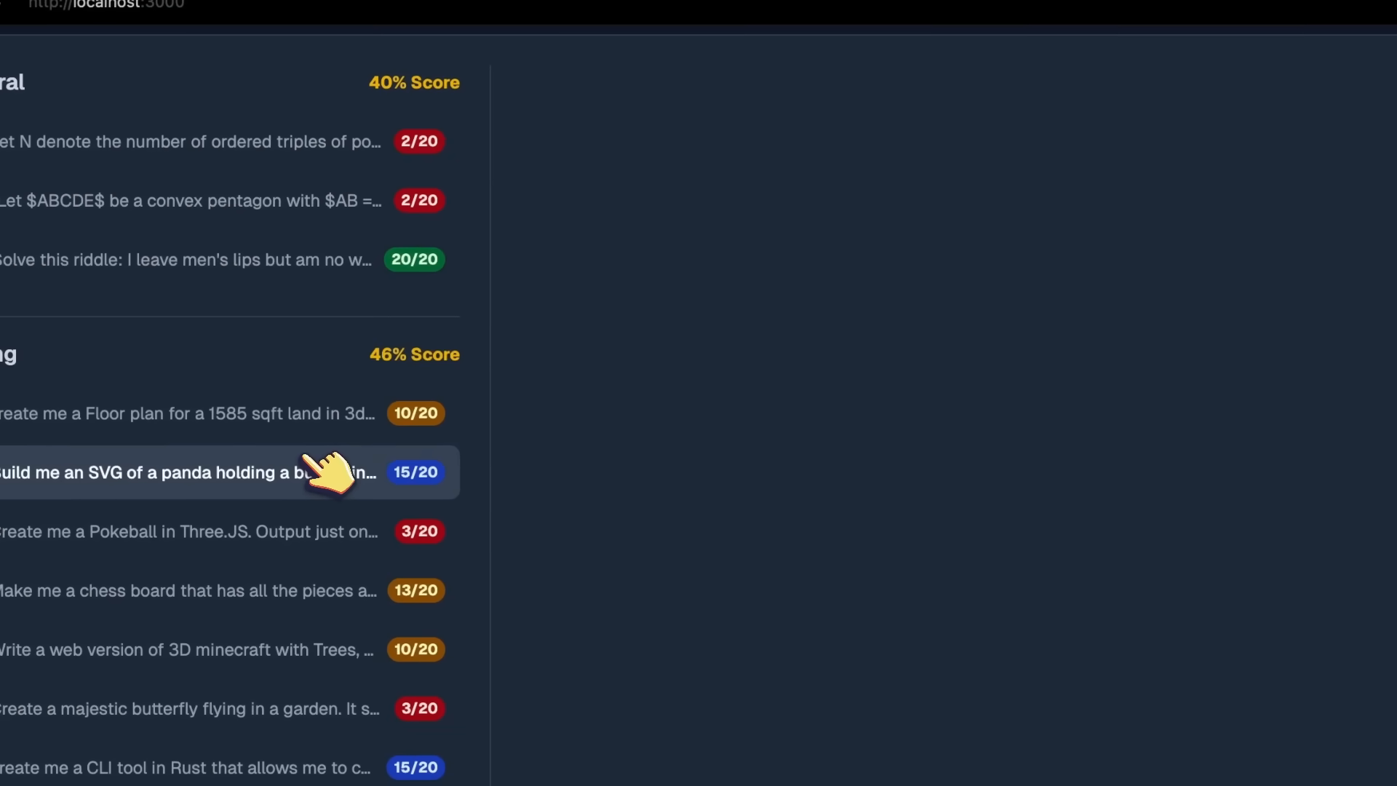
left_click(223, 472)
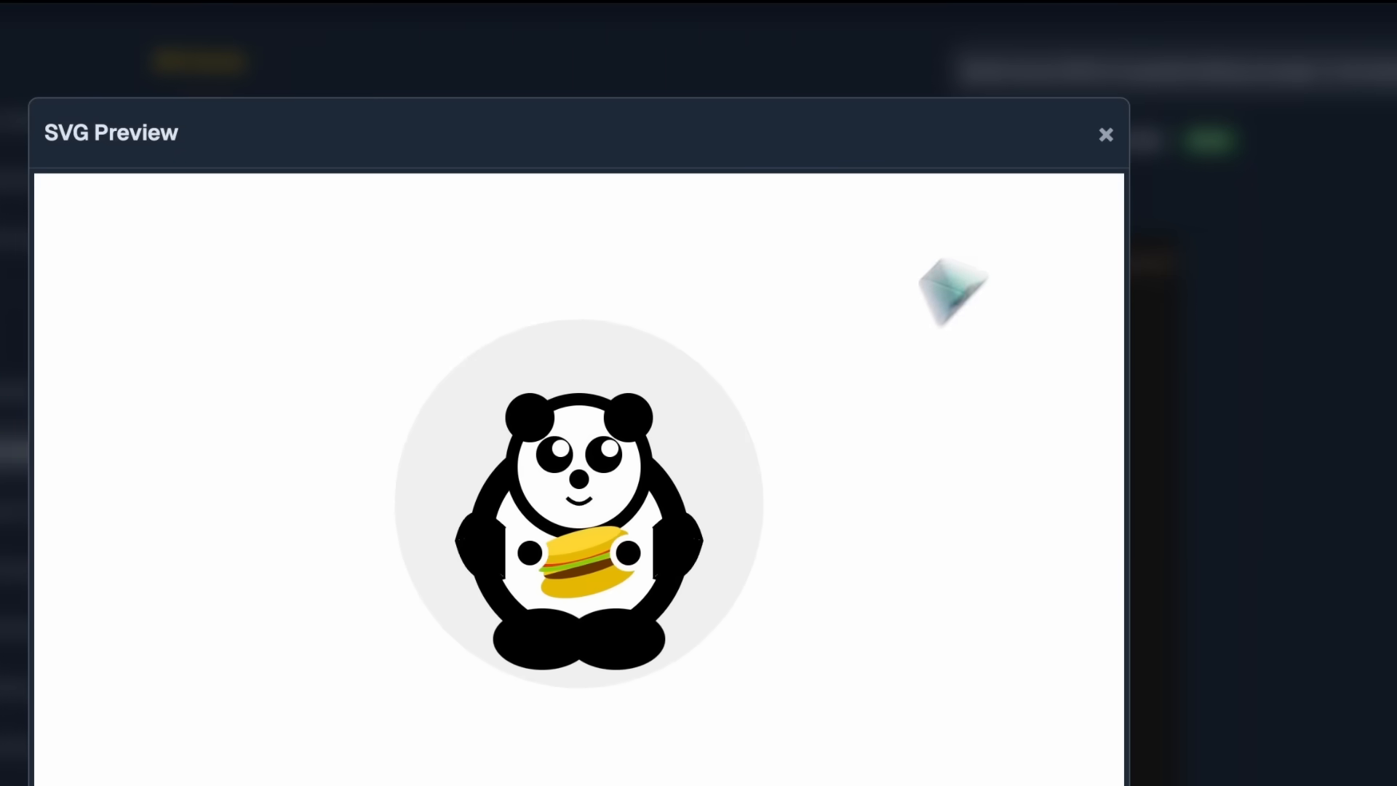
mouse_move(606, 580)
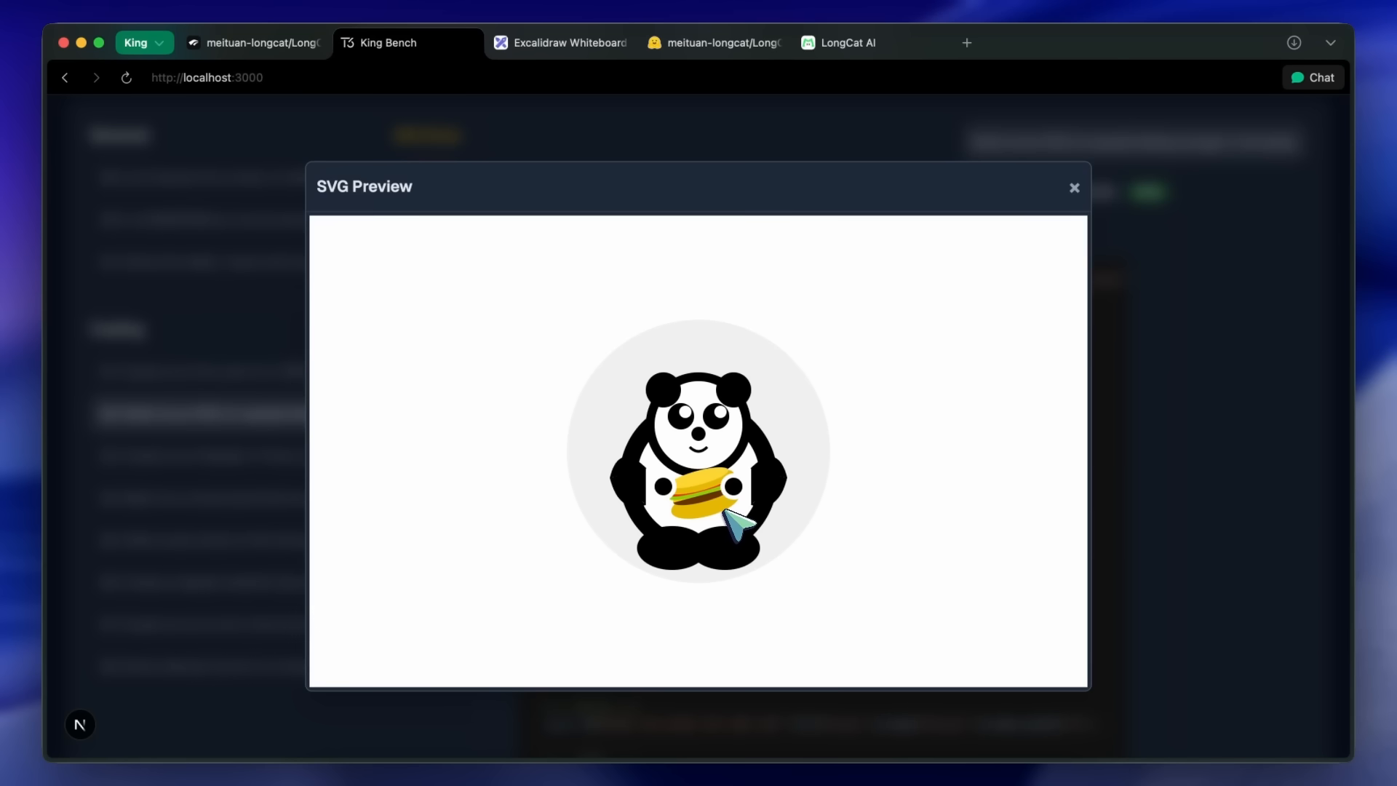
mouse_move(1027, 263)
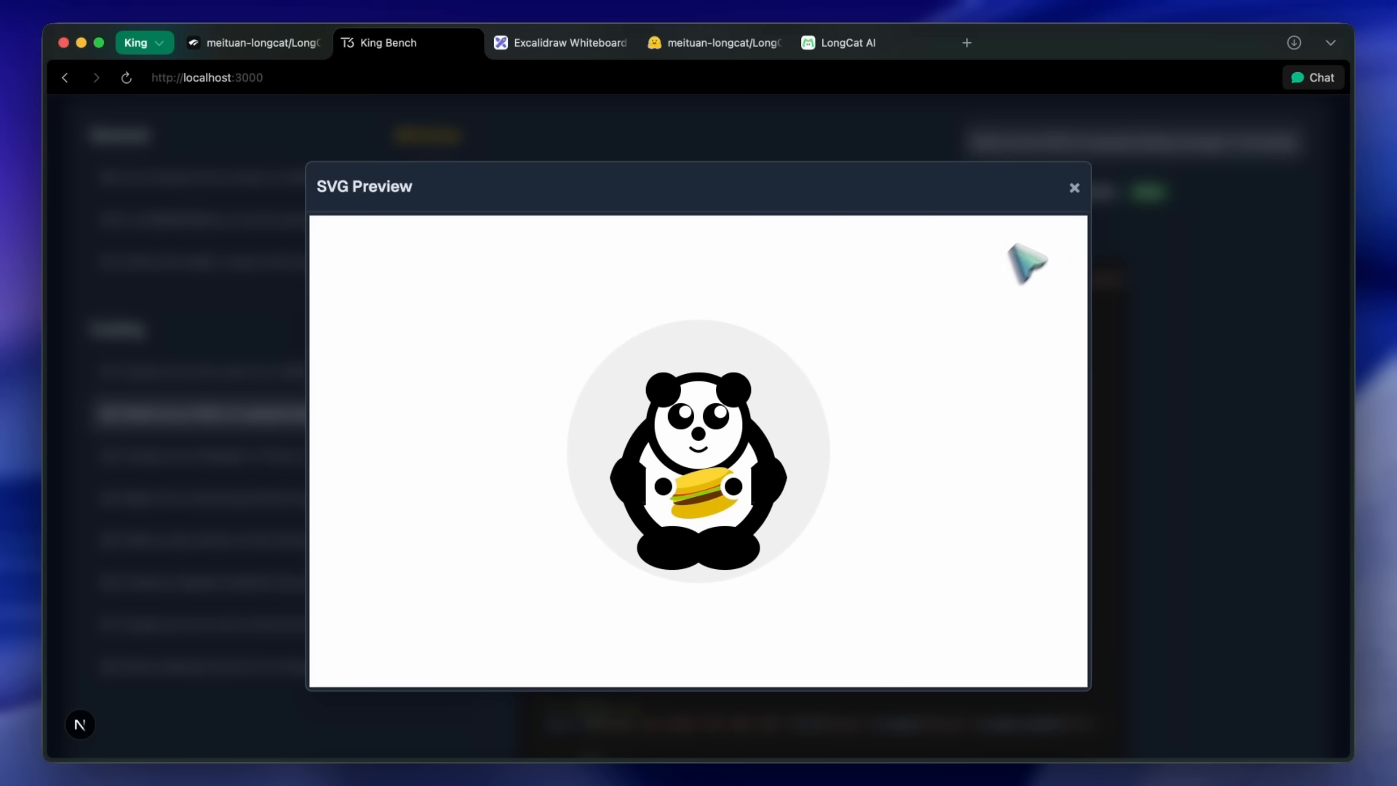
left_click(1074, 188)
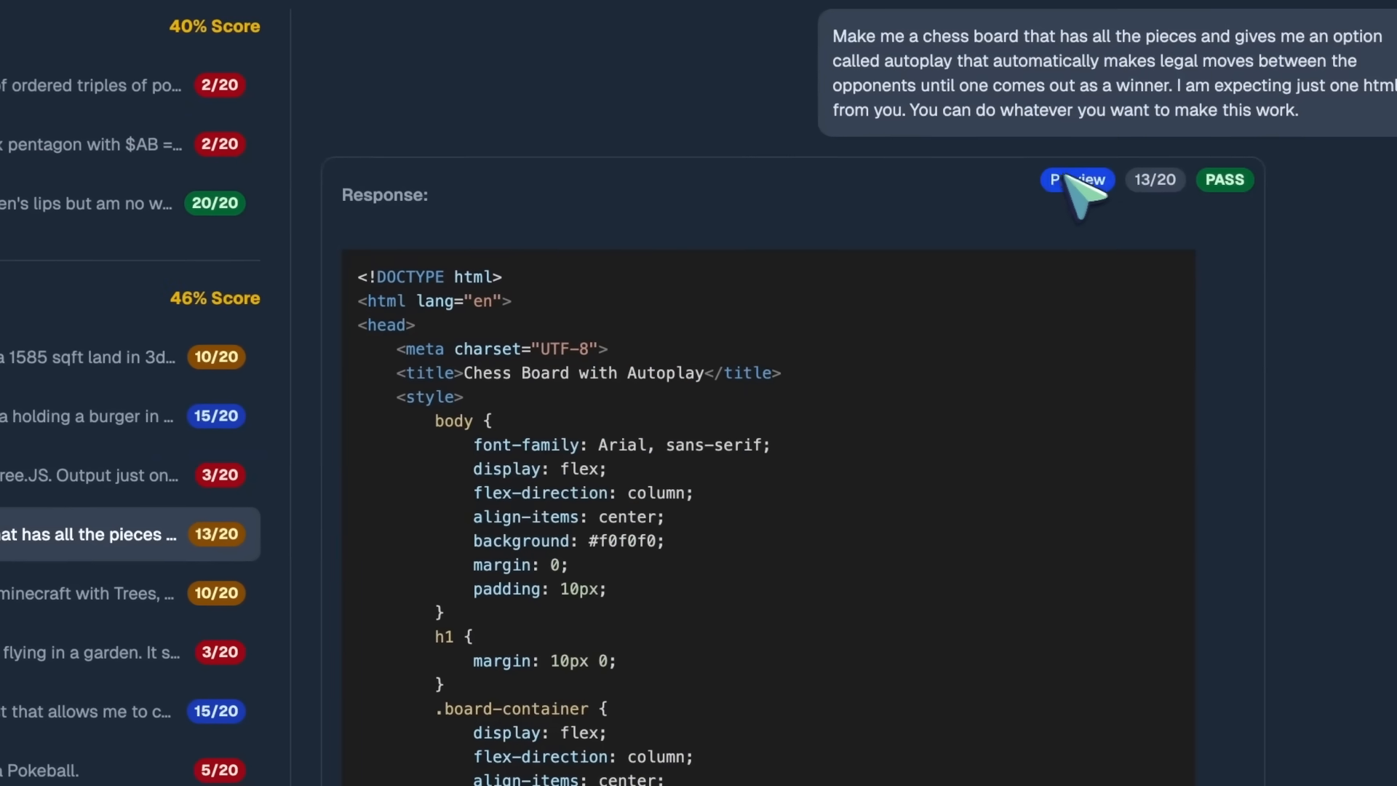
Preview the chess board with Autoplay, then the Minecraft world, closing each preview
left_click(1075, 179)
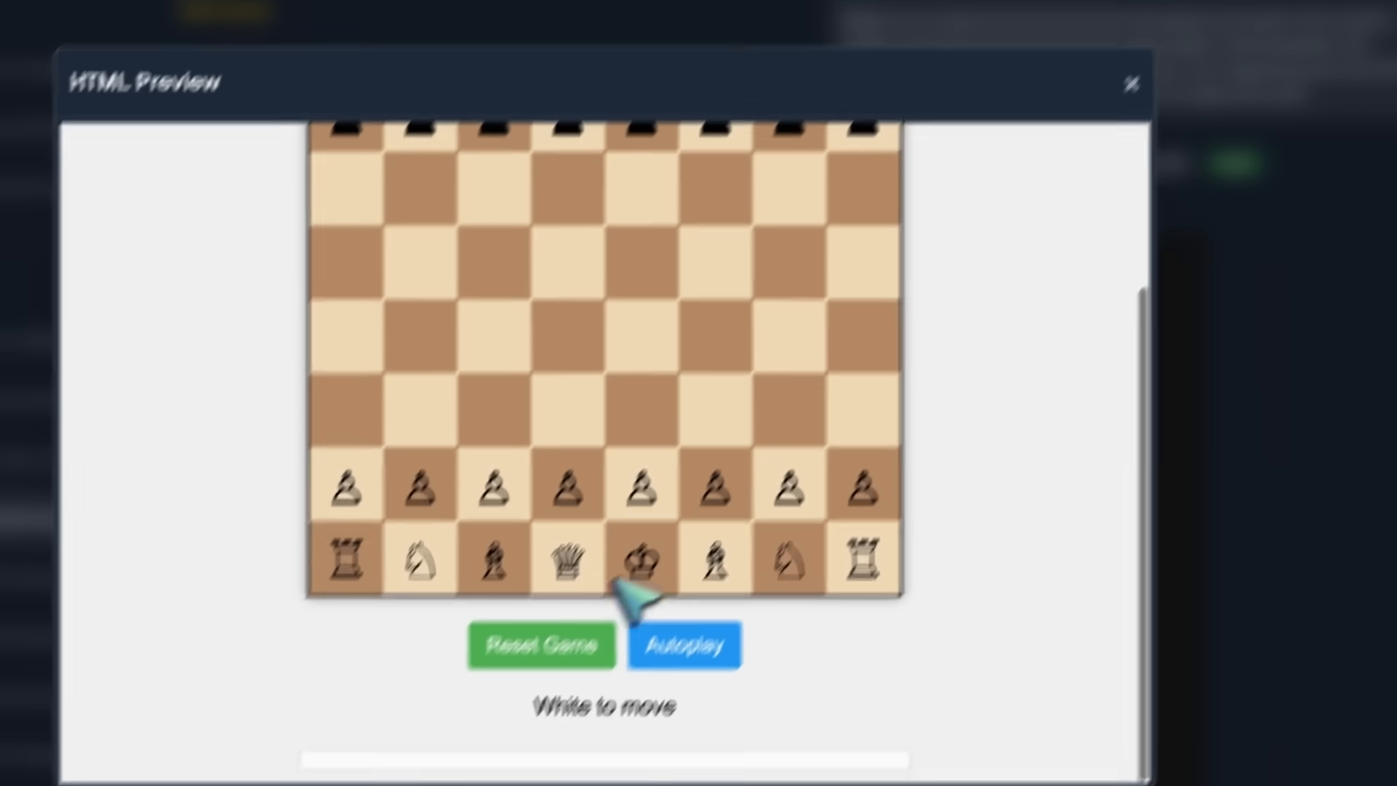
left_click(683, 644)
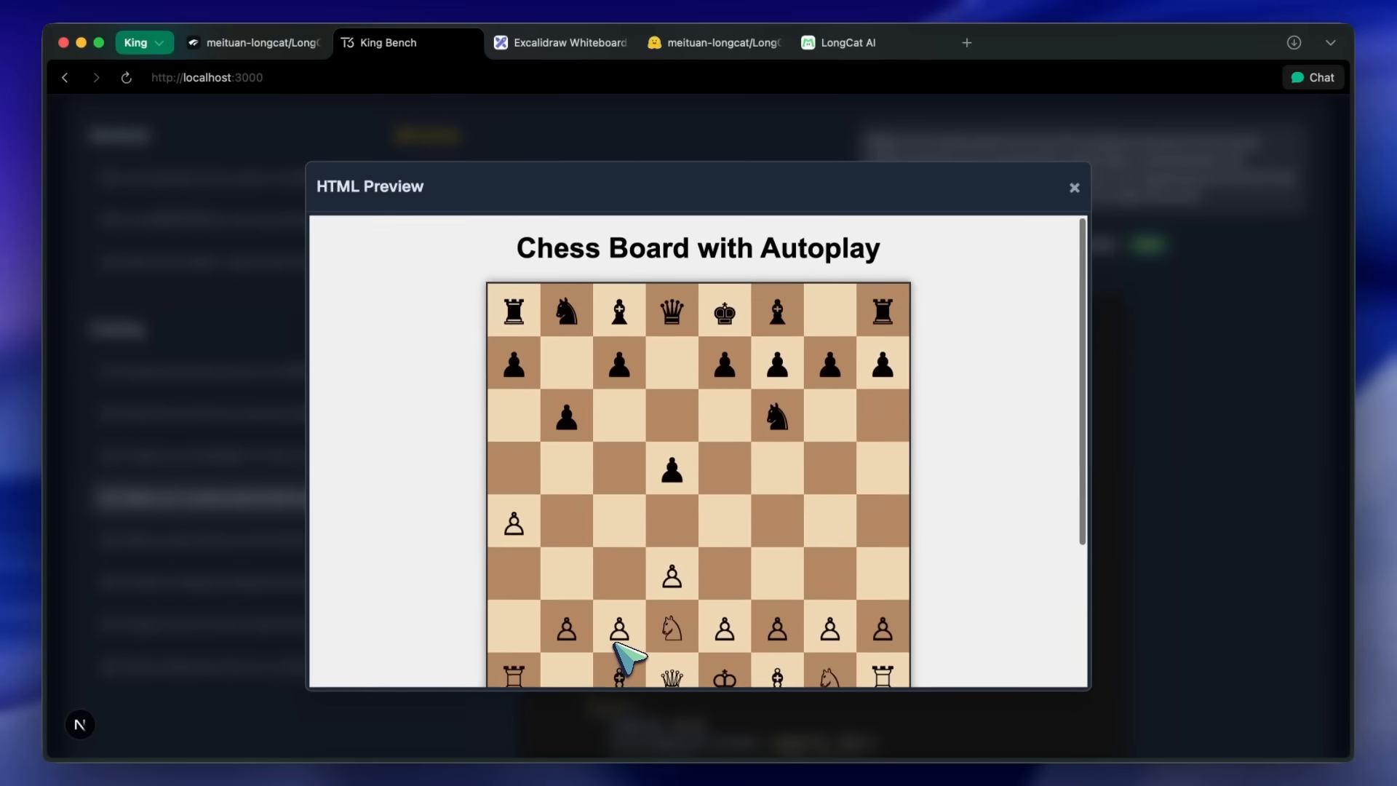
scroll("down", 3)
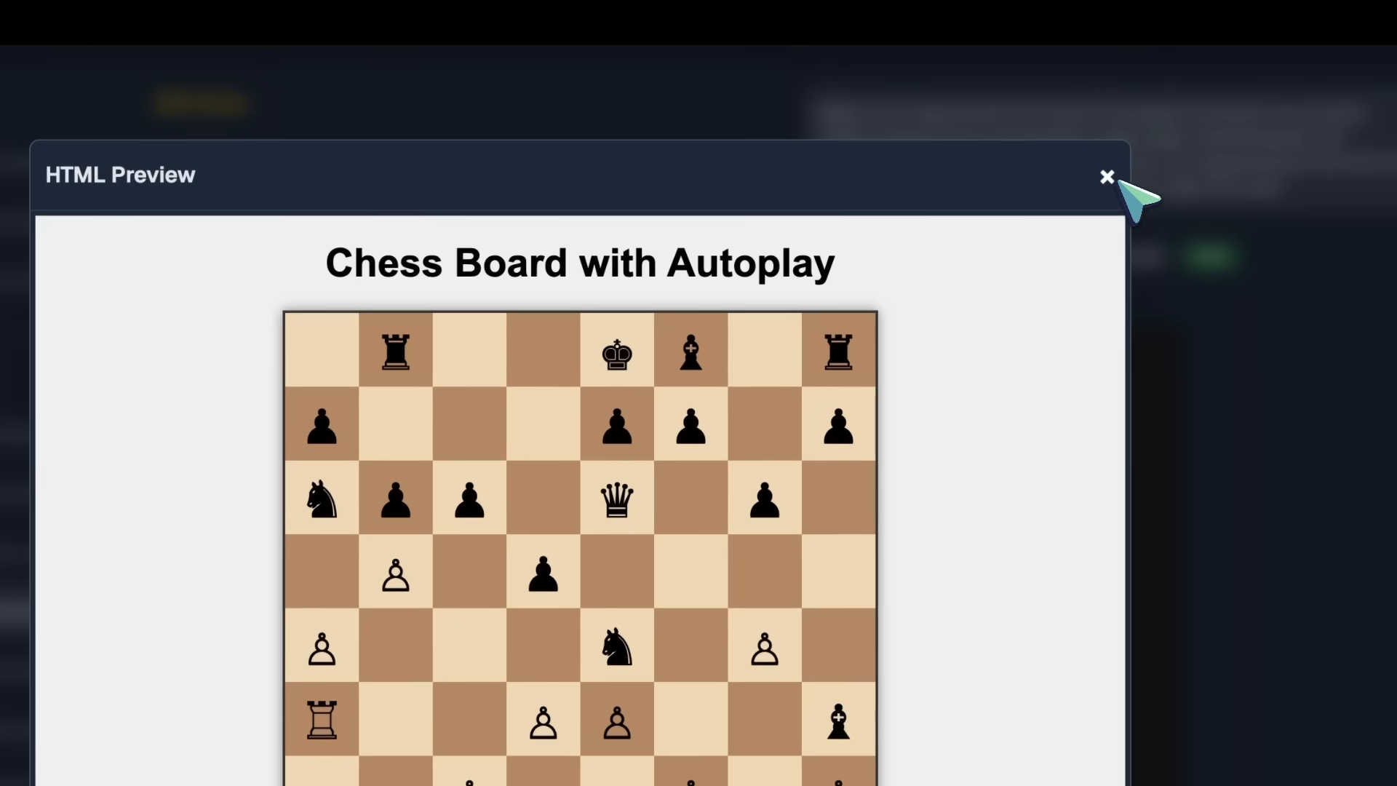
left_click(1106, 176)
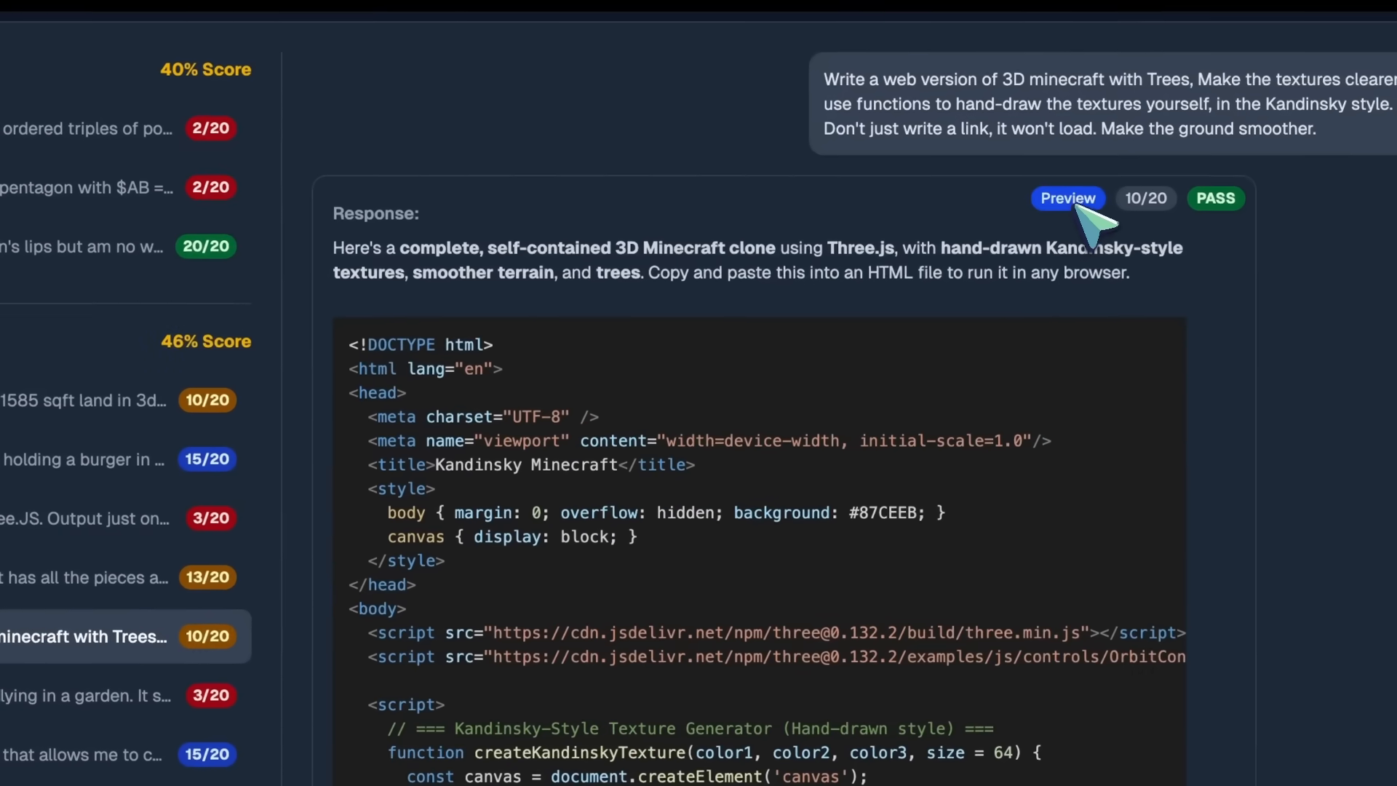
left_click(1066, 198)
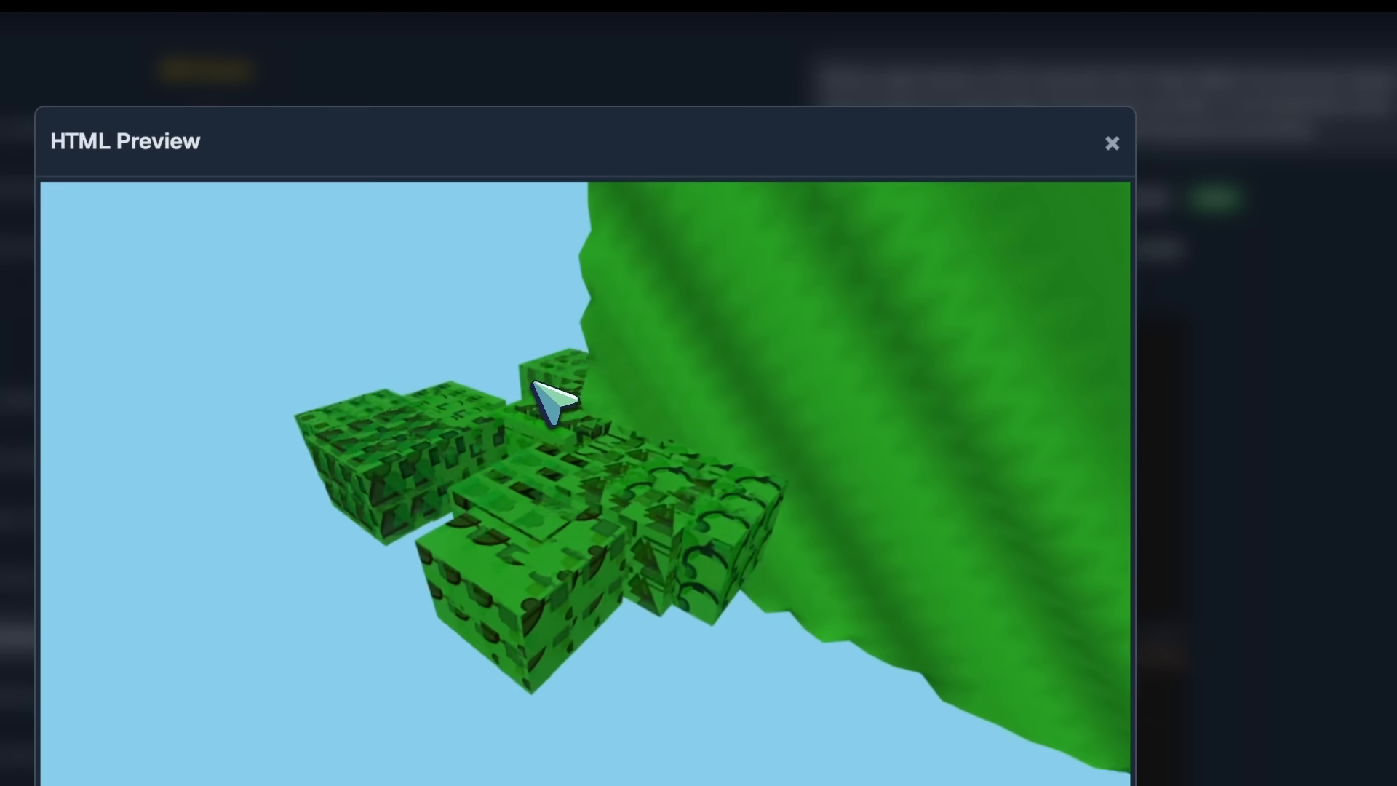
left_click(1112, 143)
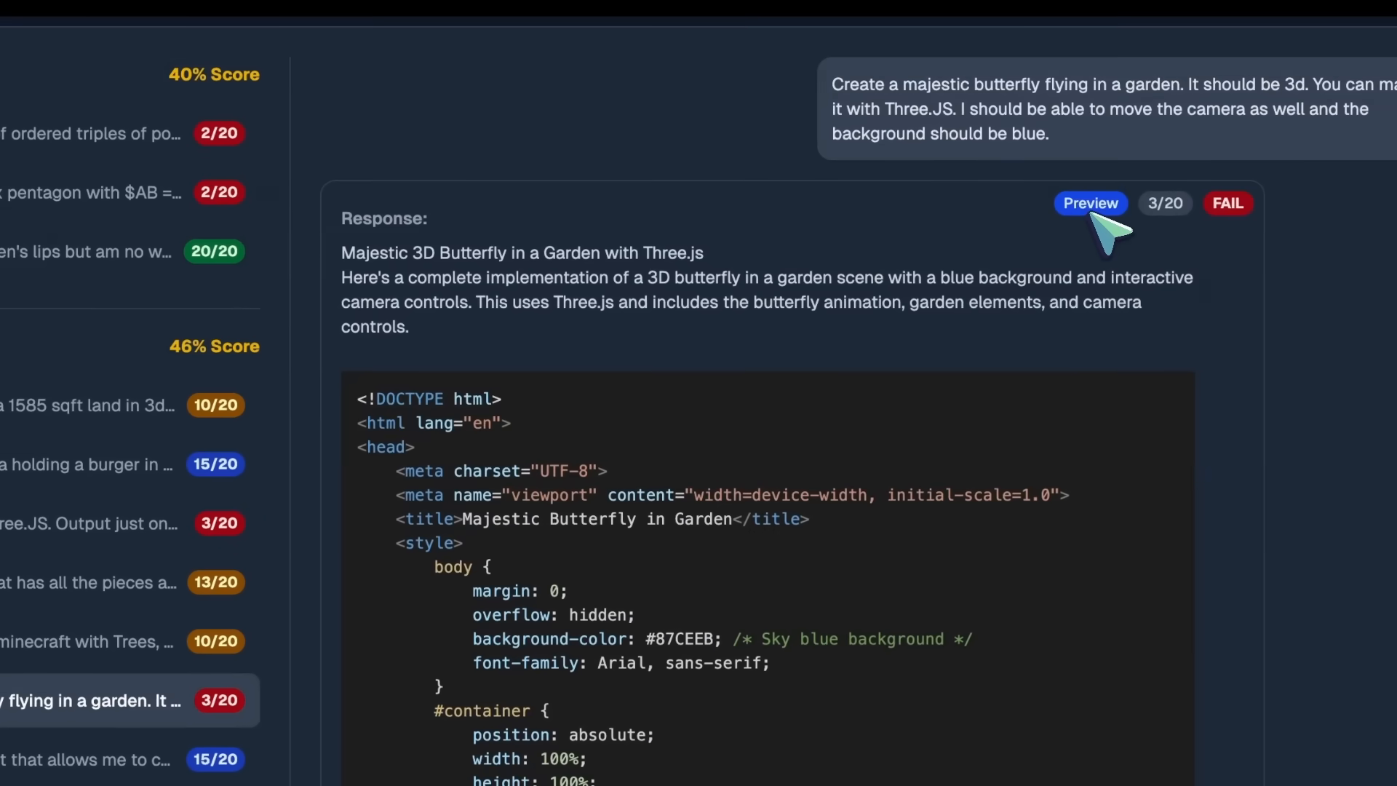
Close the black butterfly garden preview and scroll the Pokeball script response (5/20 FAIL)
left_click(1090, 203)
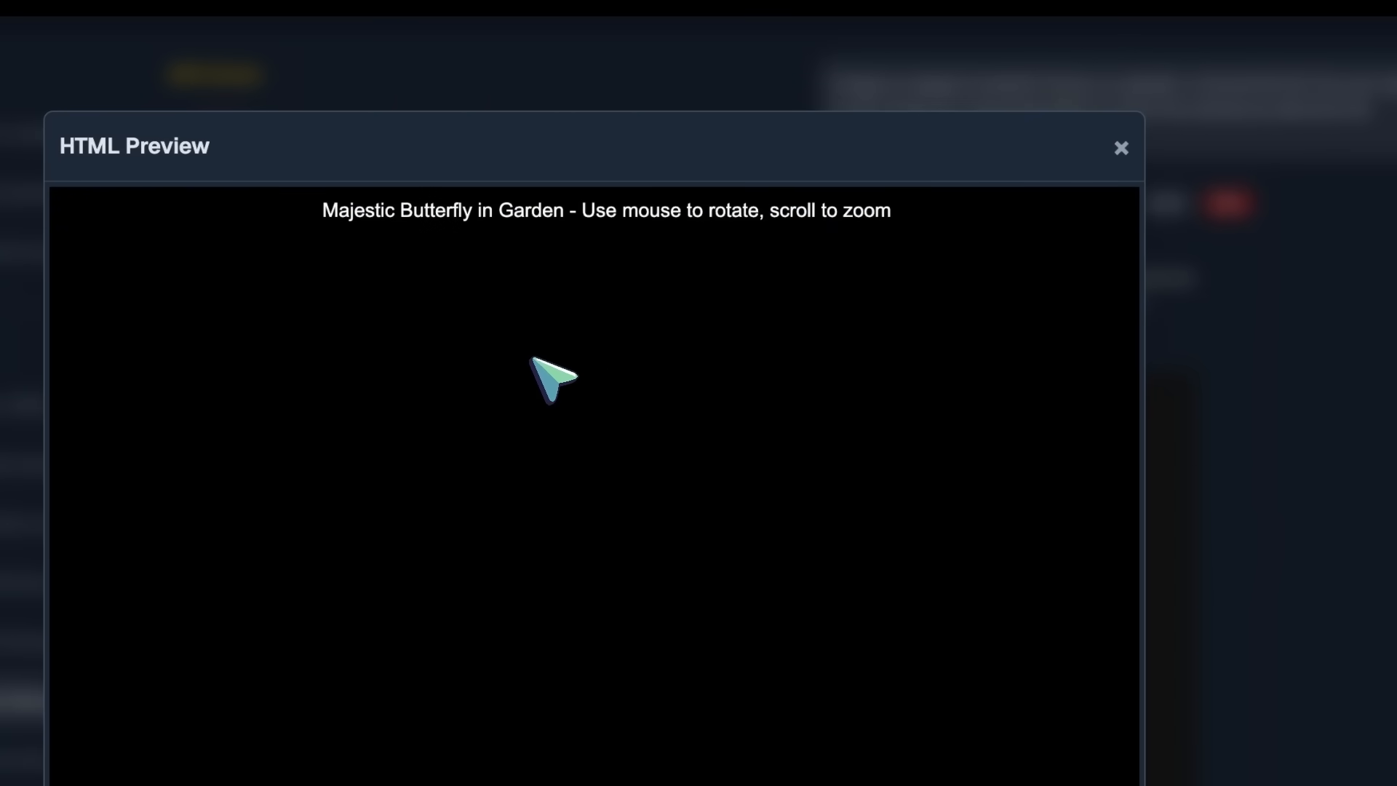
mouse_move(1120, 148)
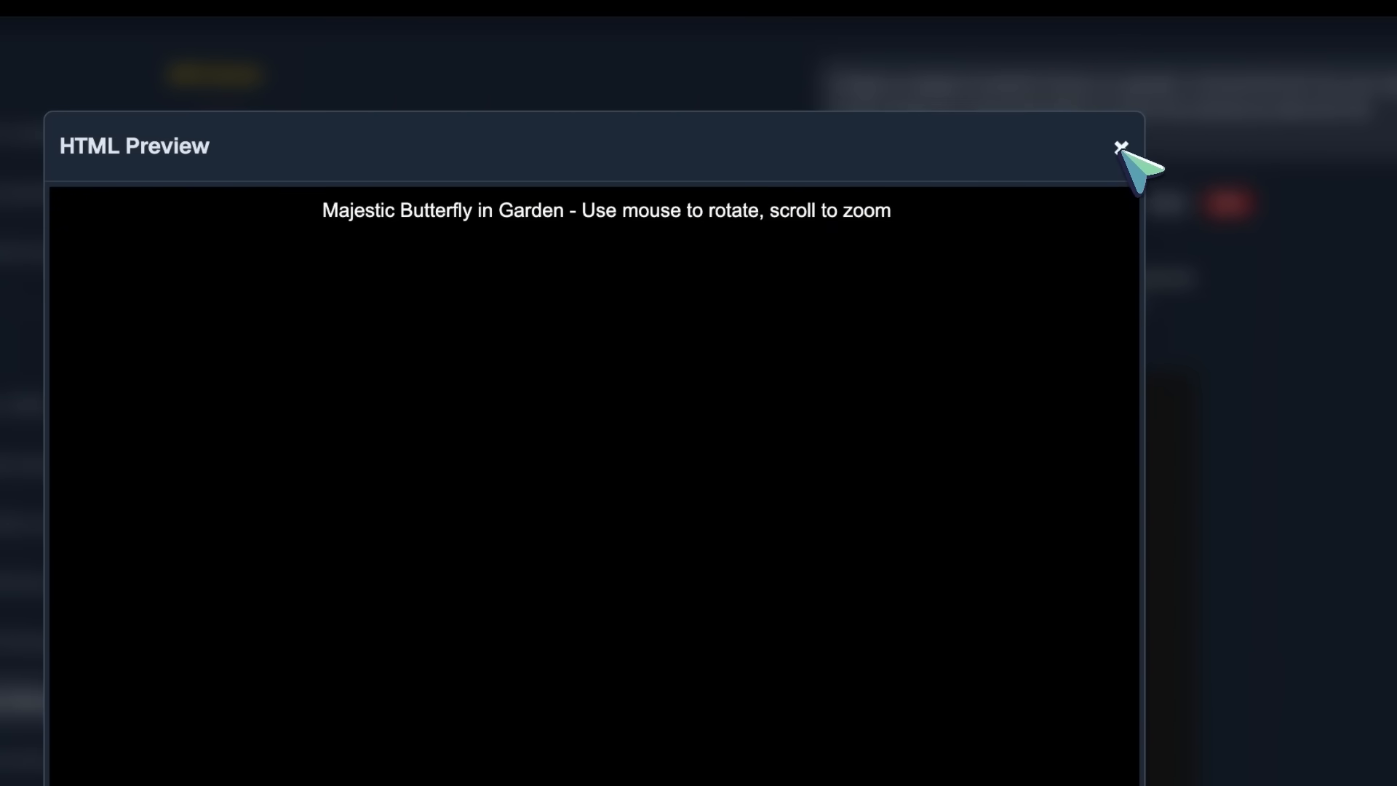
left_click(1120, 146)
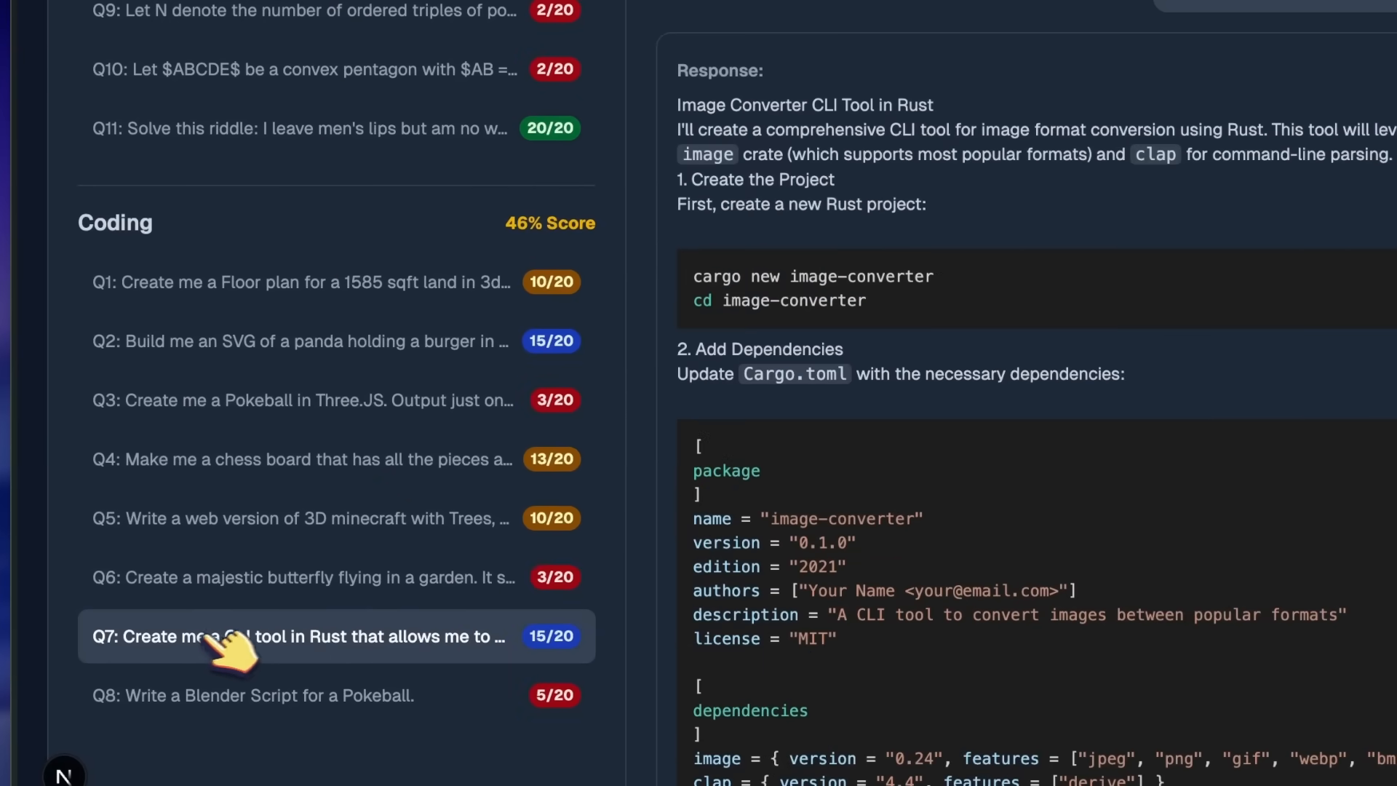
scroll("down", 3)
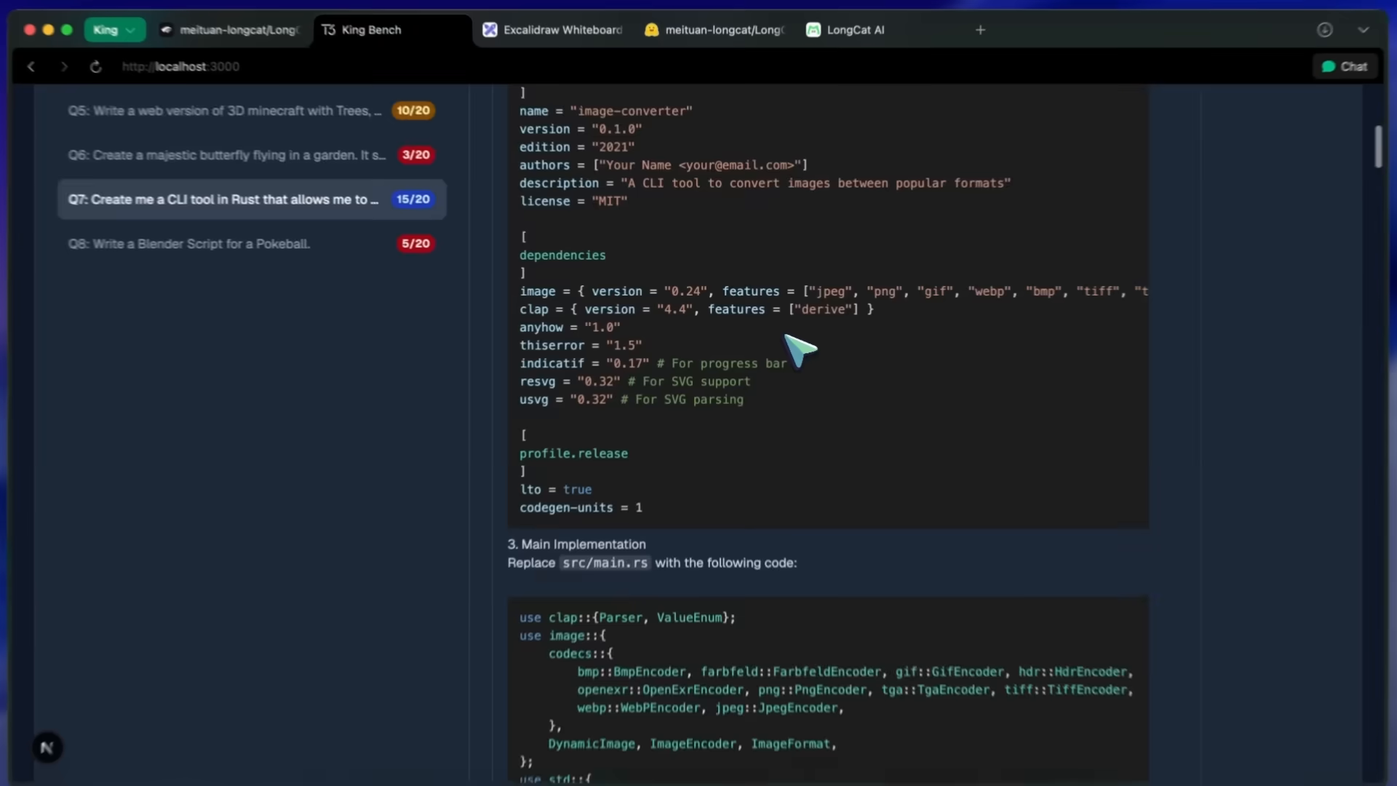
scroll("up", 3)
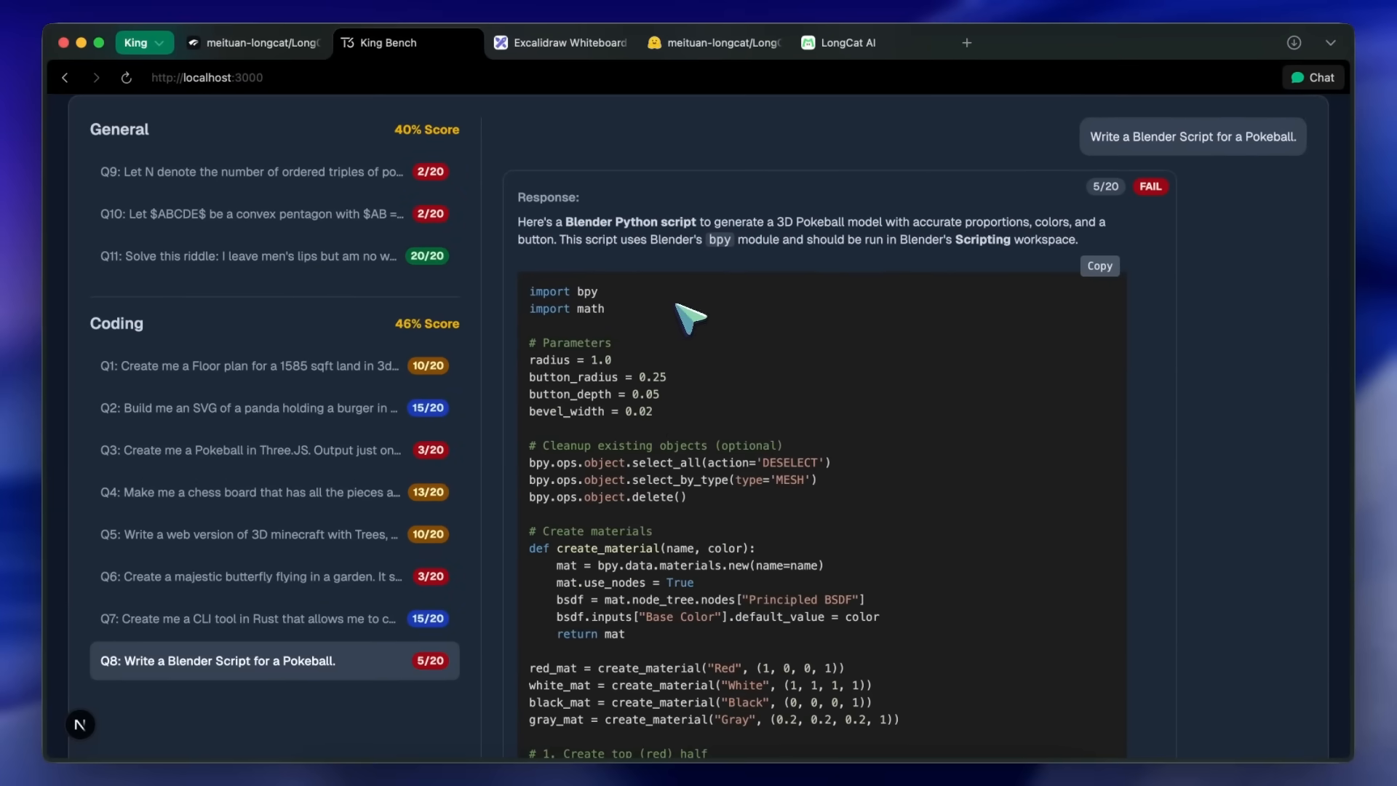
mouse_move(623, 353)
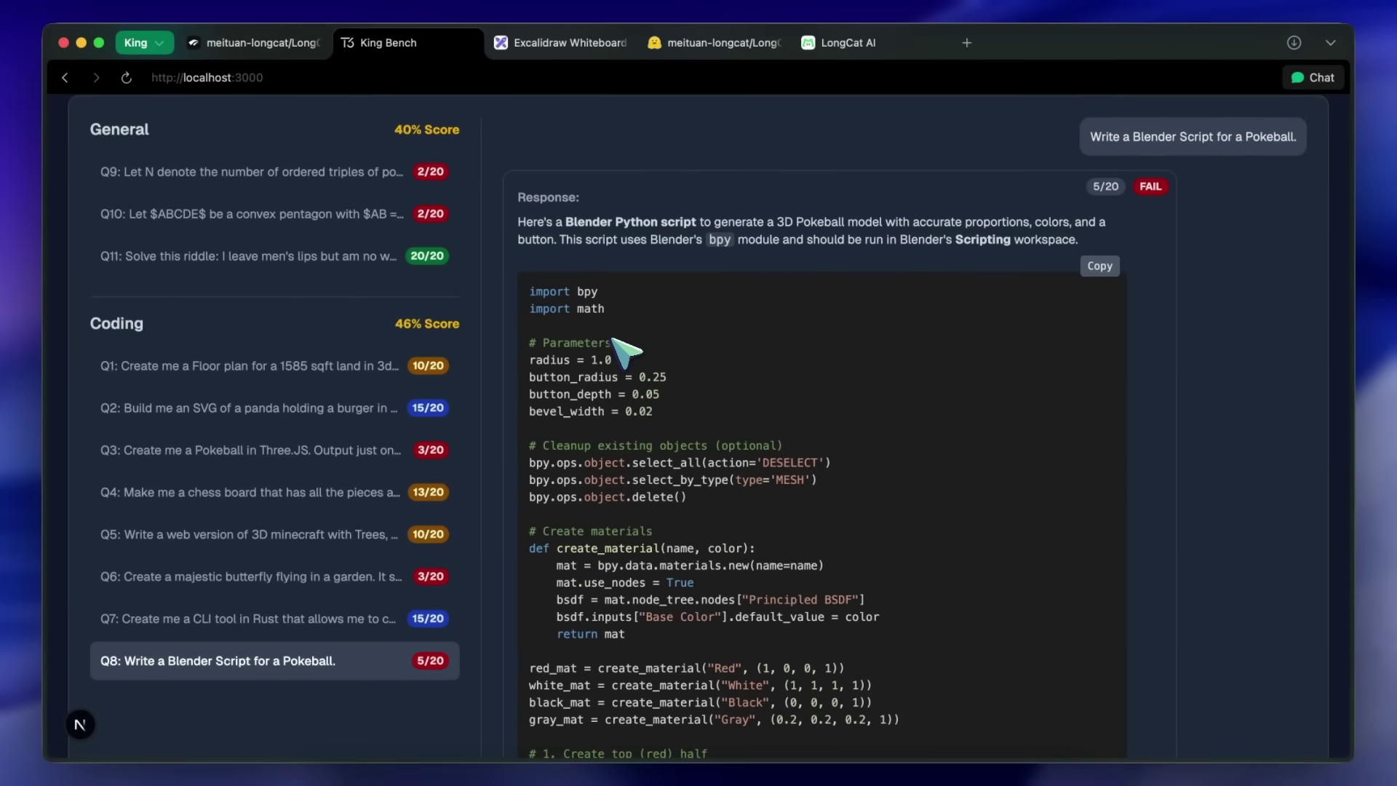
mouse_move(606, 360)
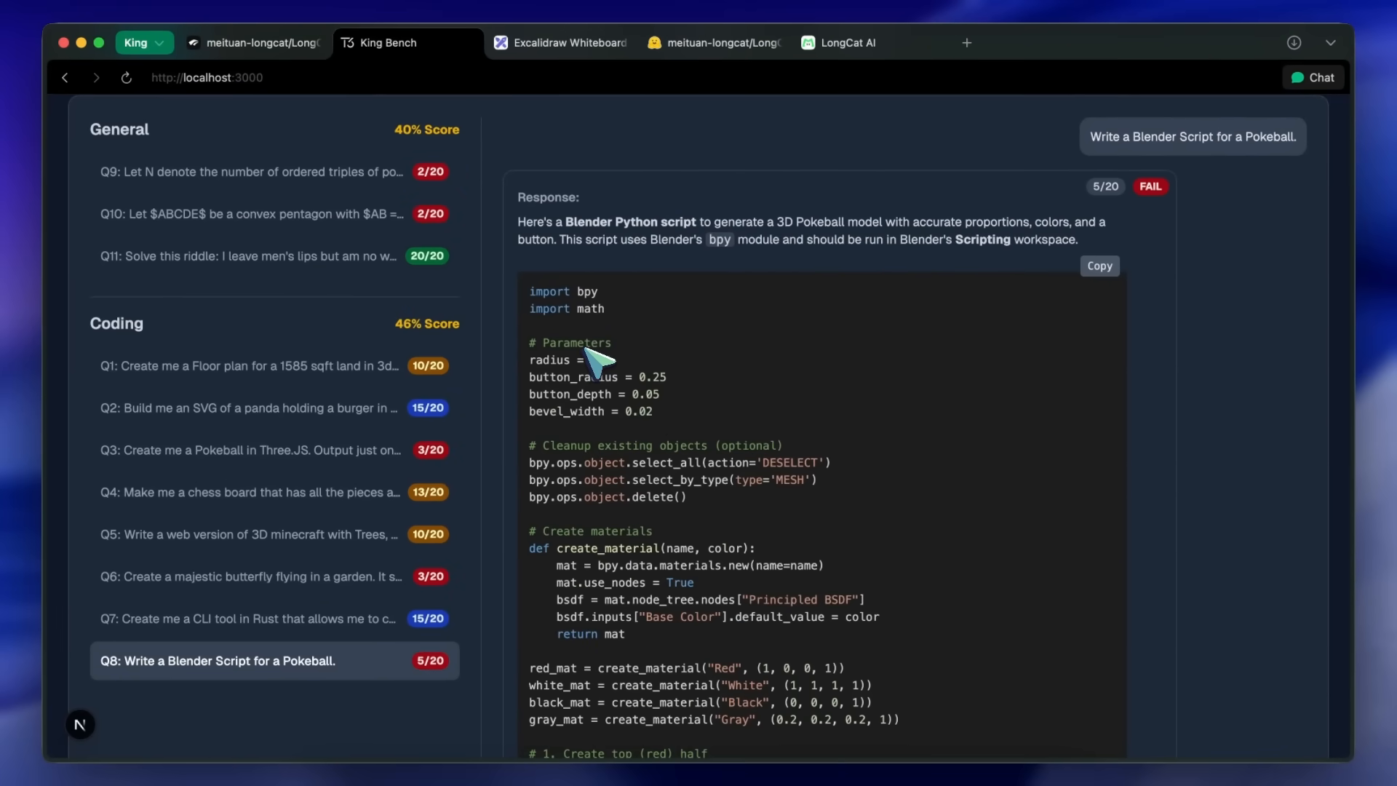
scroll("up", 3)
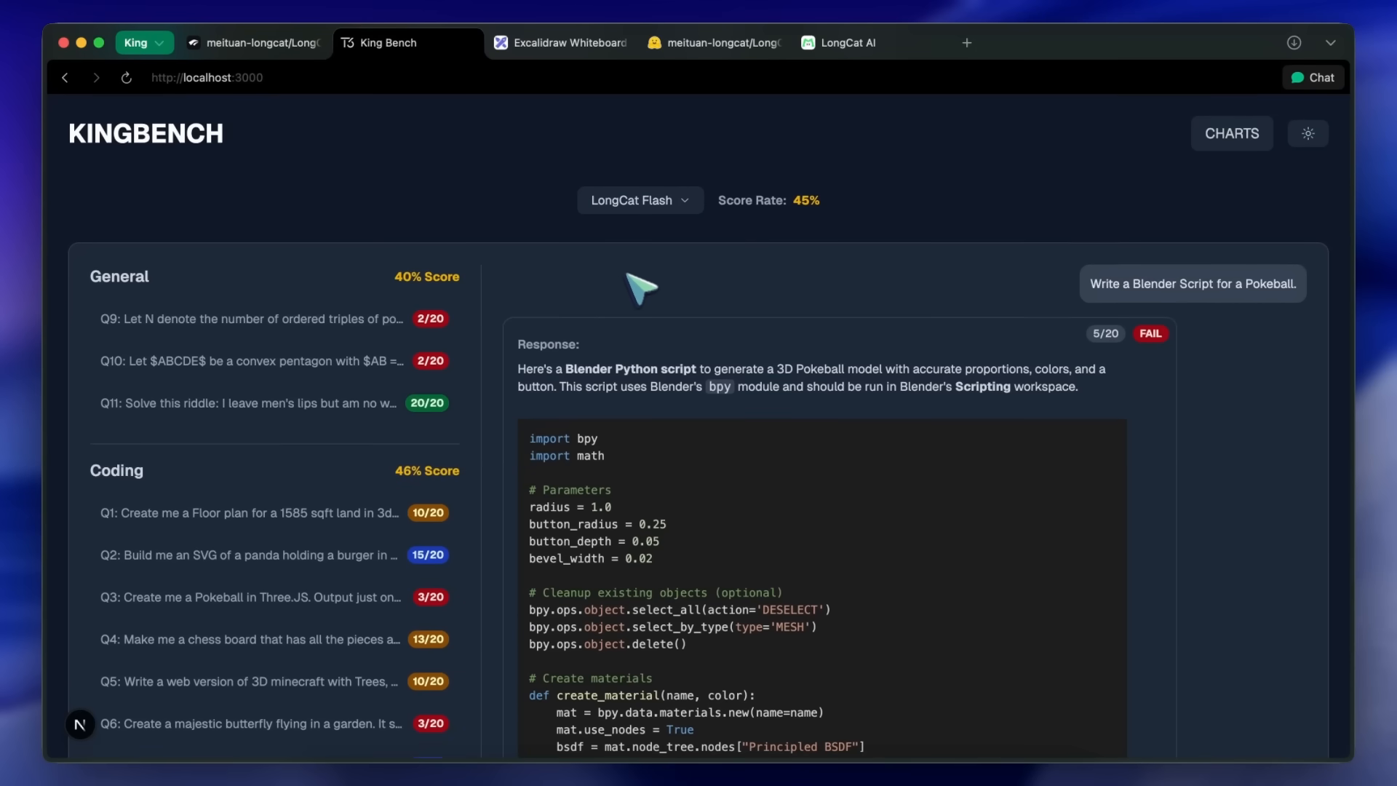
mouse_move(1189, 187)
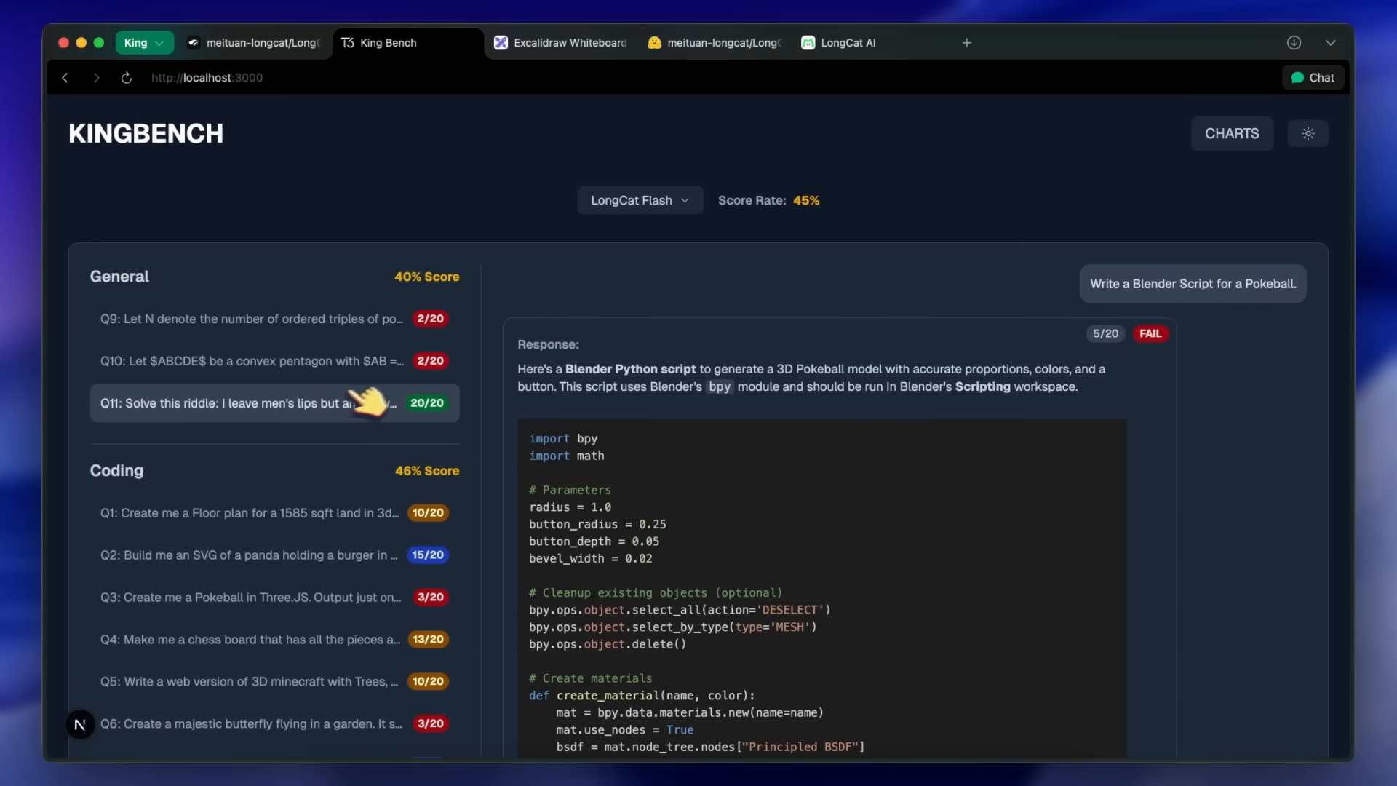
Scroll the model leaderboard showing LongCat Flash fourth at 45%, then return to questions
left_click(275, 403)
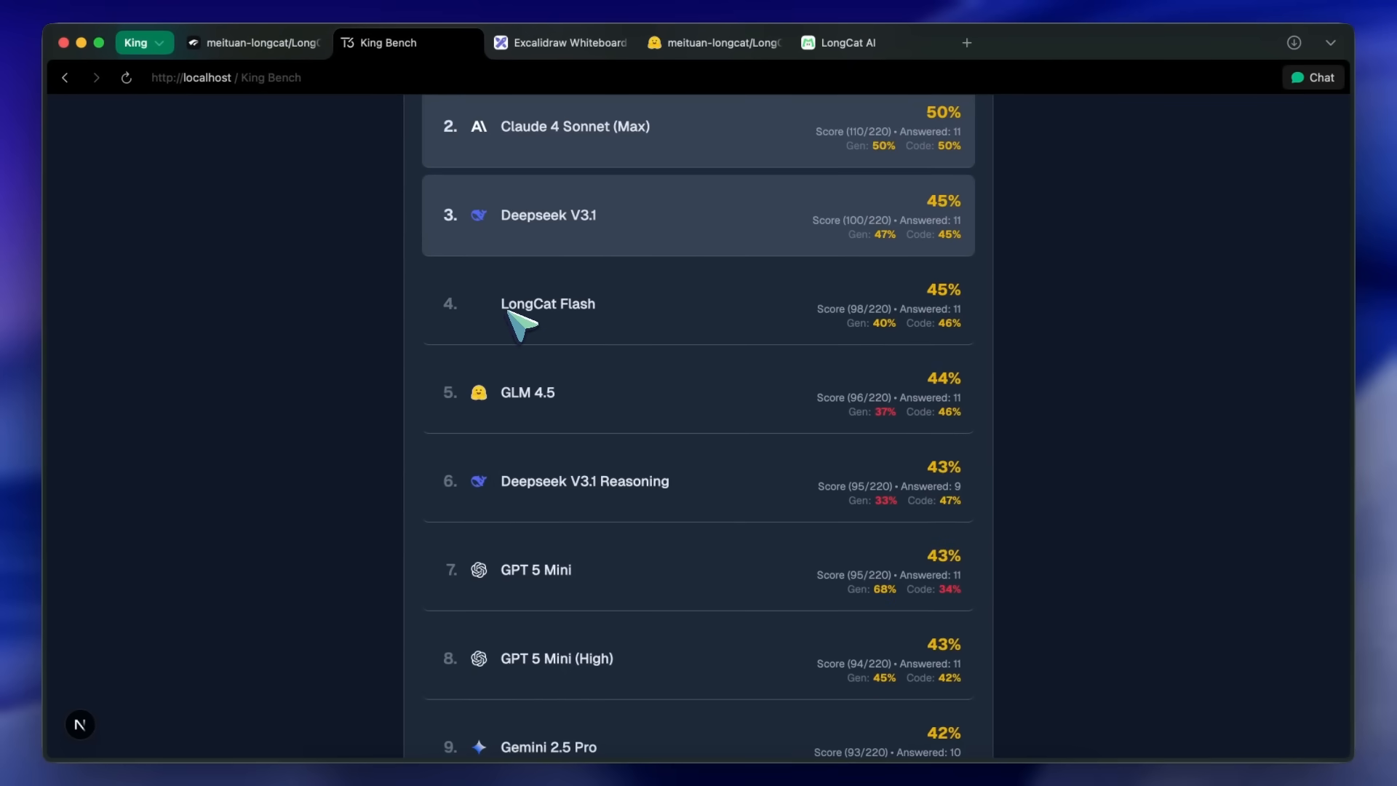
mouse_move(811, 218)
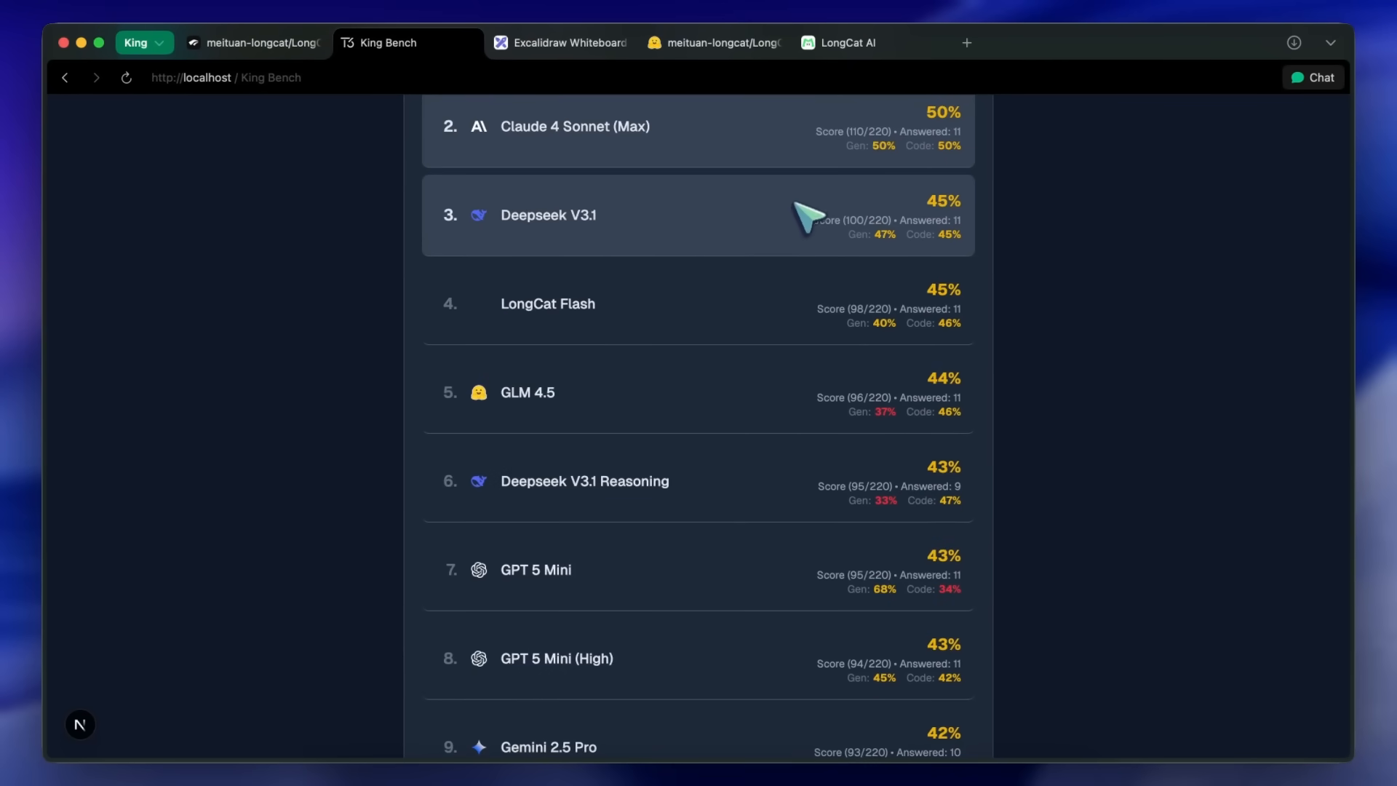
scroll("down", 3)
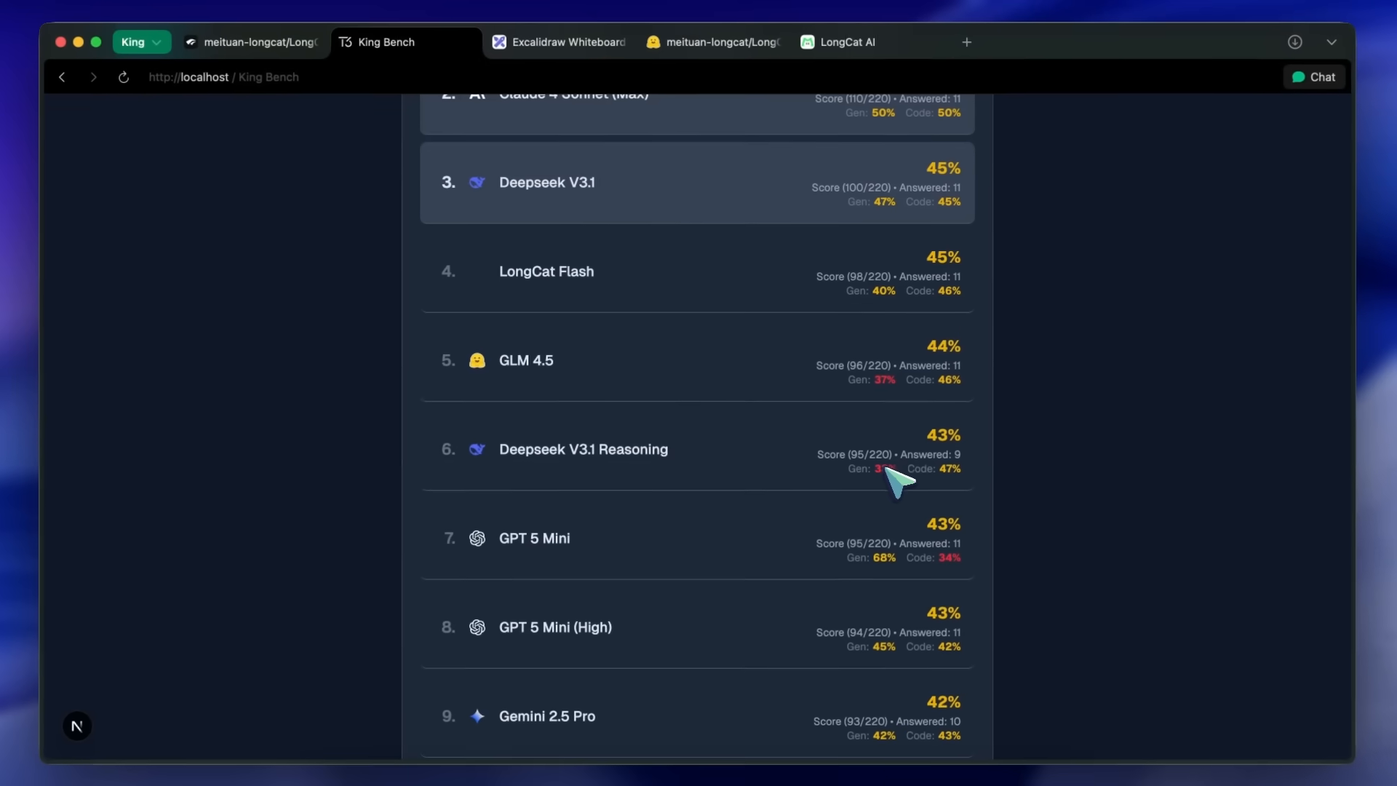
scroll("up", 3)
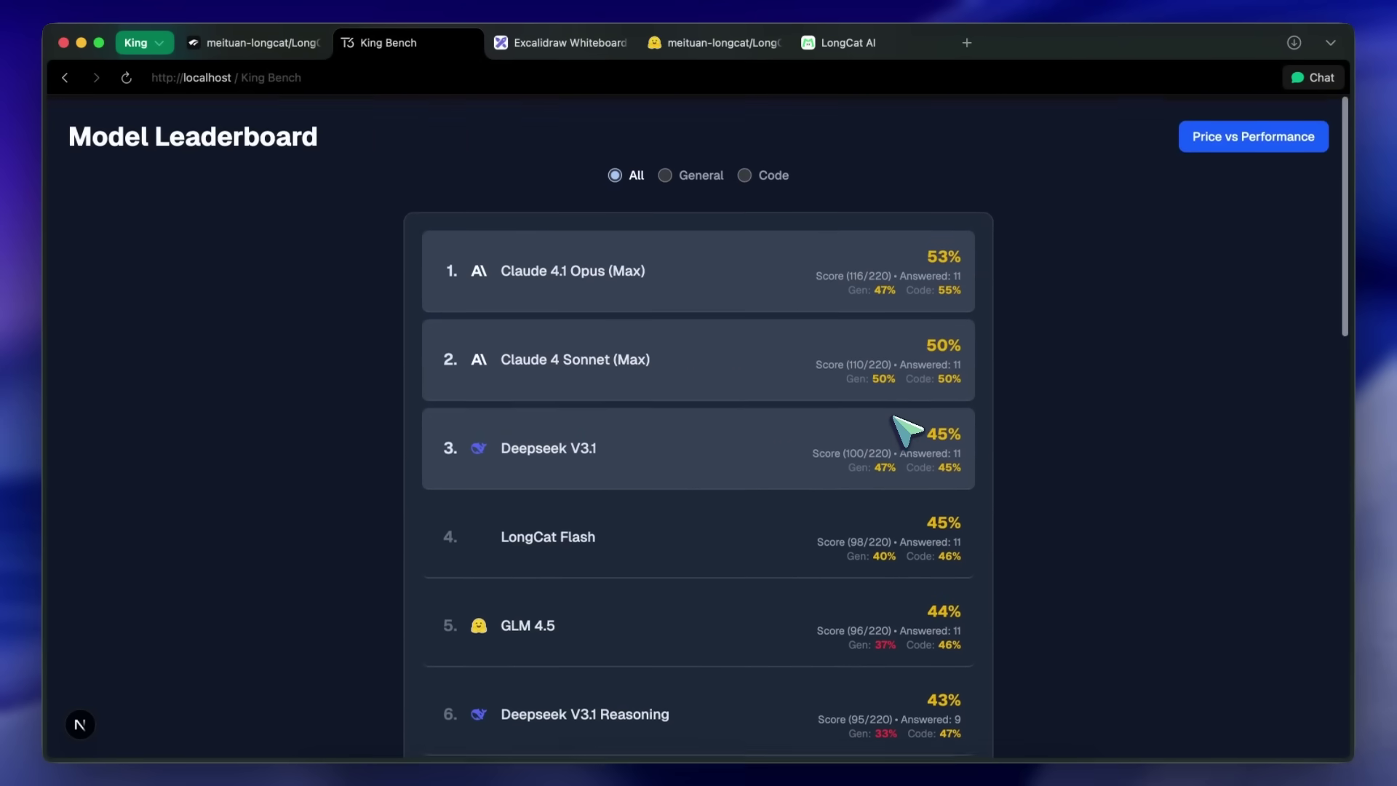
scroll("down", 3)
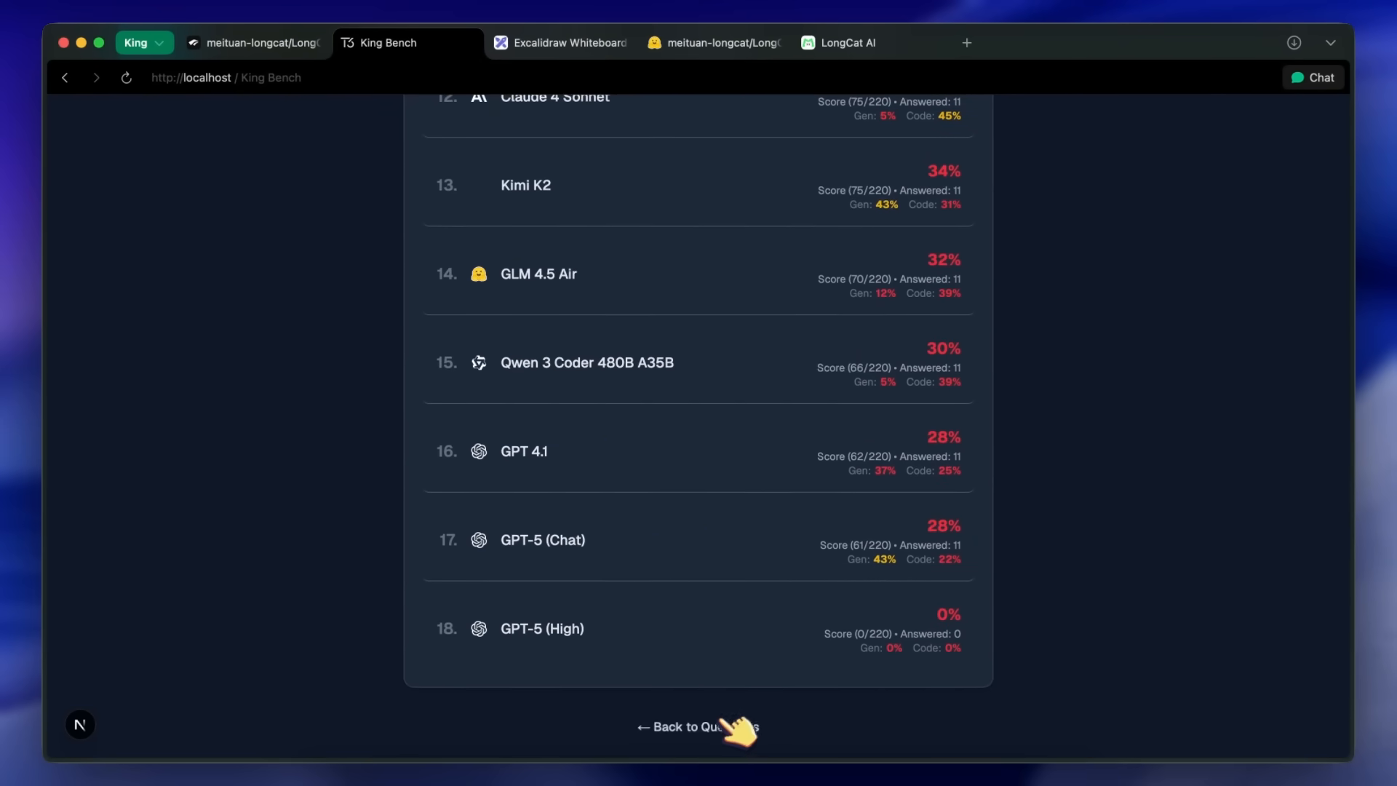
left_click(697, 726)
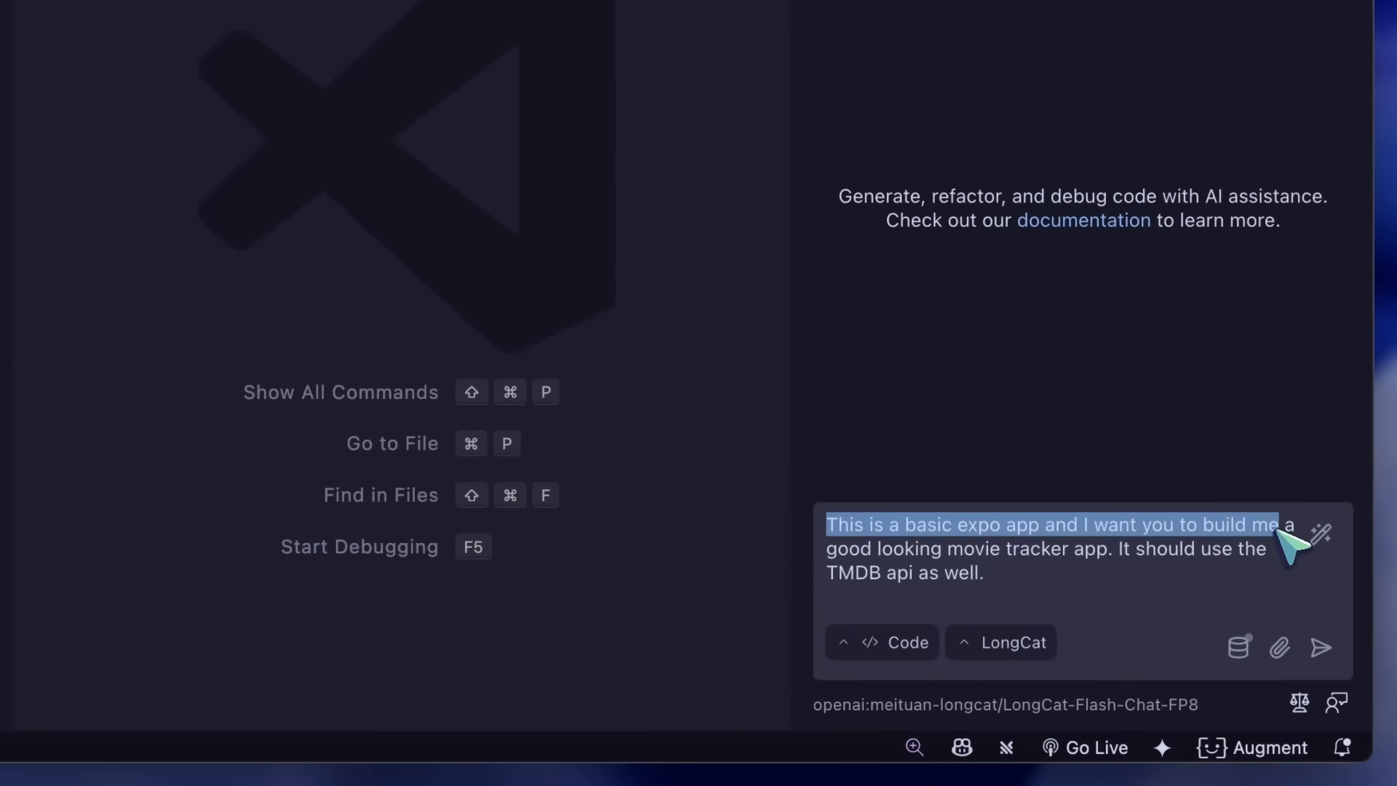
Send the Expo movie tracker prompt using LongCat-Flash-Chat and review the proposed npm install
left_click(983, 573)
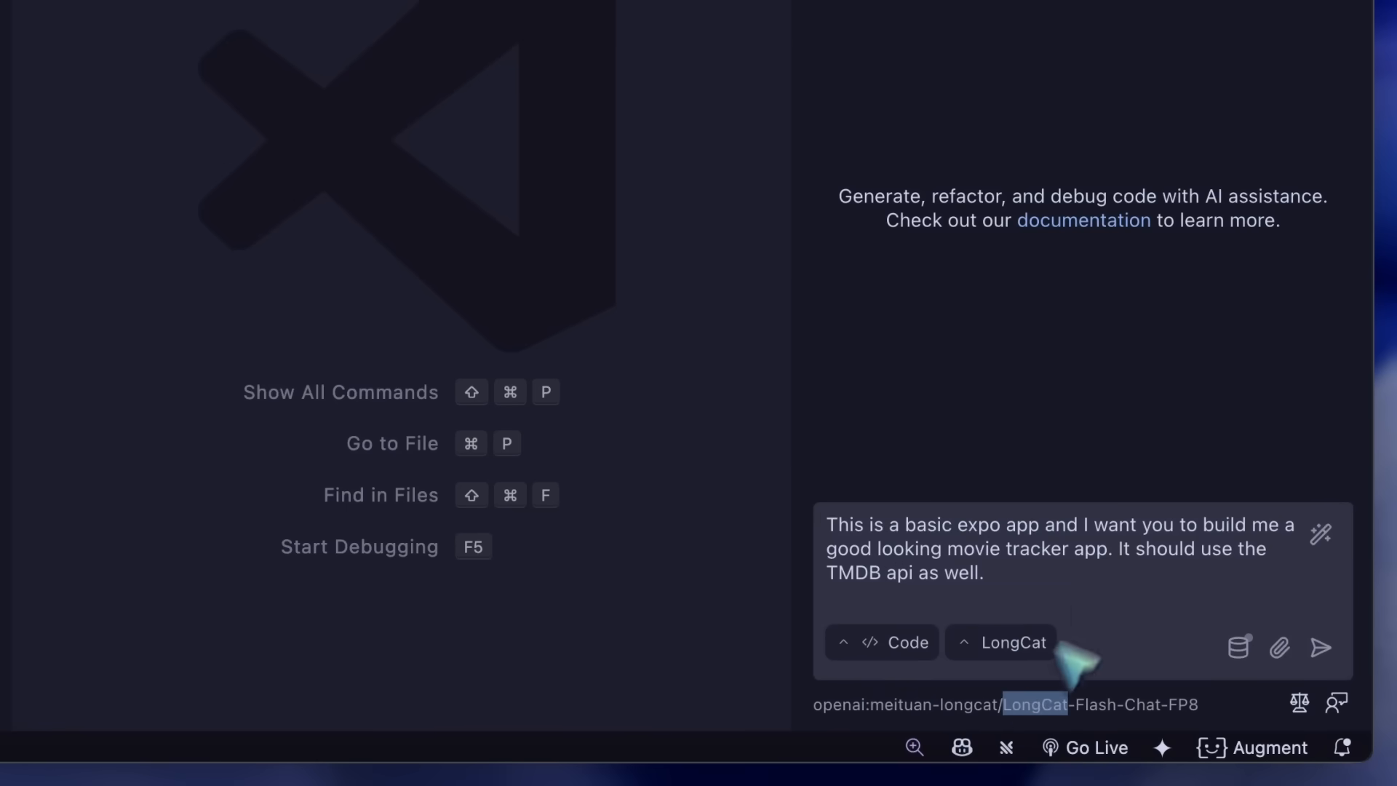
left_click(1322, 648)
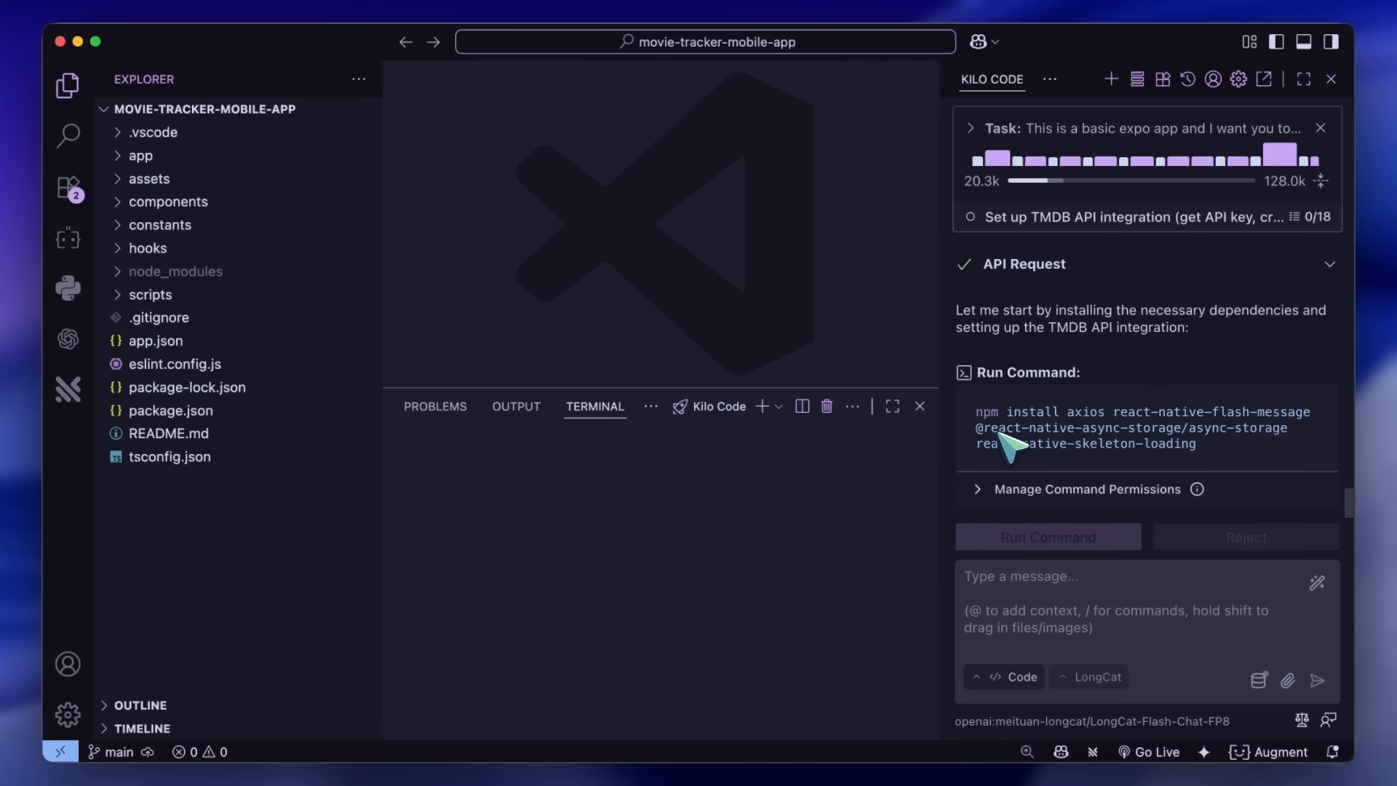
left_click(1047, 536)
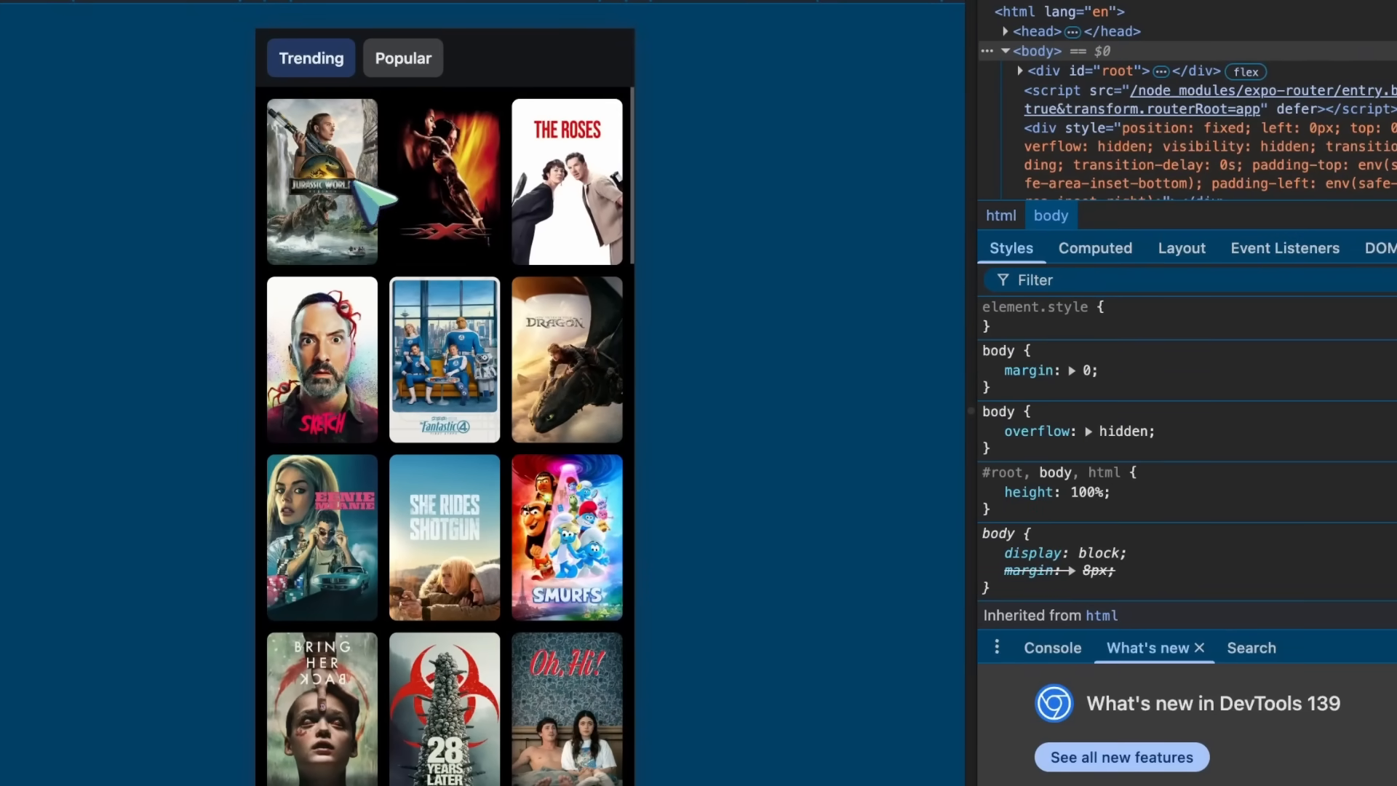
Mark Jurassic World Rebirth watched, then visit the Watchlist, Explore, Search and Home tabs
left_click(322, 180)
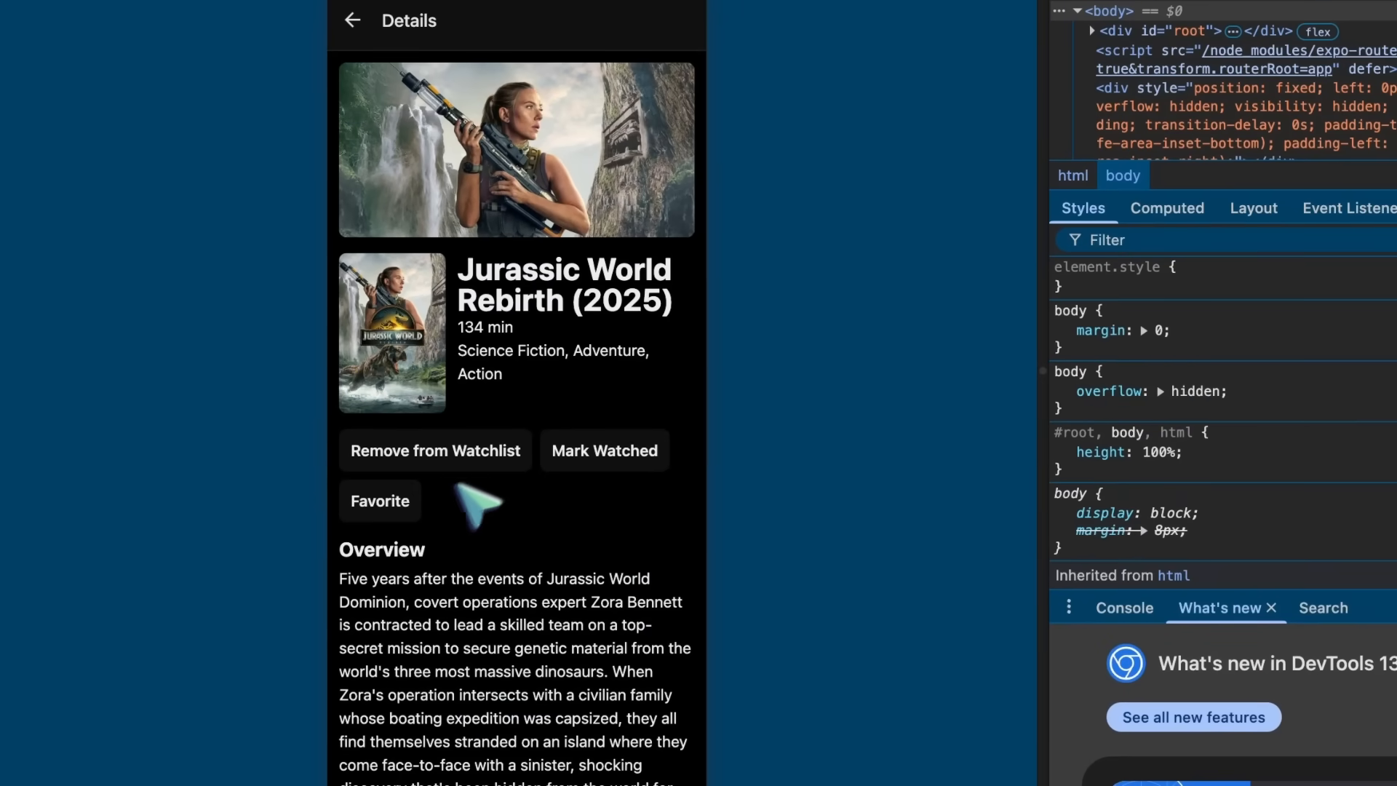
left_click(604, 449)
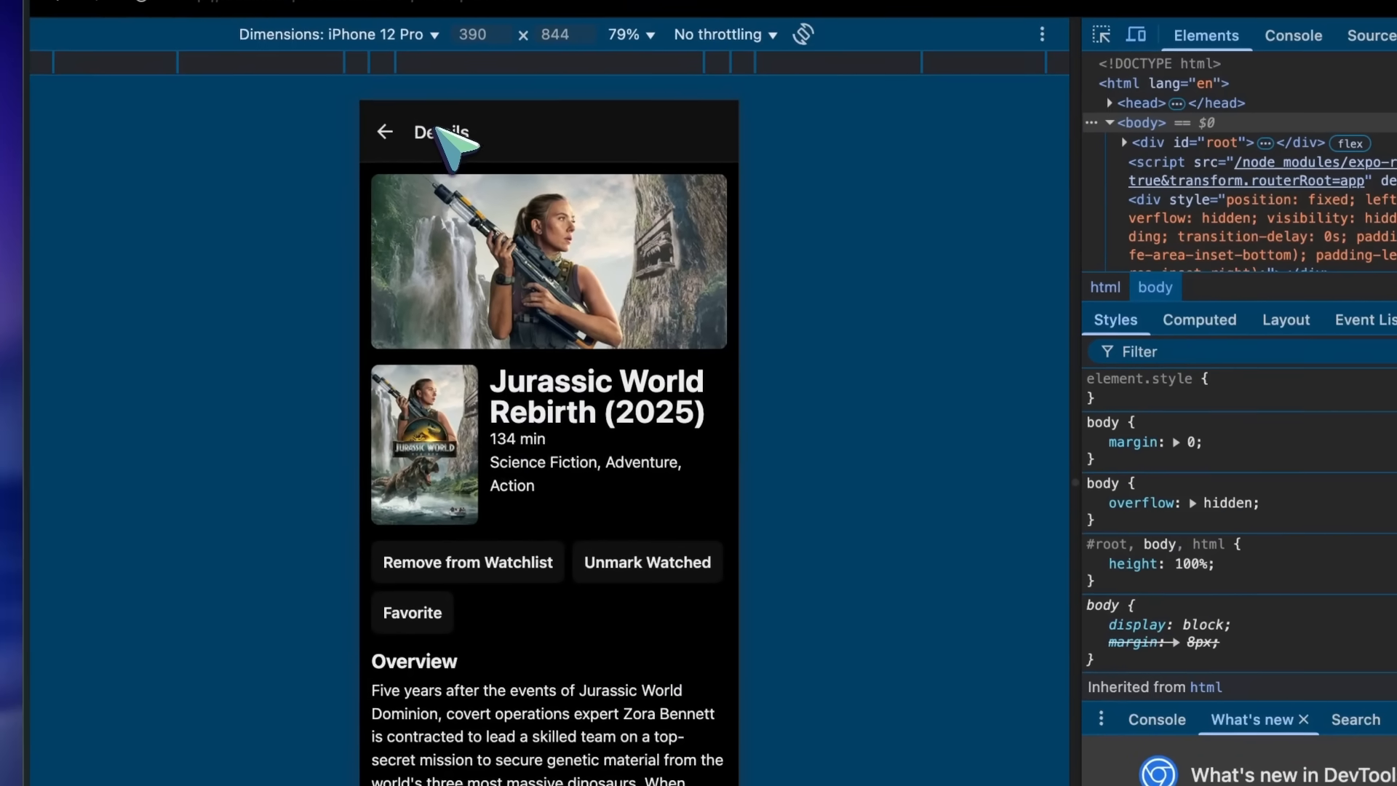
left_click(558, 726)
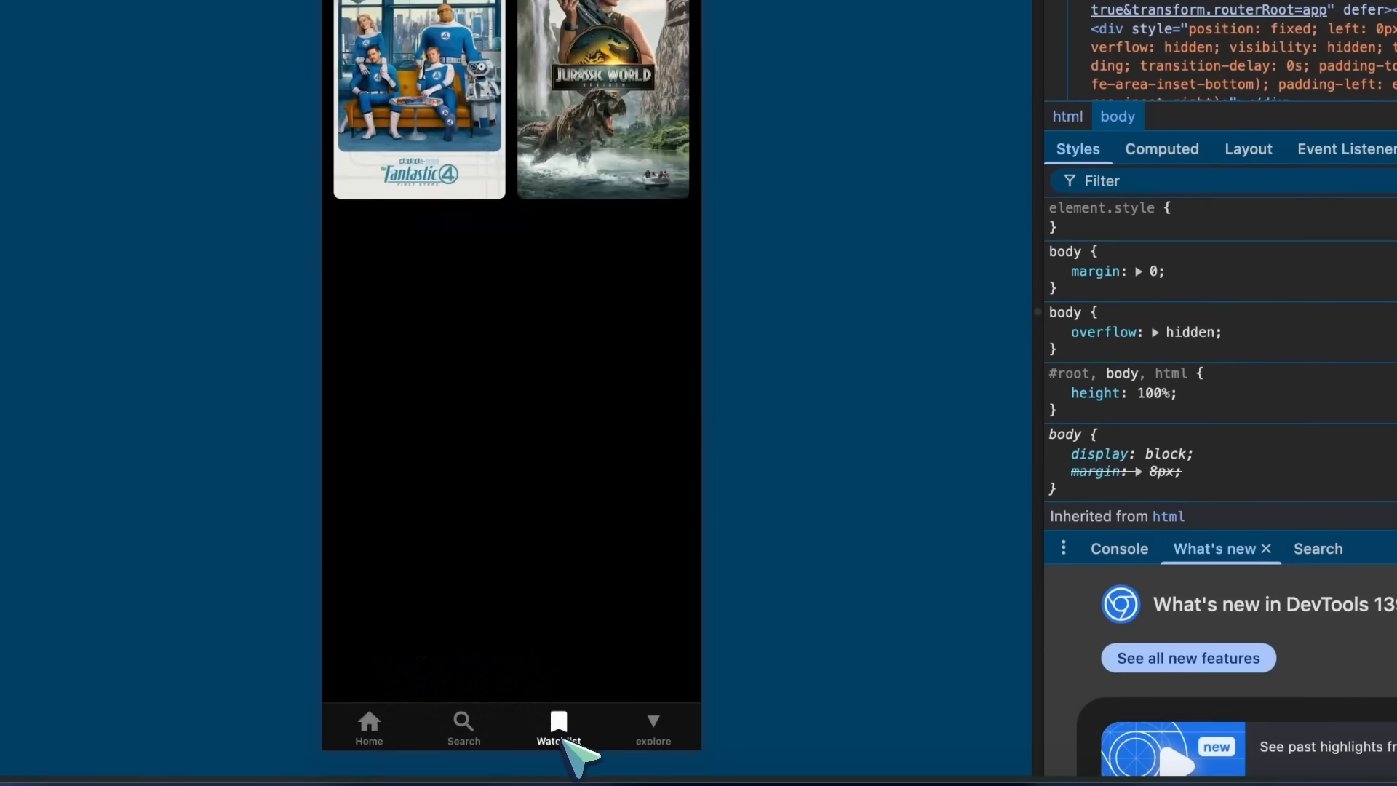
left_click(651, 730)
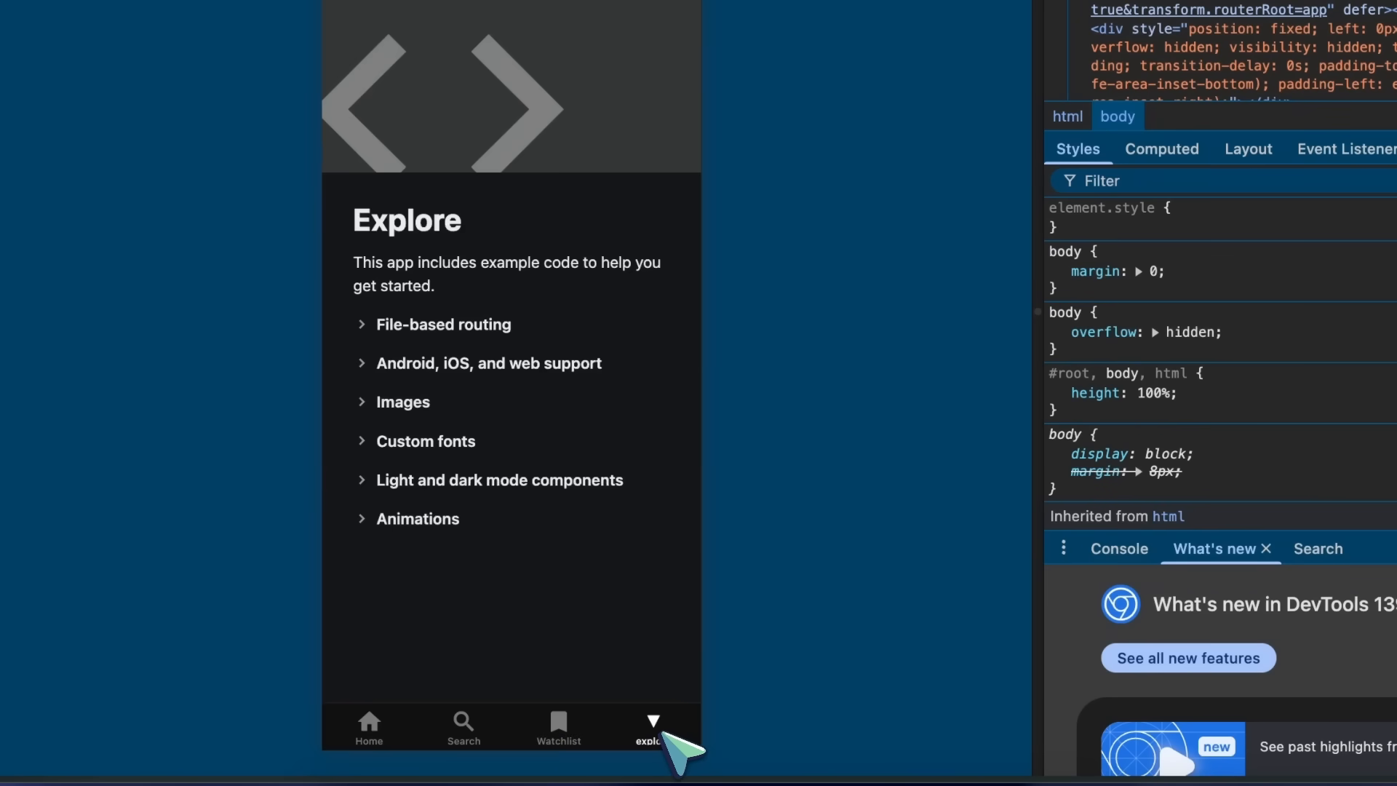
left_click(461, 726)
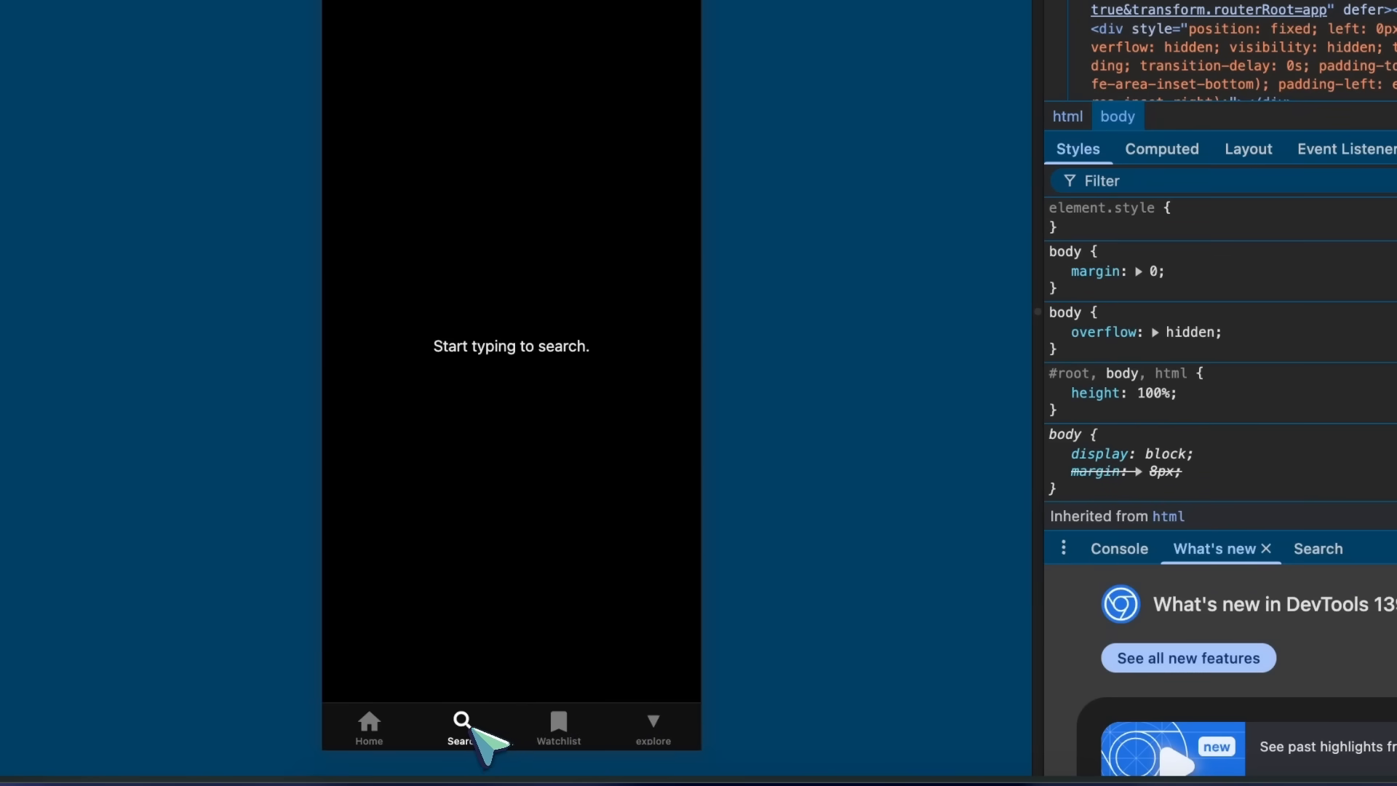
left_click(369, 726)
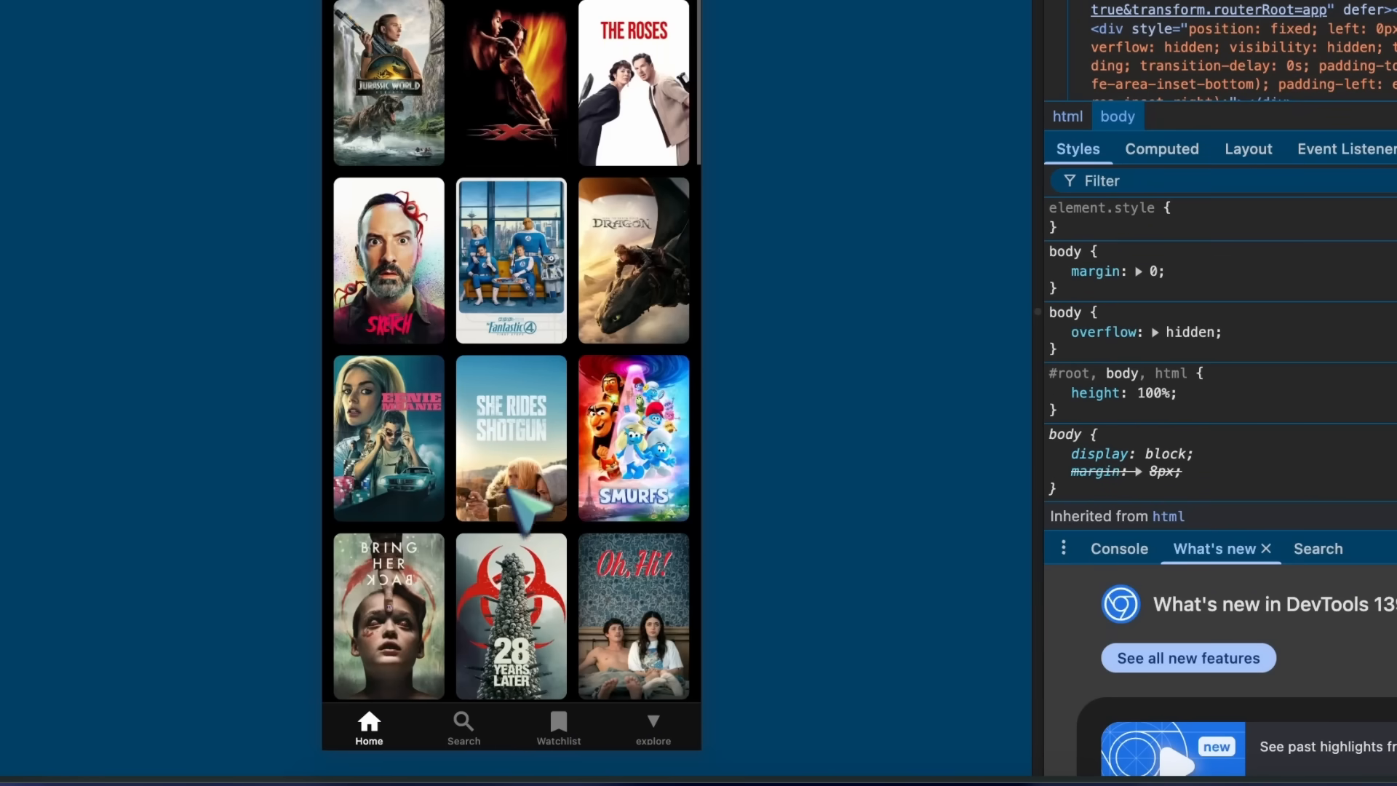
View The Fantastic 4: First Steps details, go back, and switch to the Next.js tracker
left_click(510, 259)
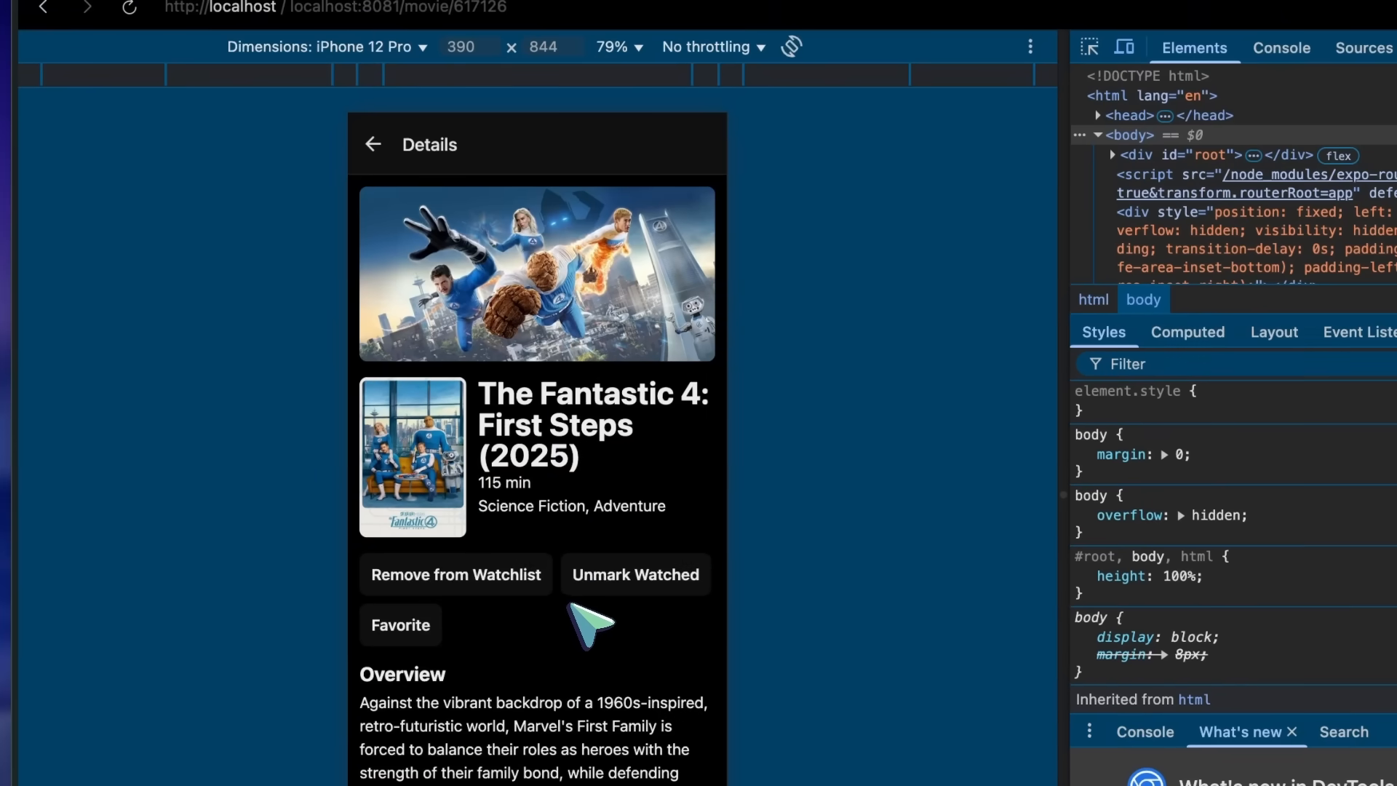
left_click(373, 143)
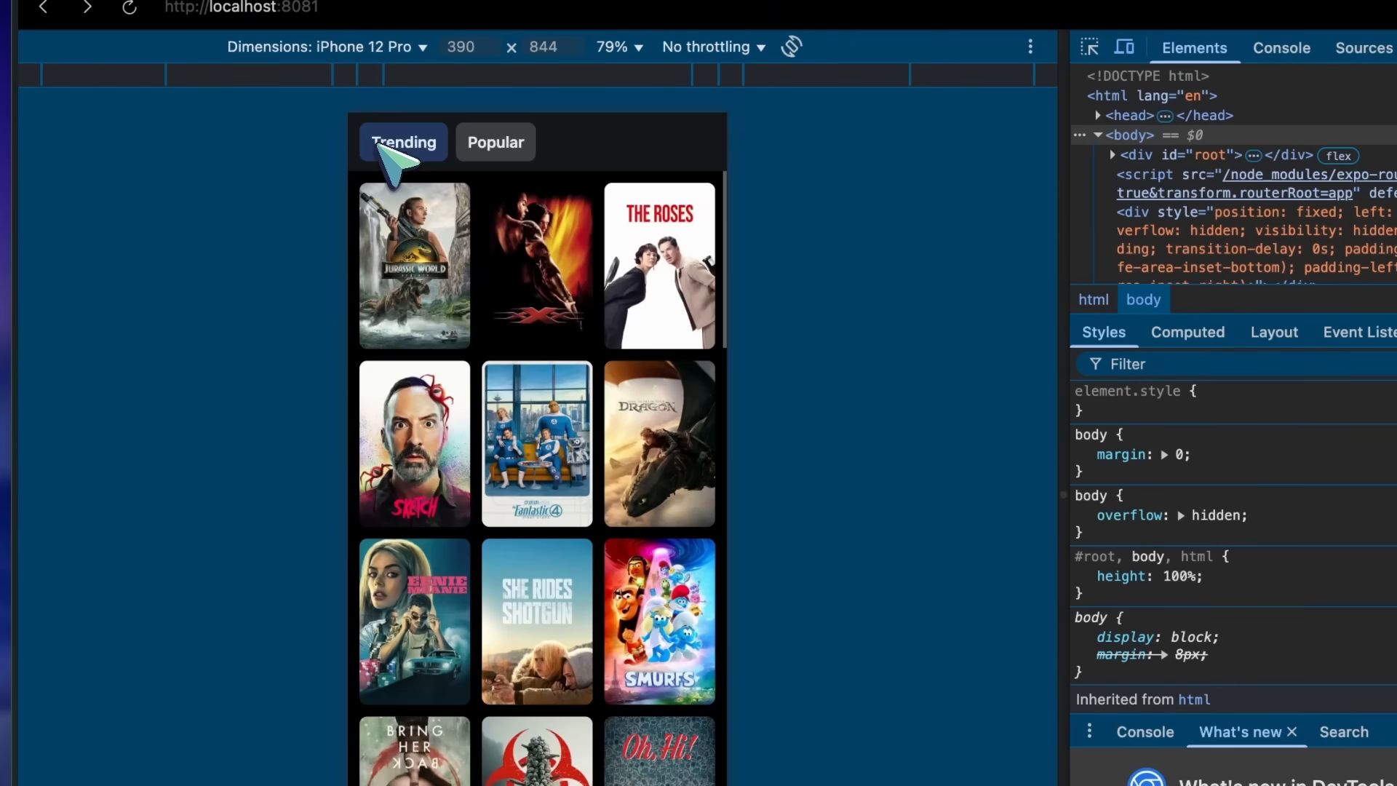
left_click(520, 37)
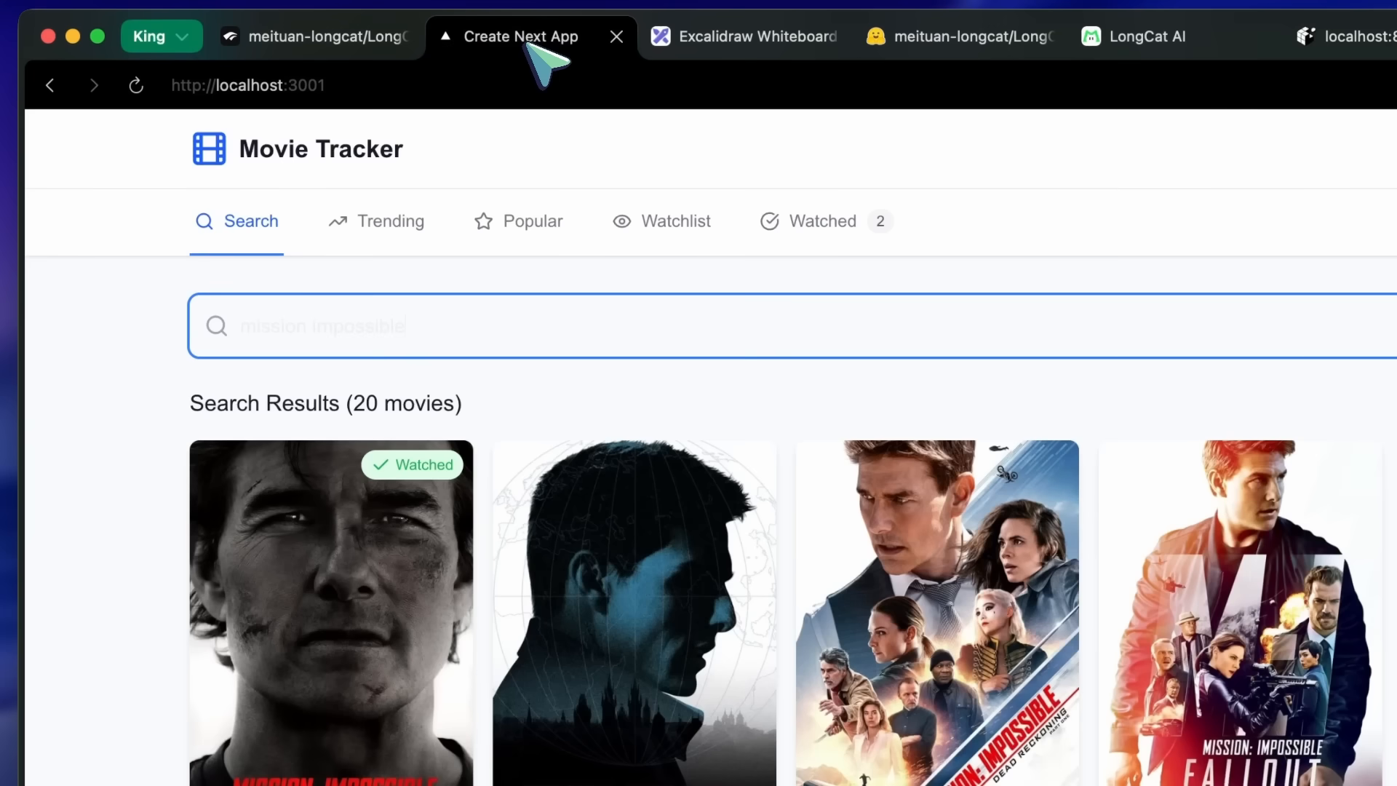
Preview Mission: Impossible – The Final Reckoning, remove a movie from Watched, then view F1
left_click(330, 614)
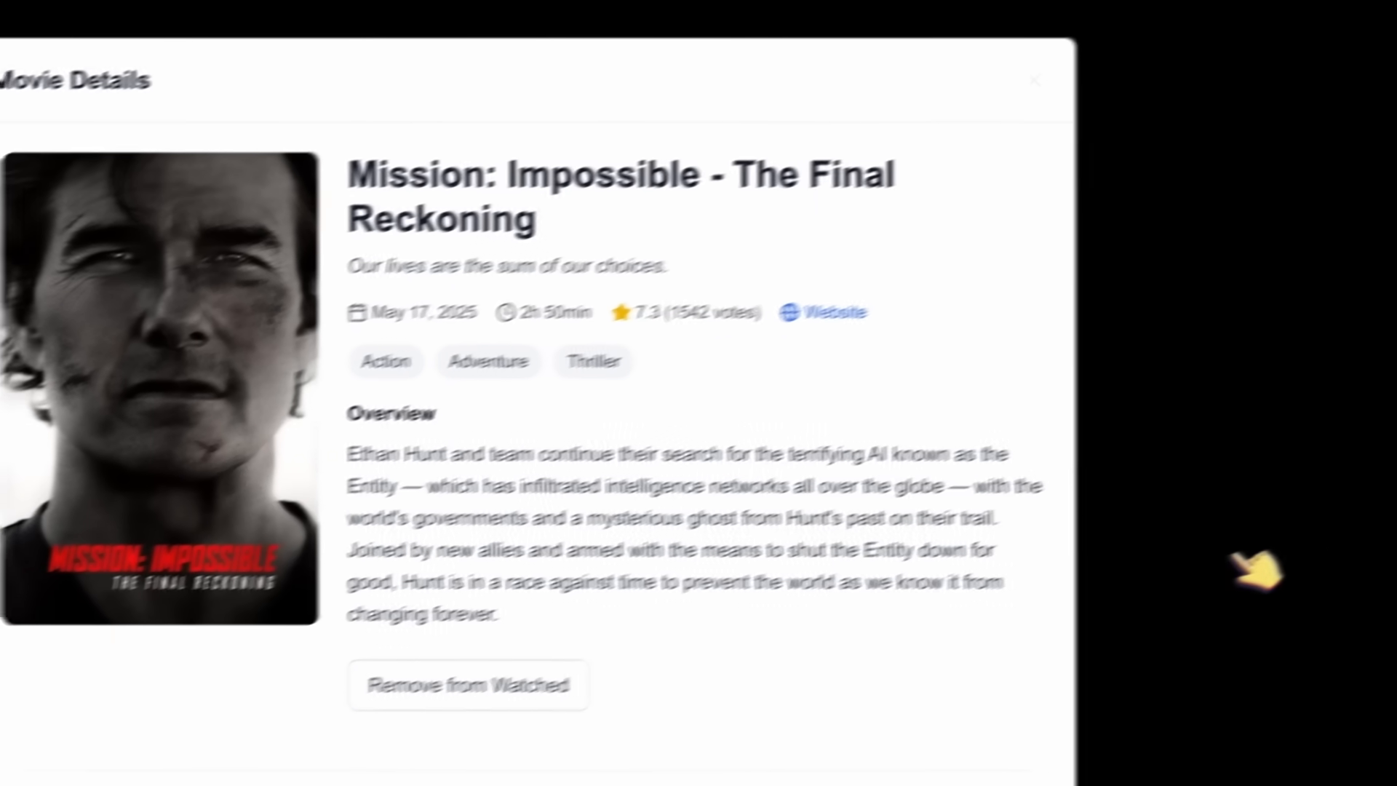
left_click(1034, 80)
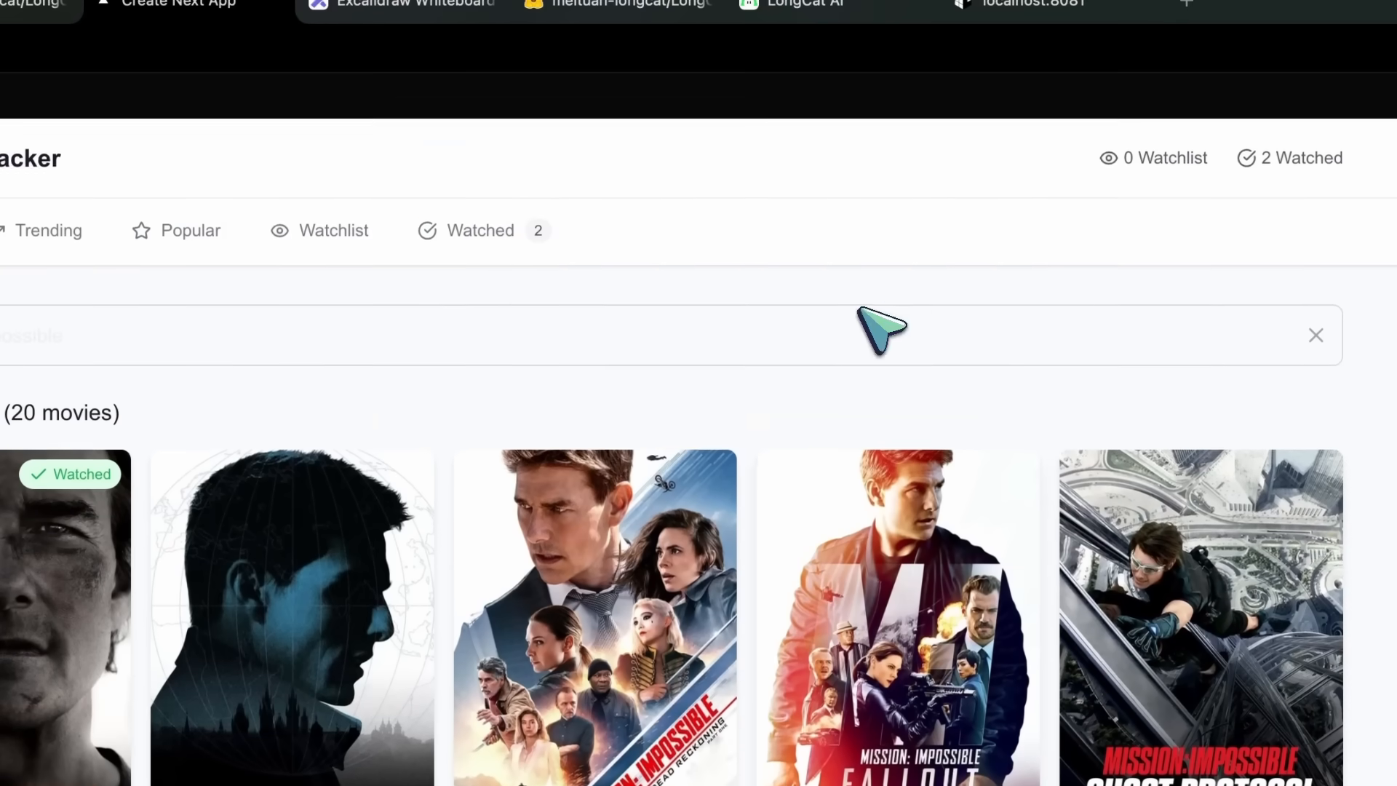
left_click(464, 229)
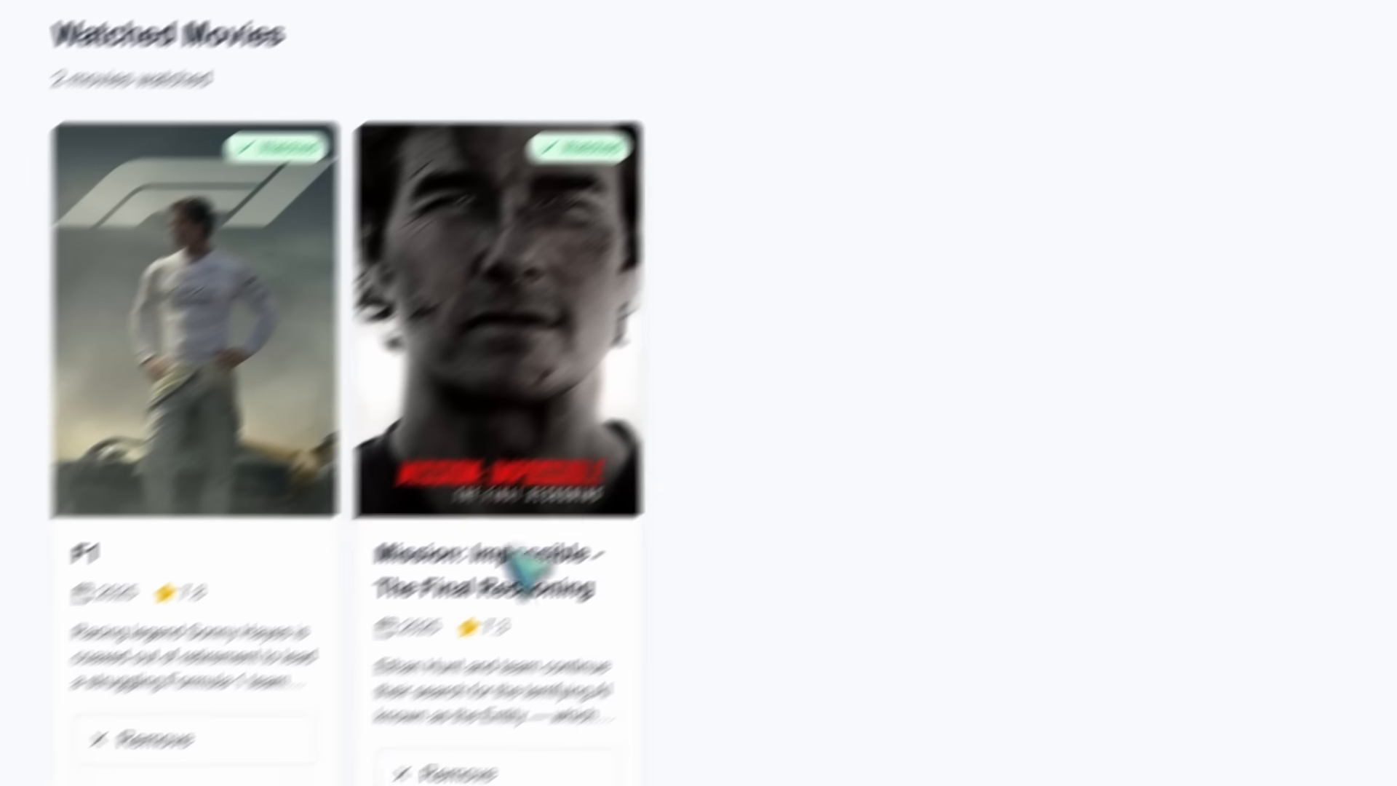
left_click(155, 738)
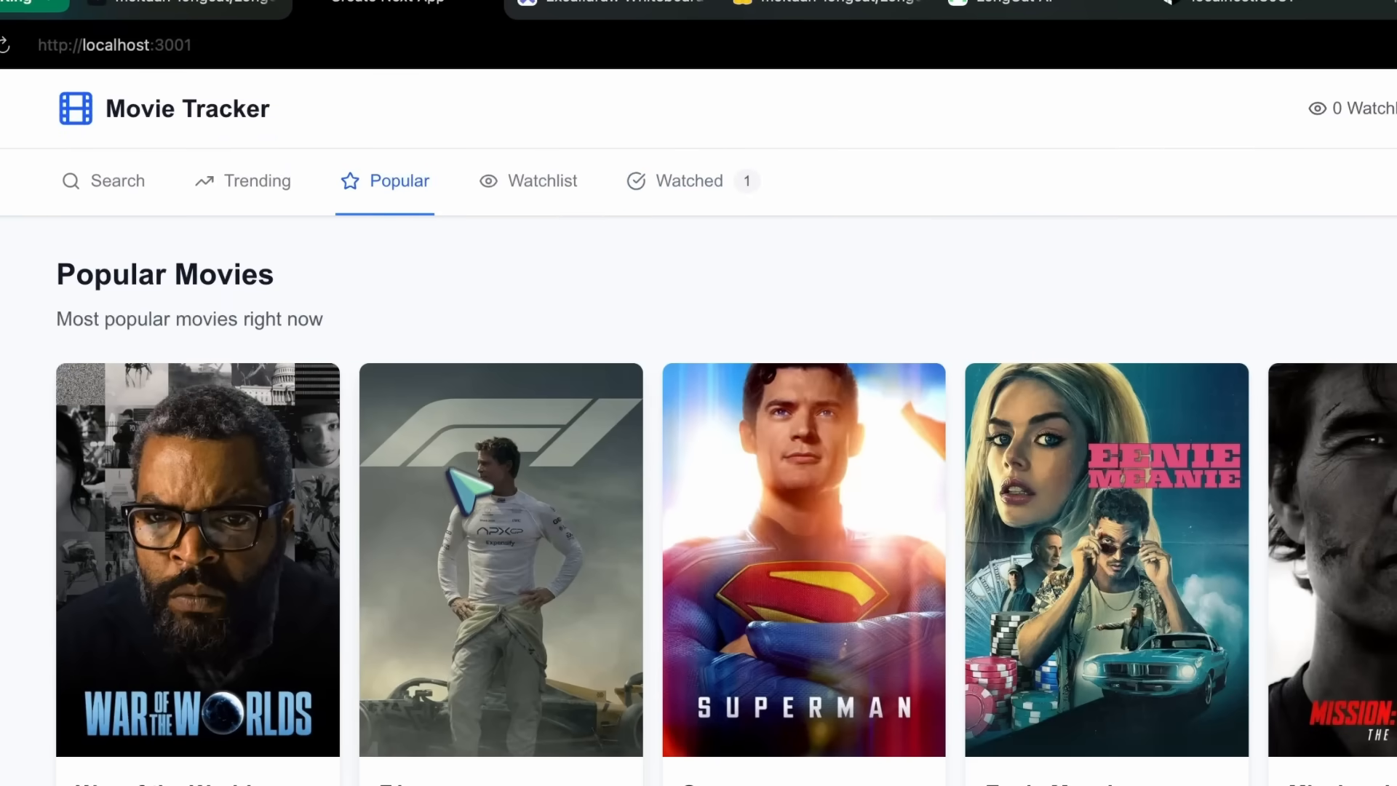
left_click(688, 181)
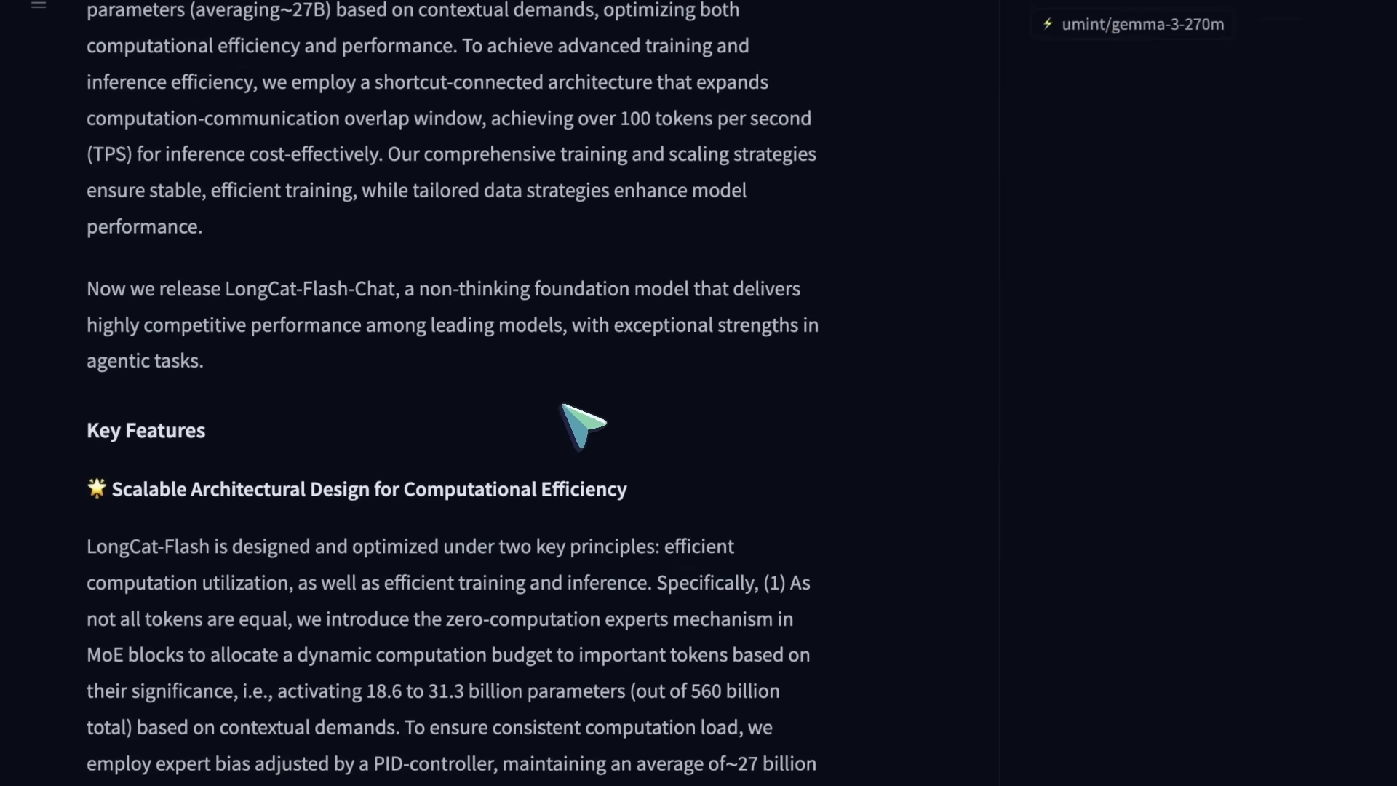
scroll("down", 3)
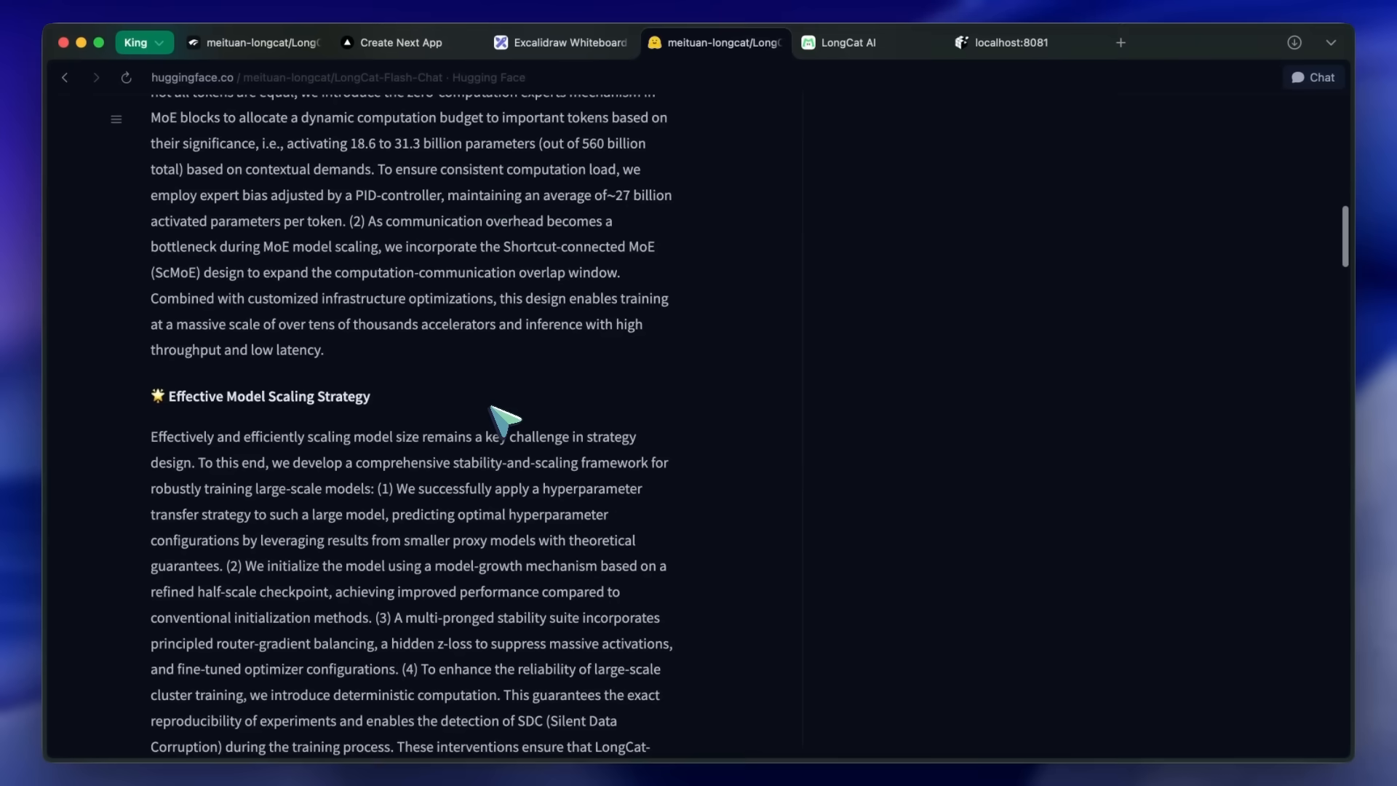
scroll("up", 3)
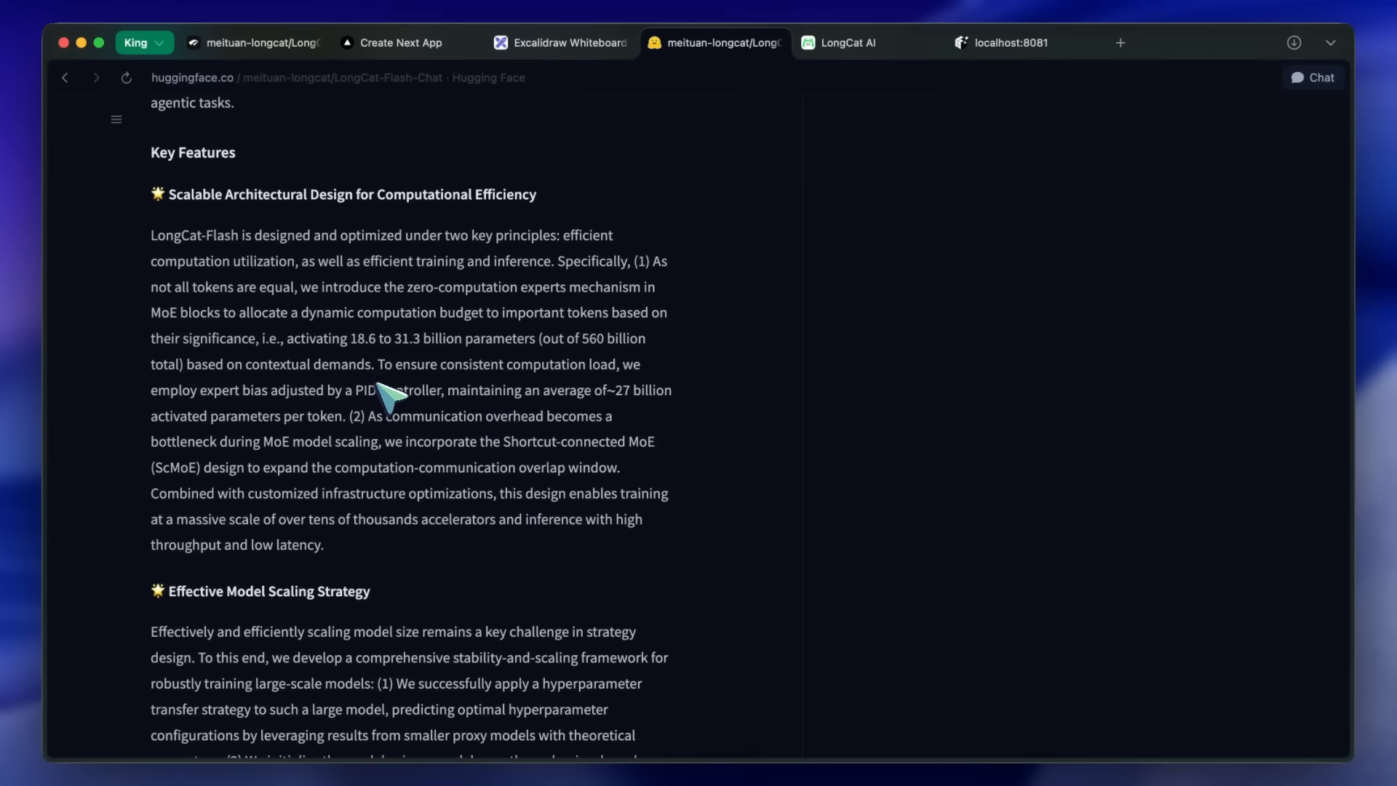
scroll("up", 3)
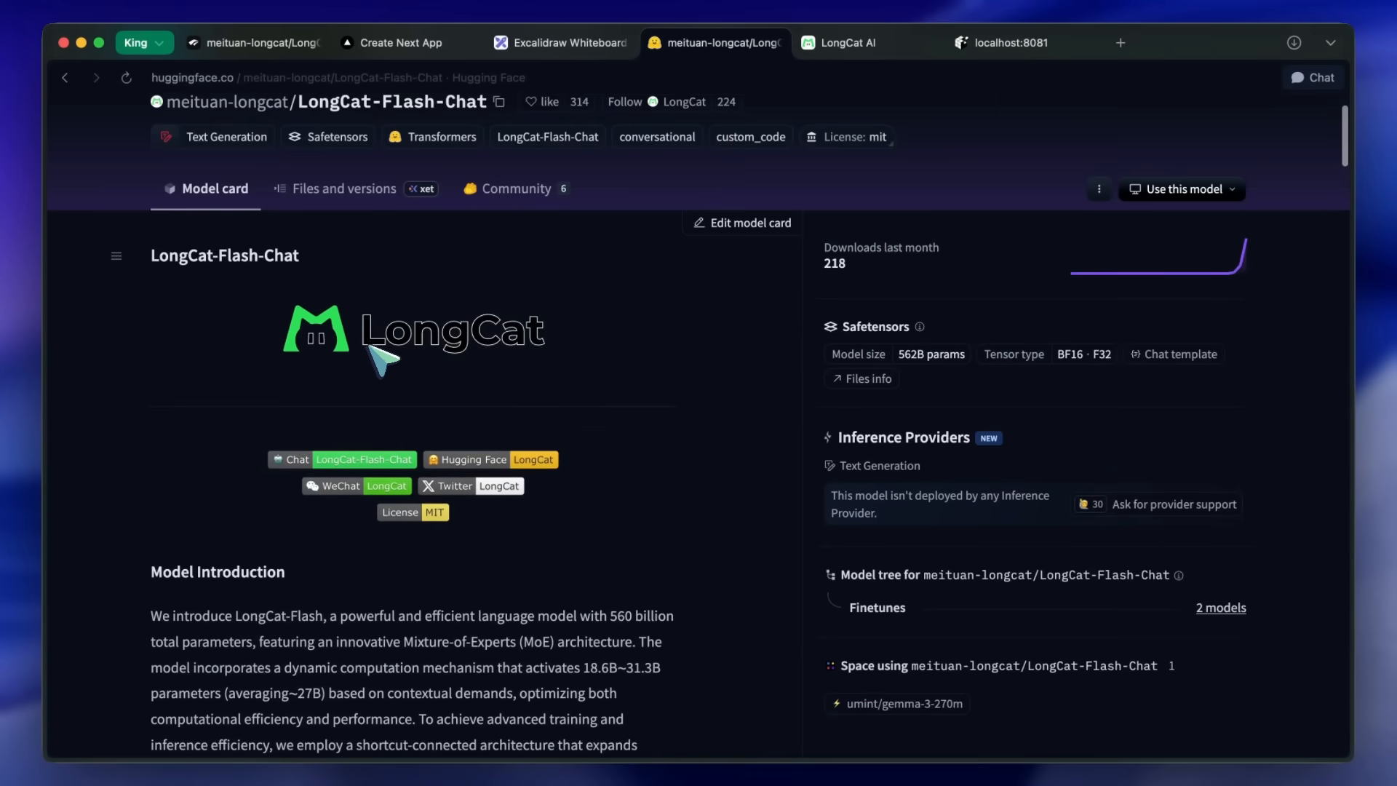
scroll("down", 3)
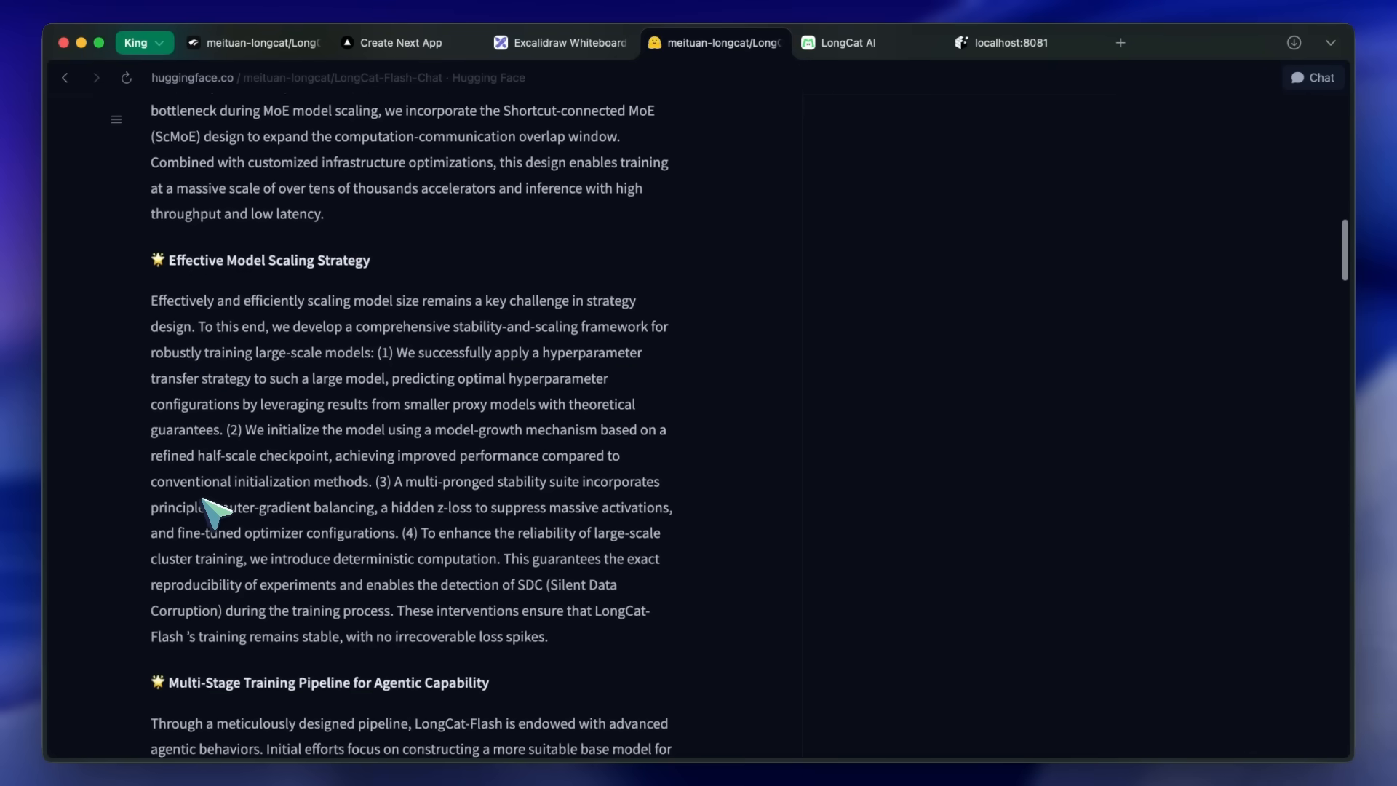
scroll("down", 3)
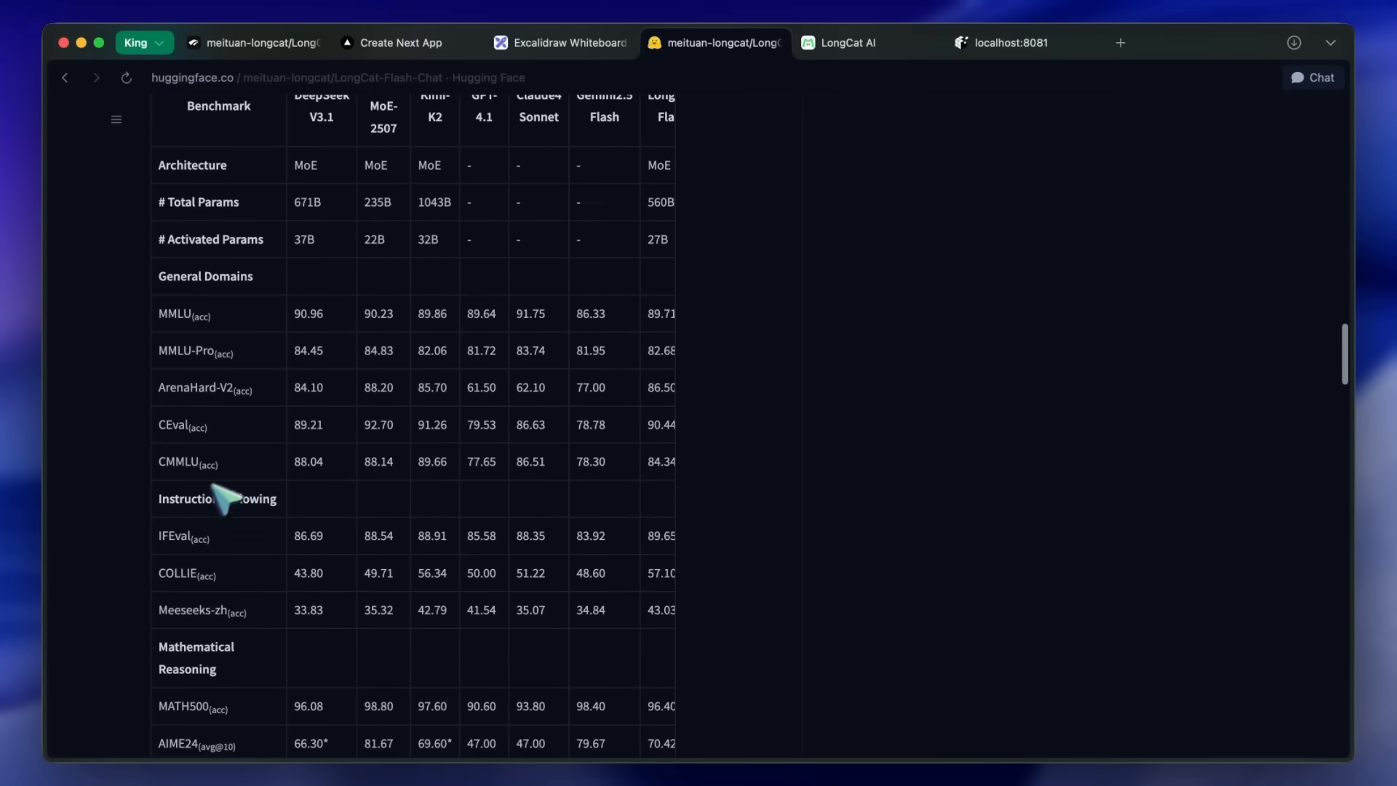
scroll("up", 3)
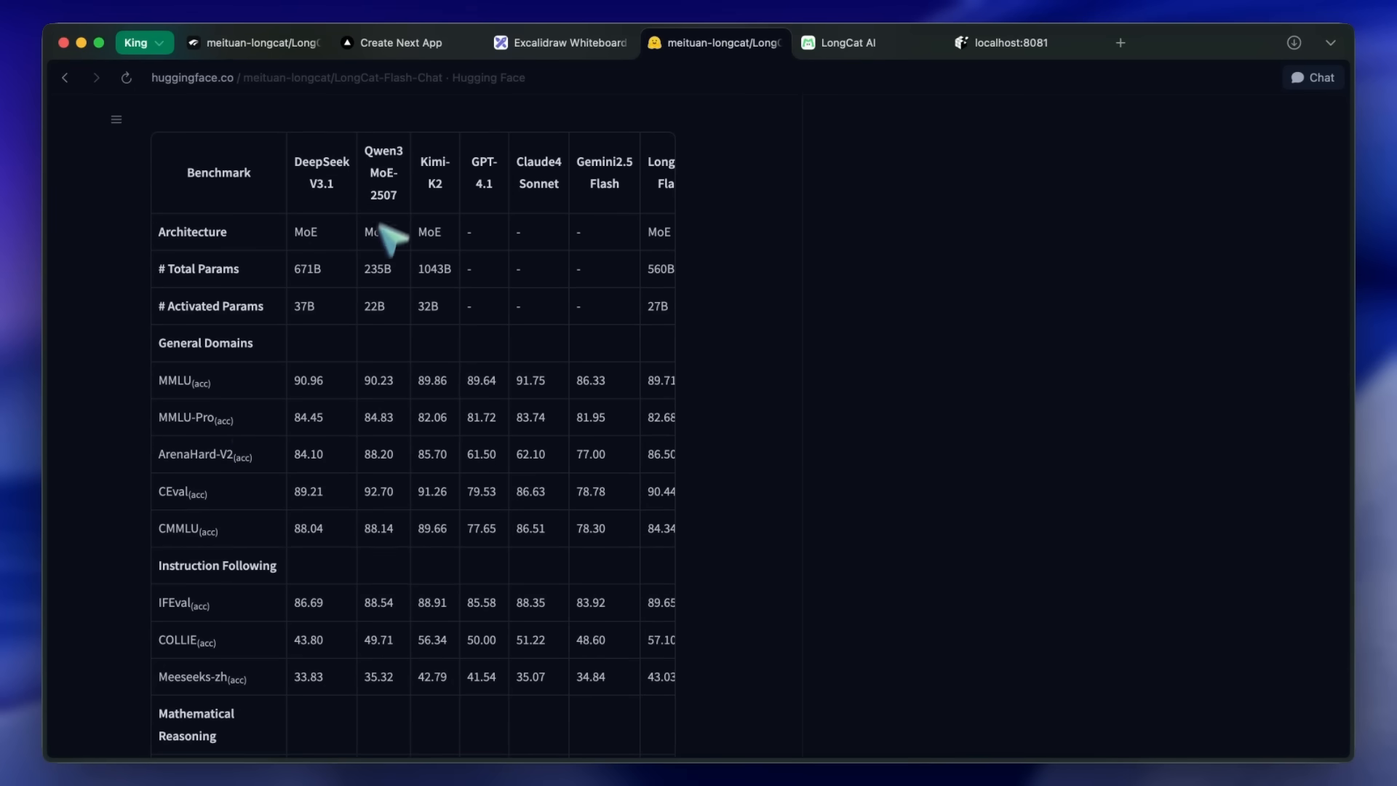
mouse_move(392, 441)
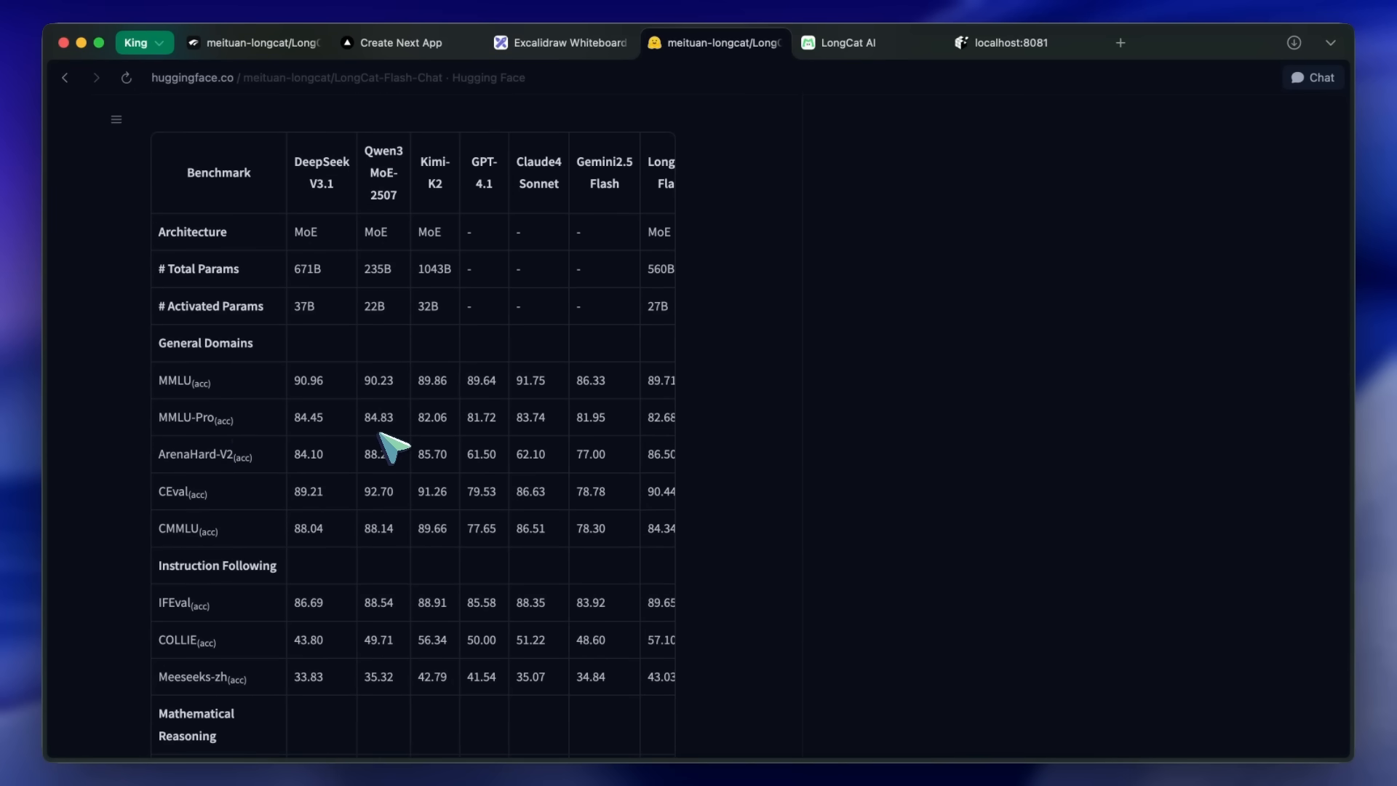
scroll("down", 3)
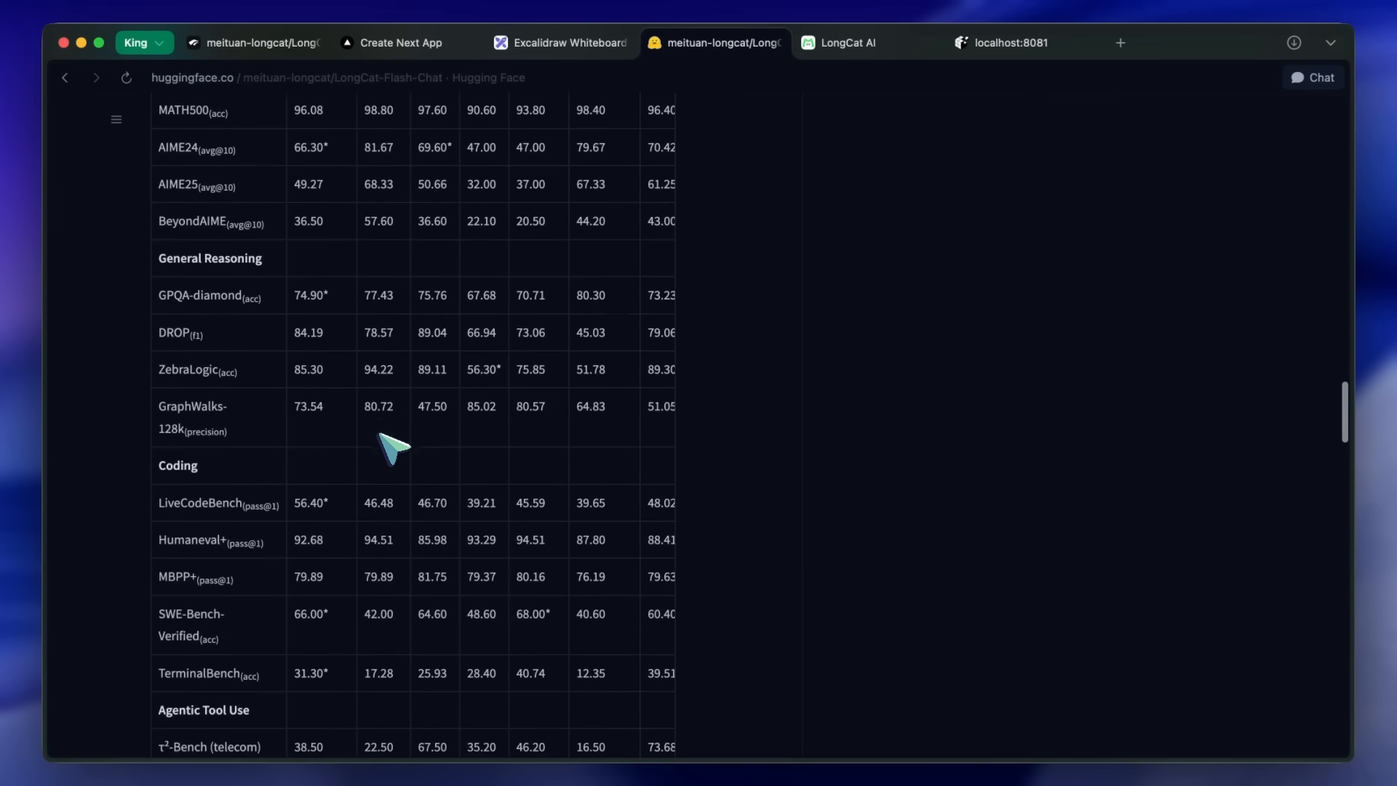
scroll("up", 3)
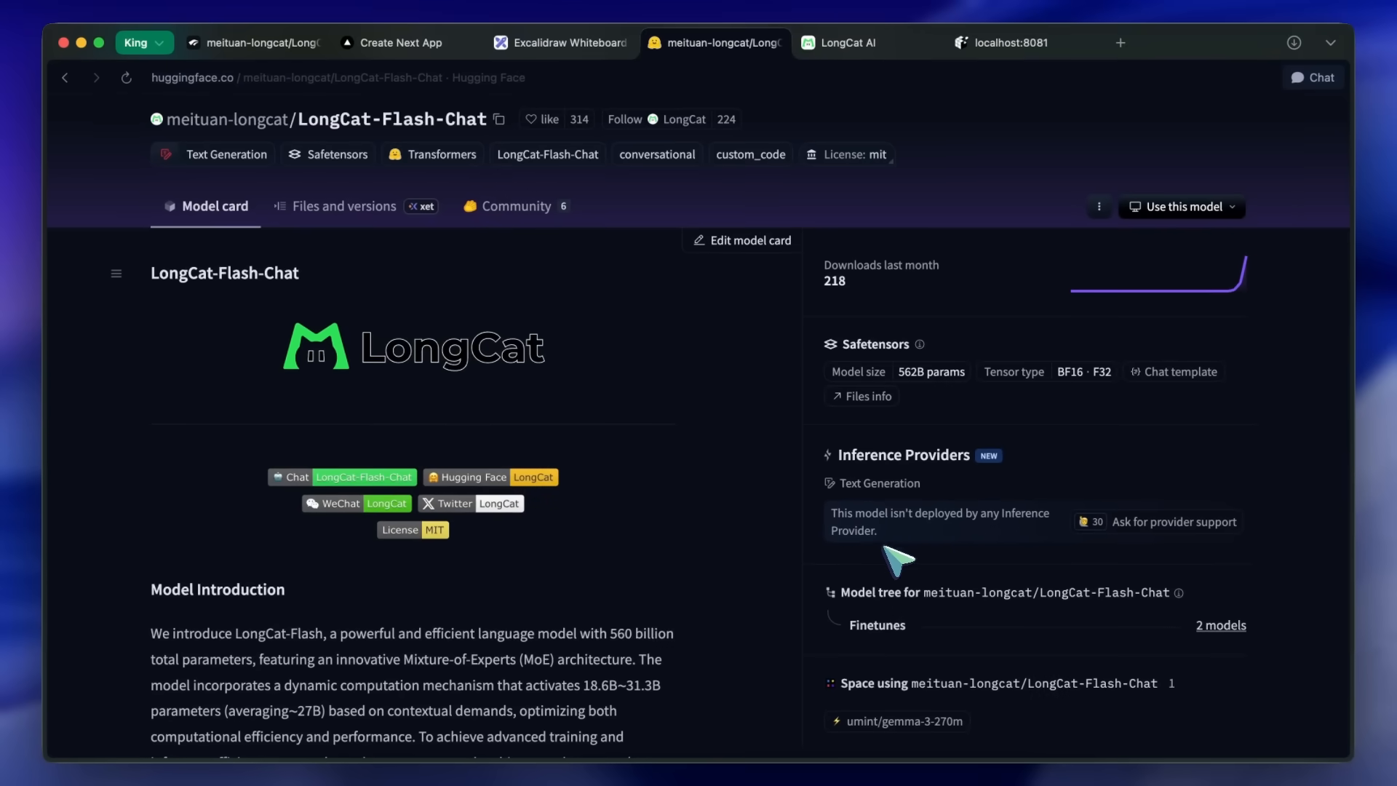
mouse_move(884, 543)
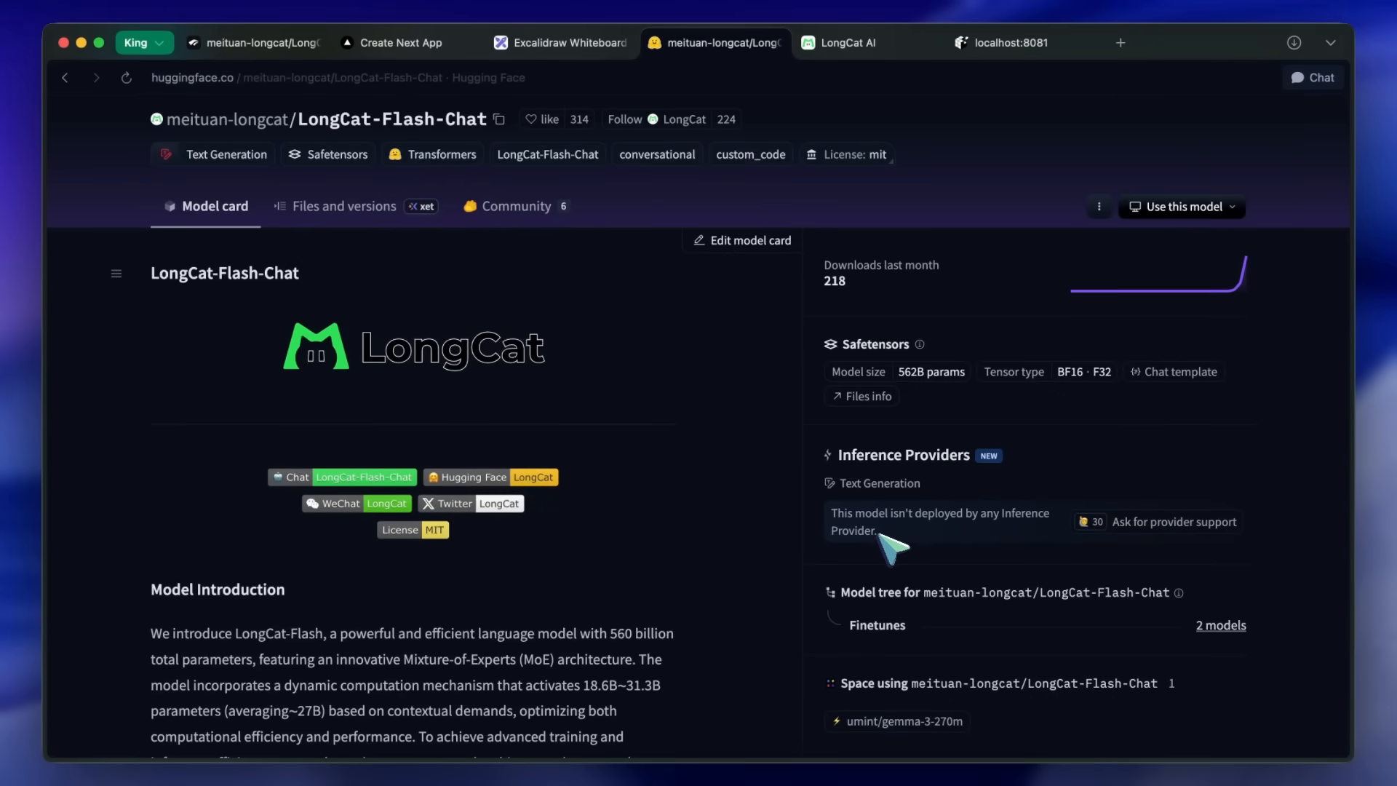
mouse_move(908, 552)
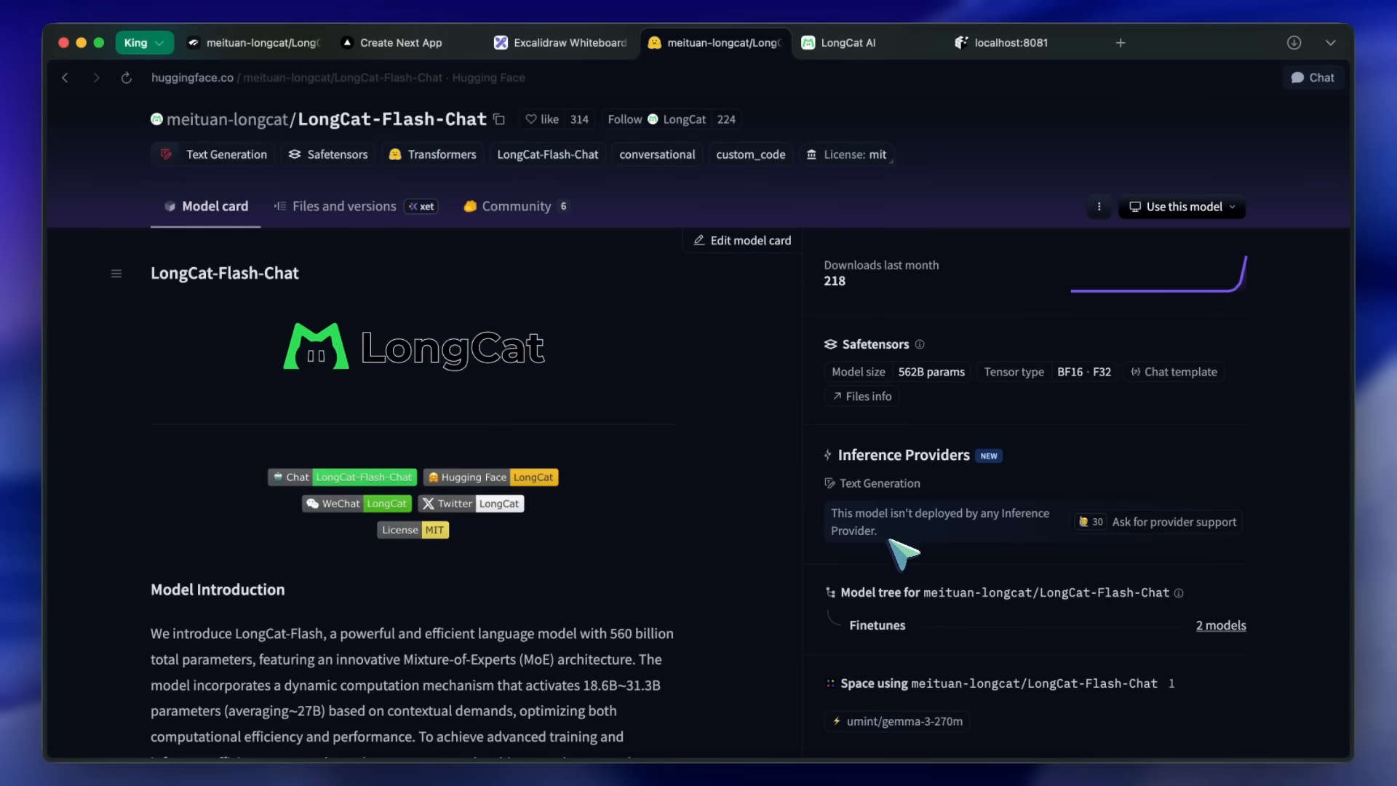
mouse_move(842, 571)
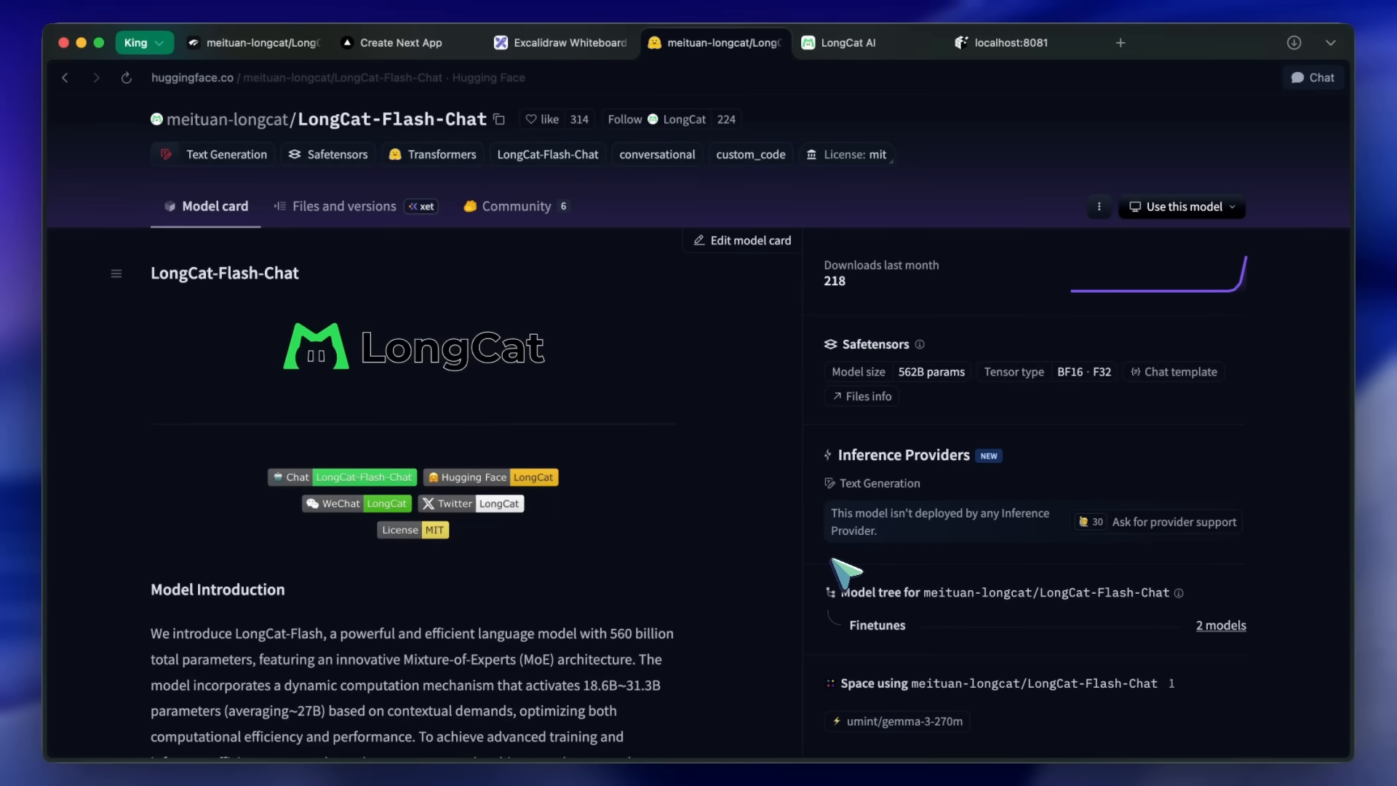
mouse_move(837, 271)
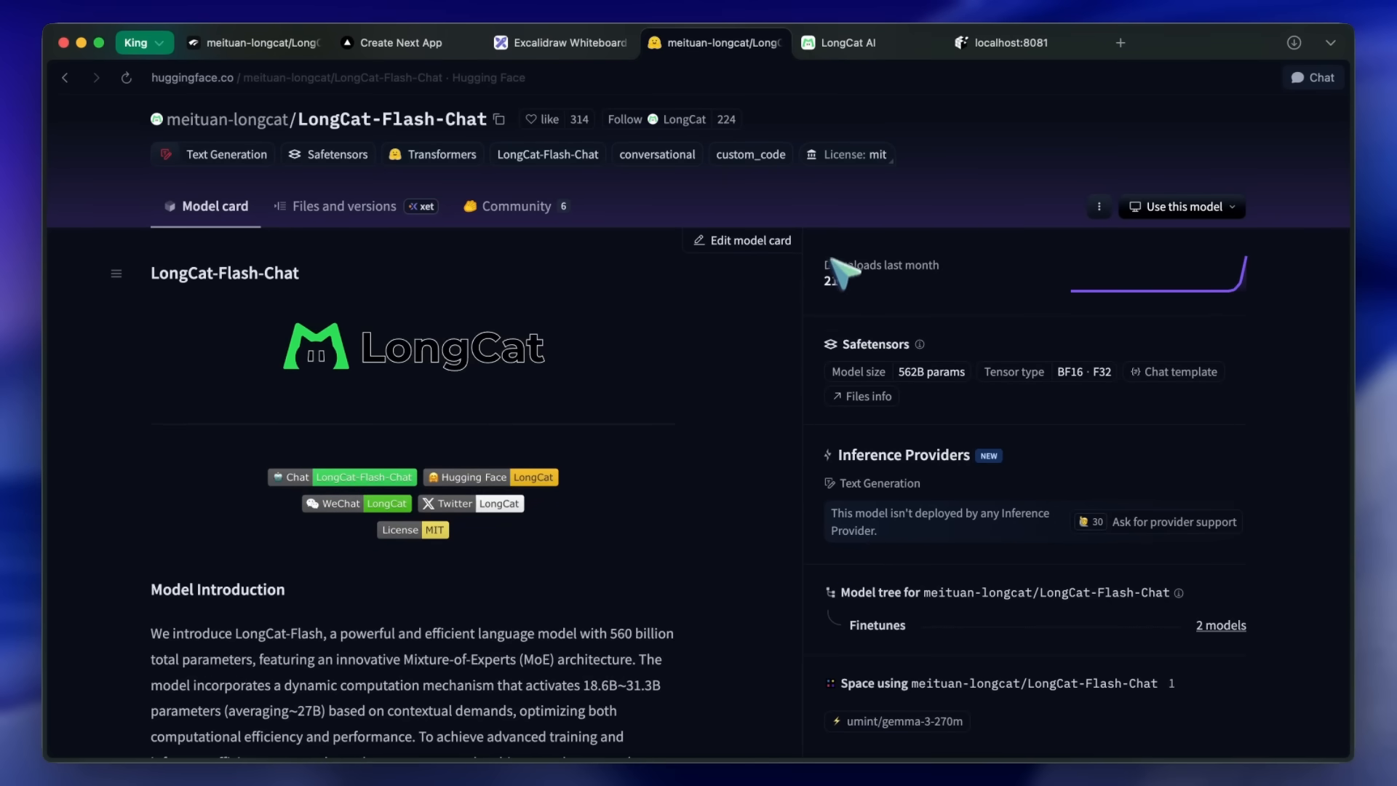
Return to the LongCat AI tab and start a new empty chat
left_click(847, 43)
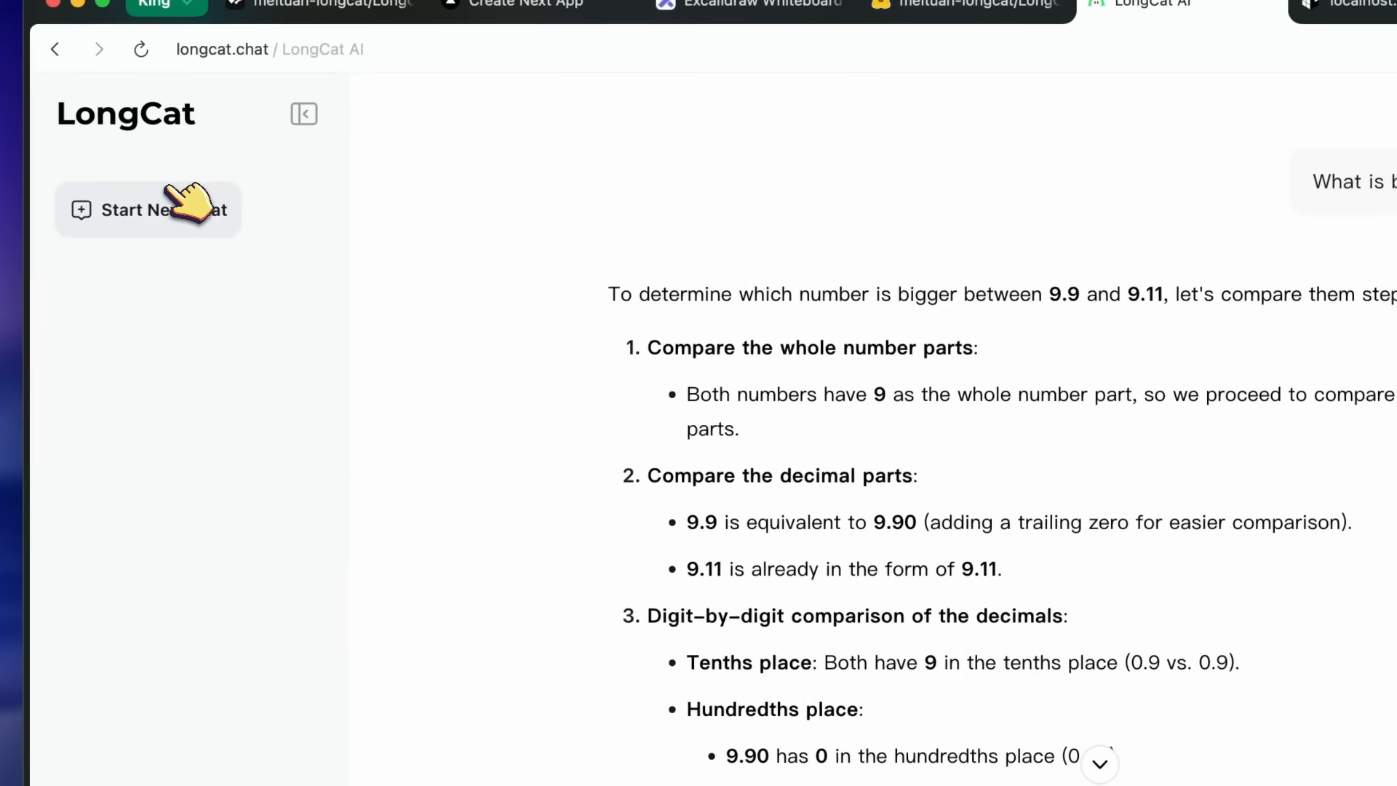
left_click(148, 210)
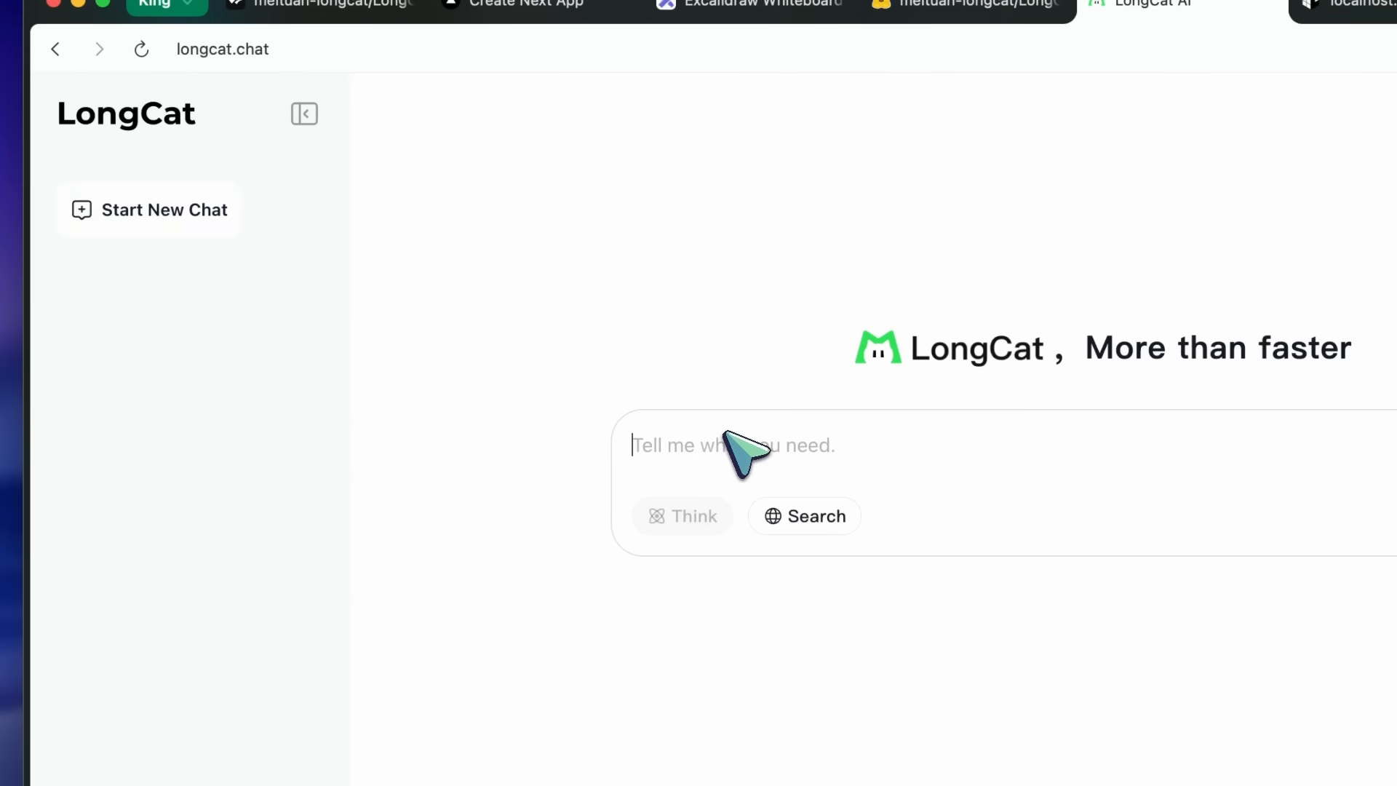
mouse_move(695, 454)
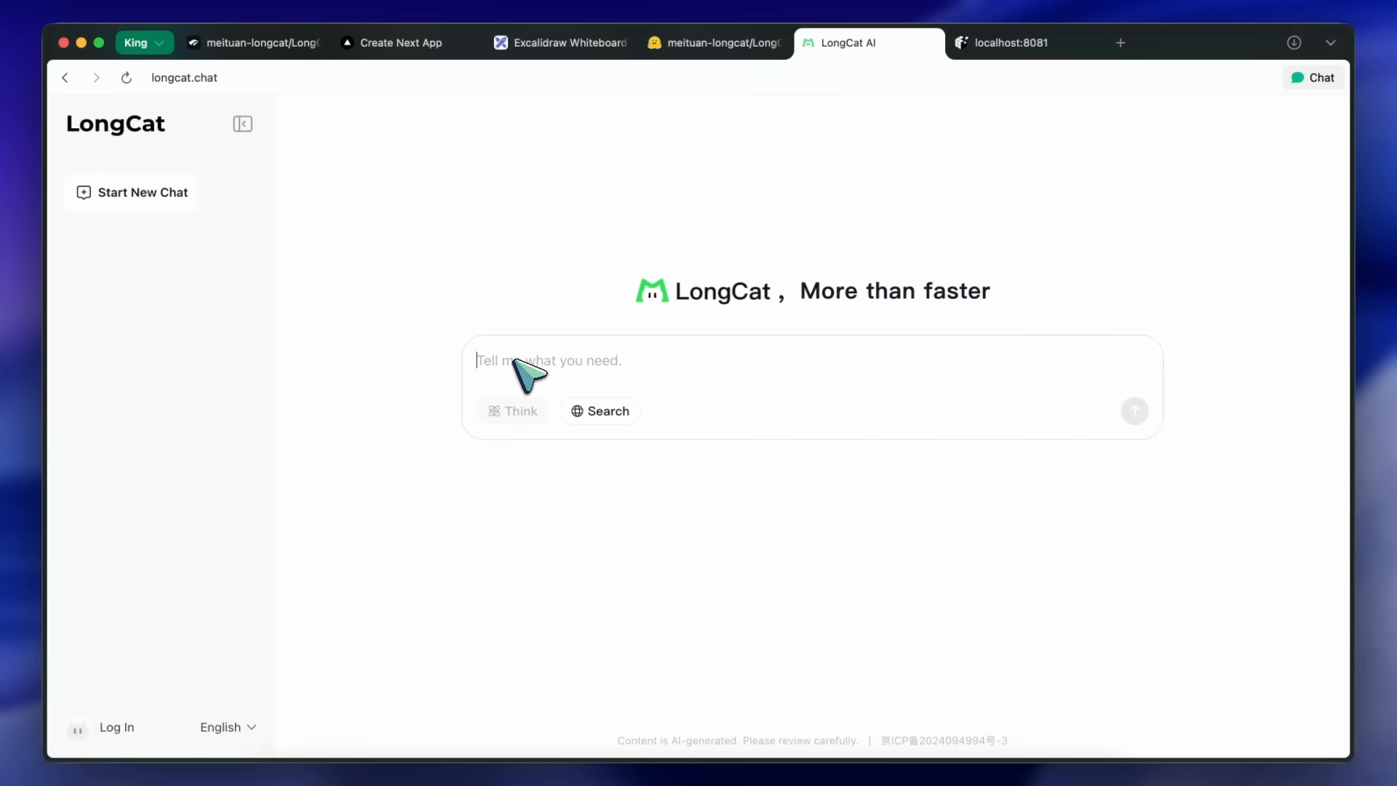
mouse_move(491, 294)
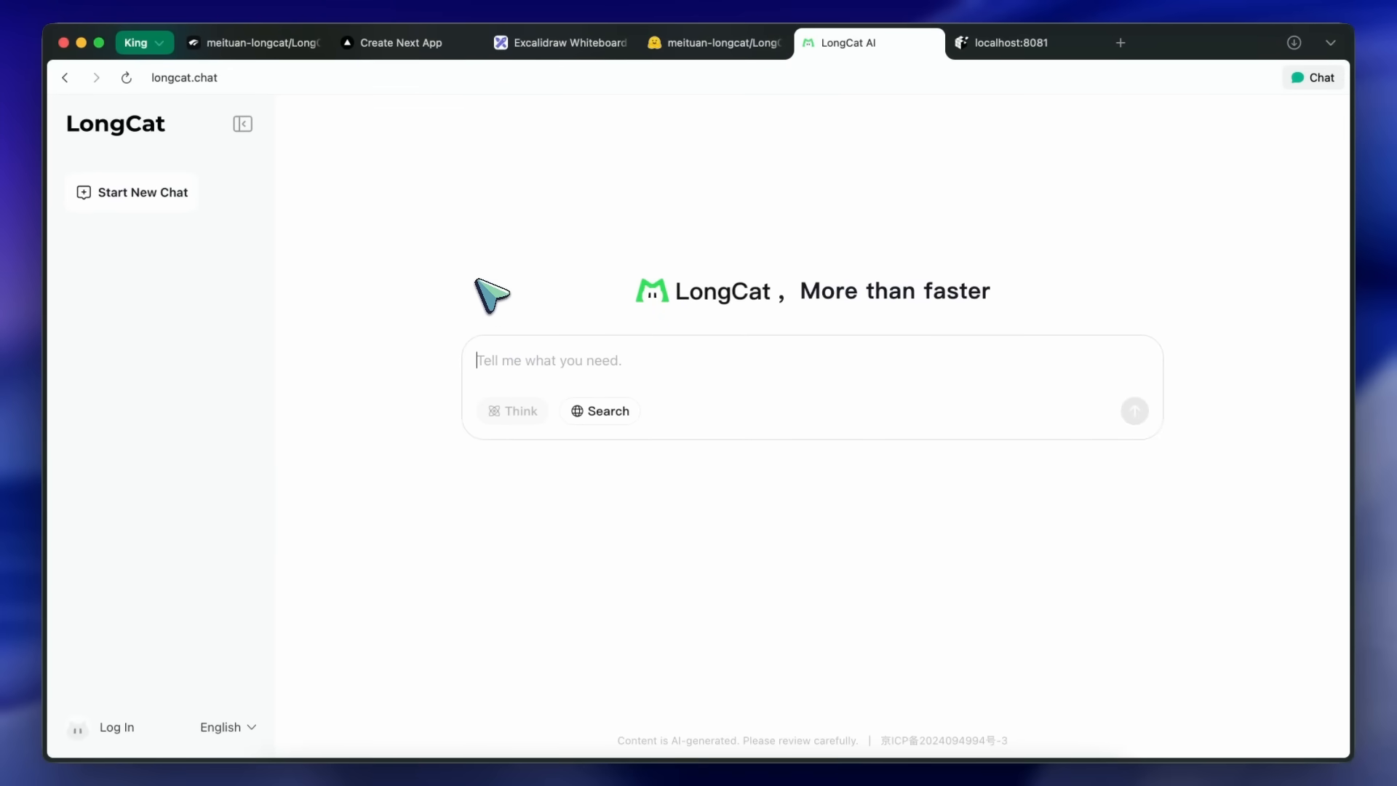
mouse_move(512, 410)
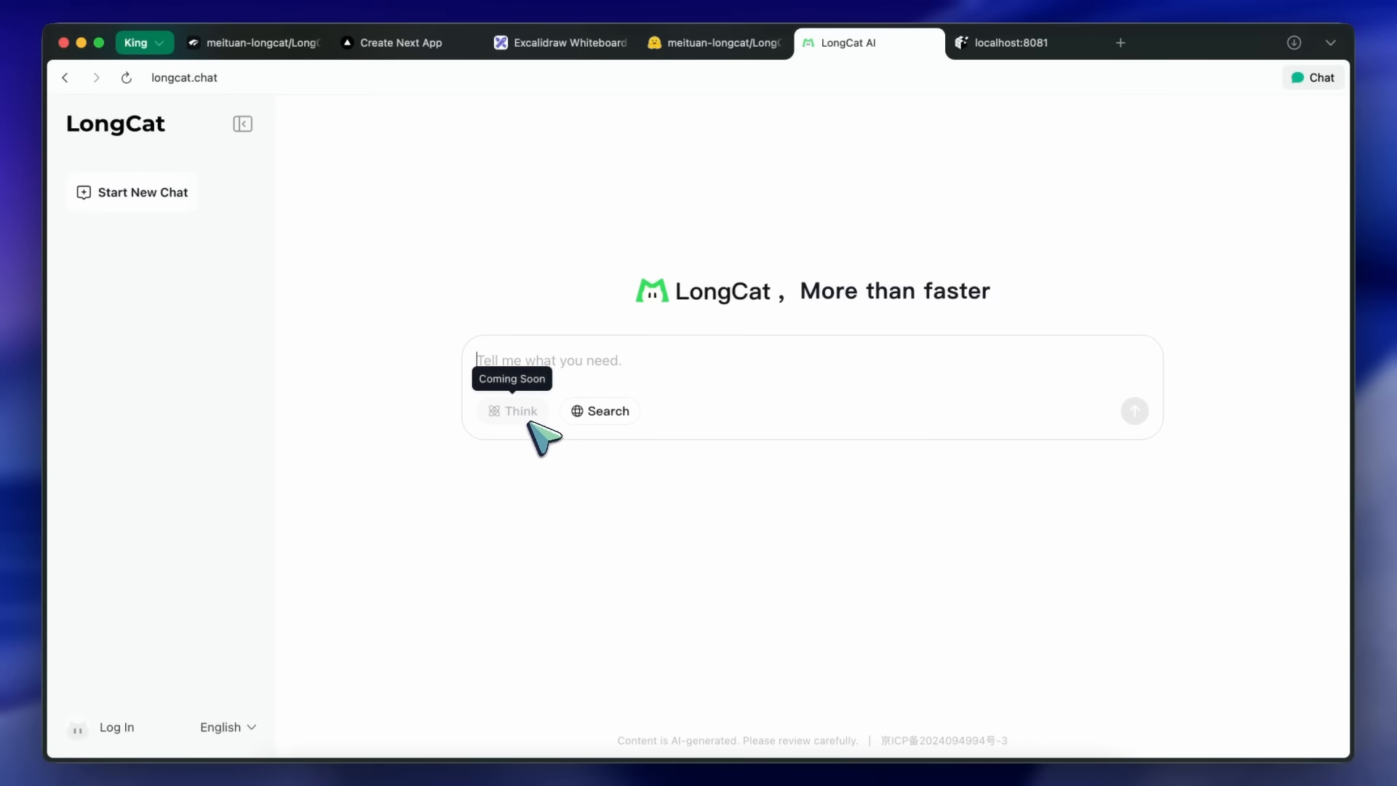
mouse_move(546, 384)
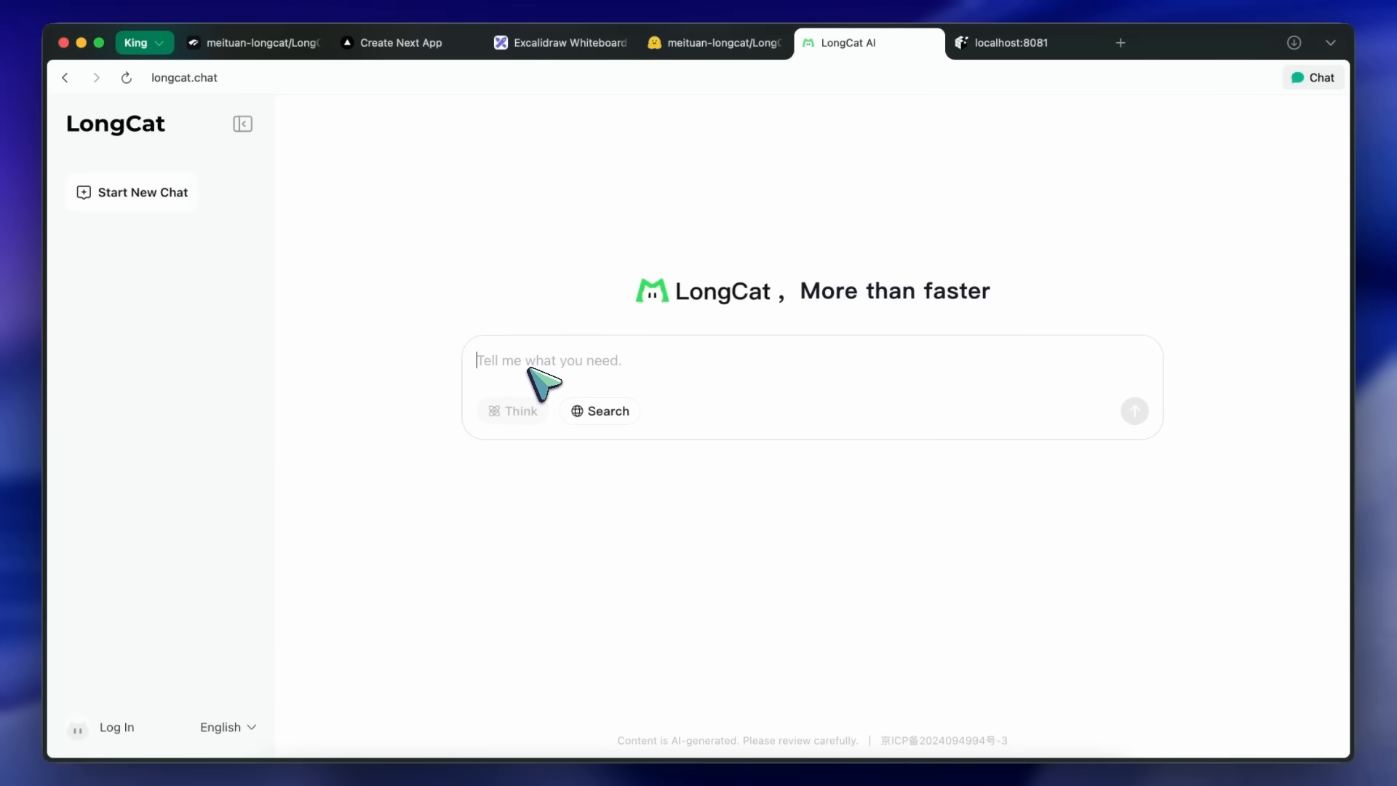
mouse_move(704, 342)
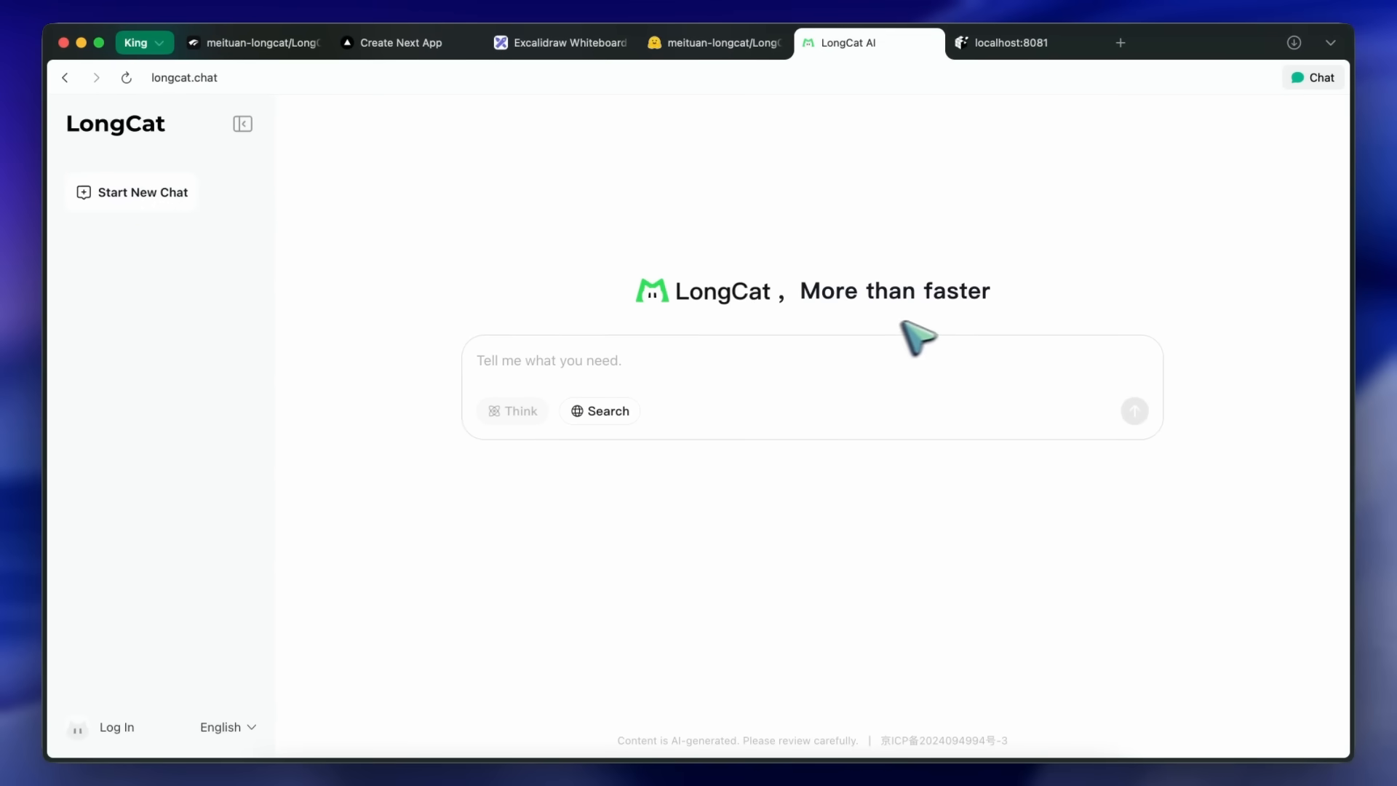
mouse_move(824, 339)
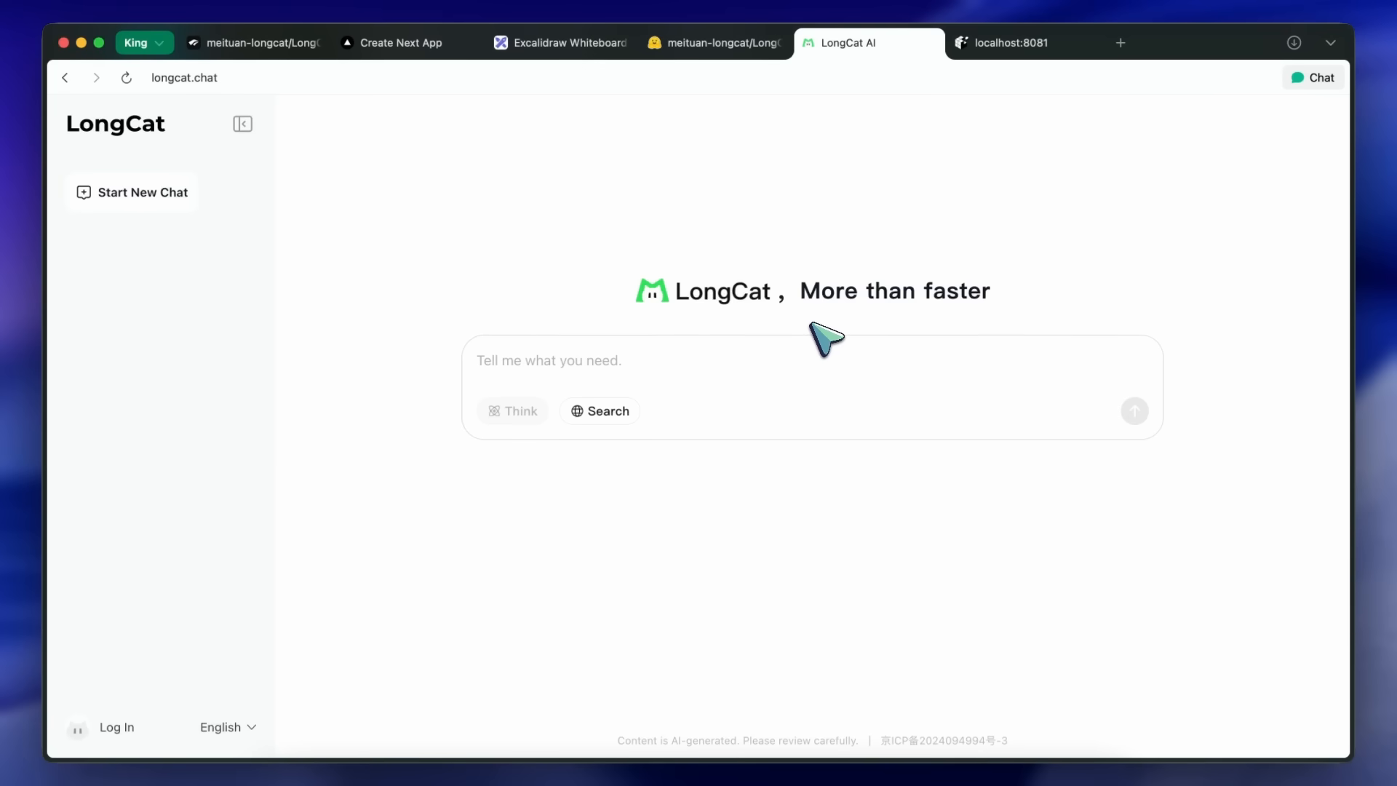
mouse_move(703, 352)
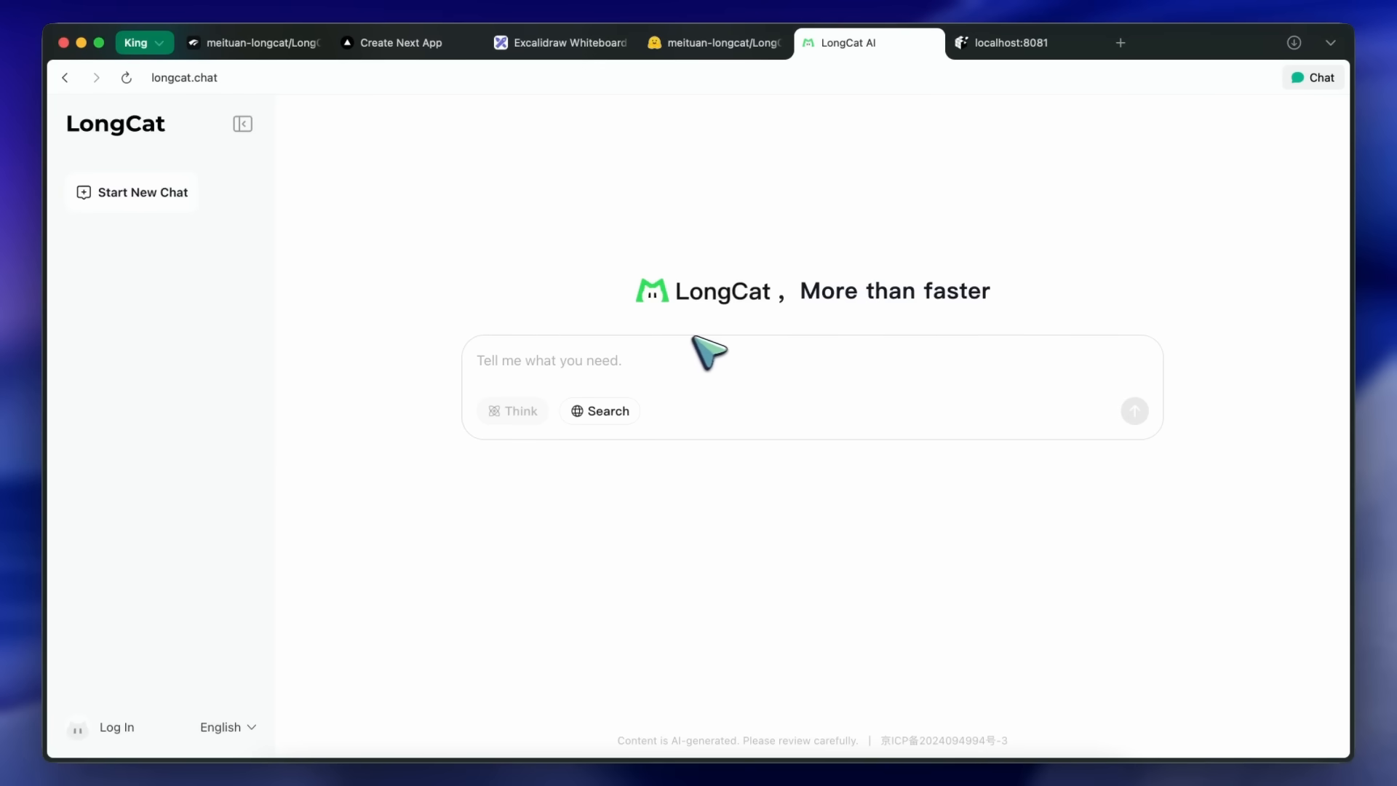
mouse_move(703, 357)
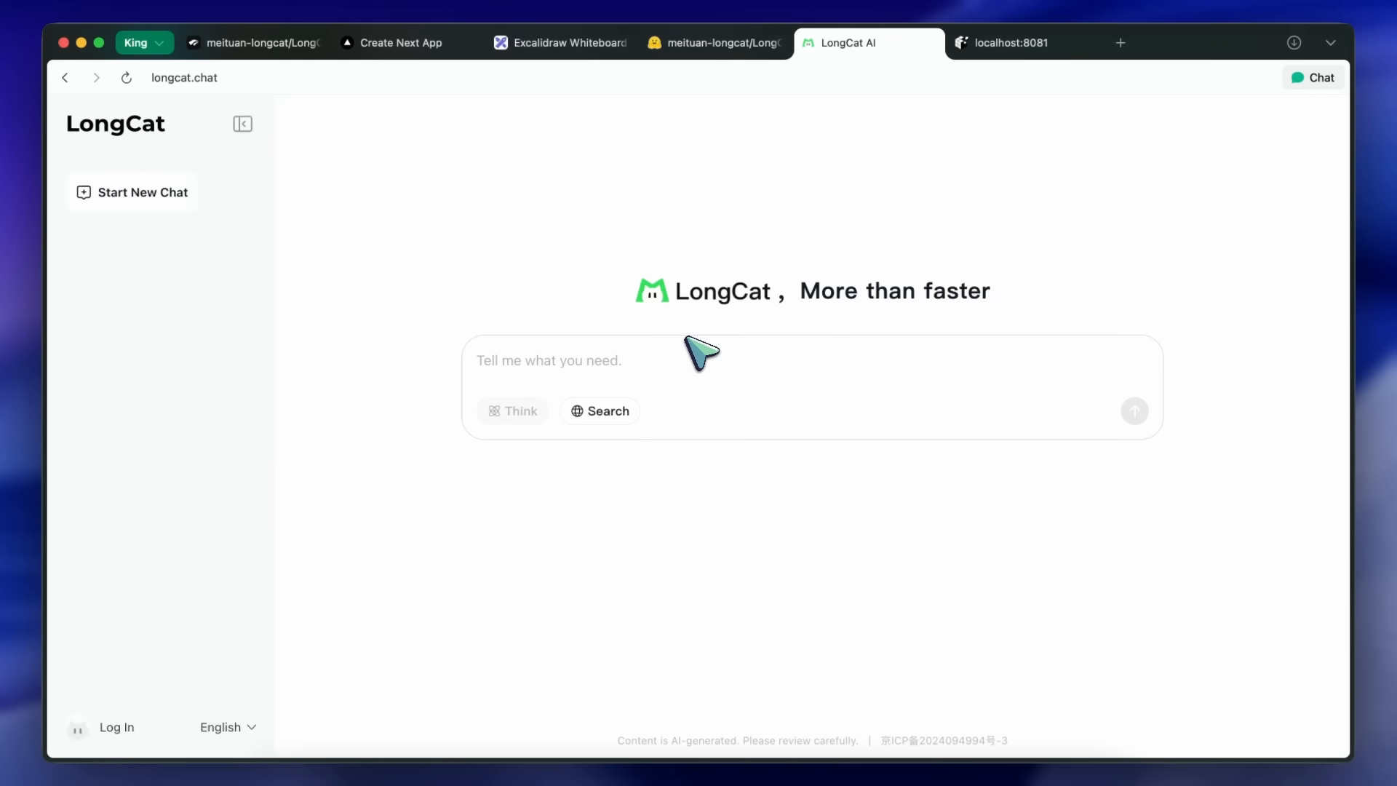
mouse_move(694, 345)
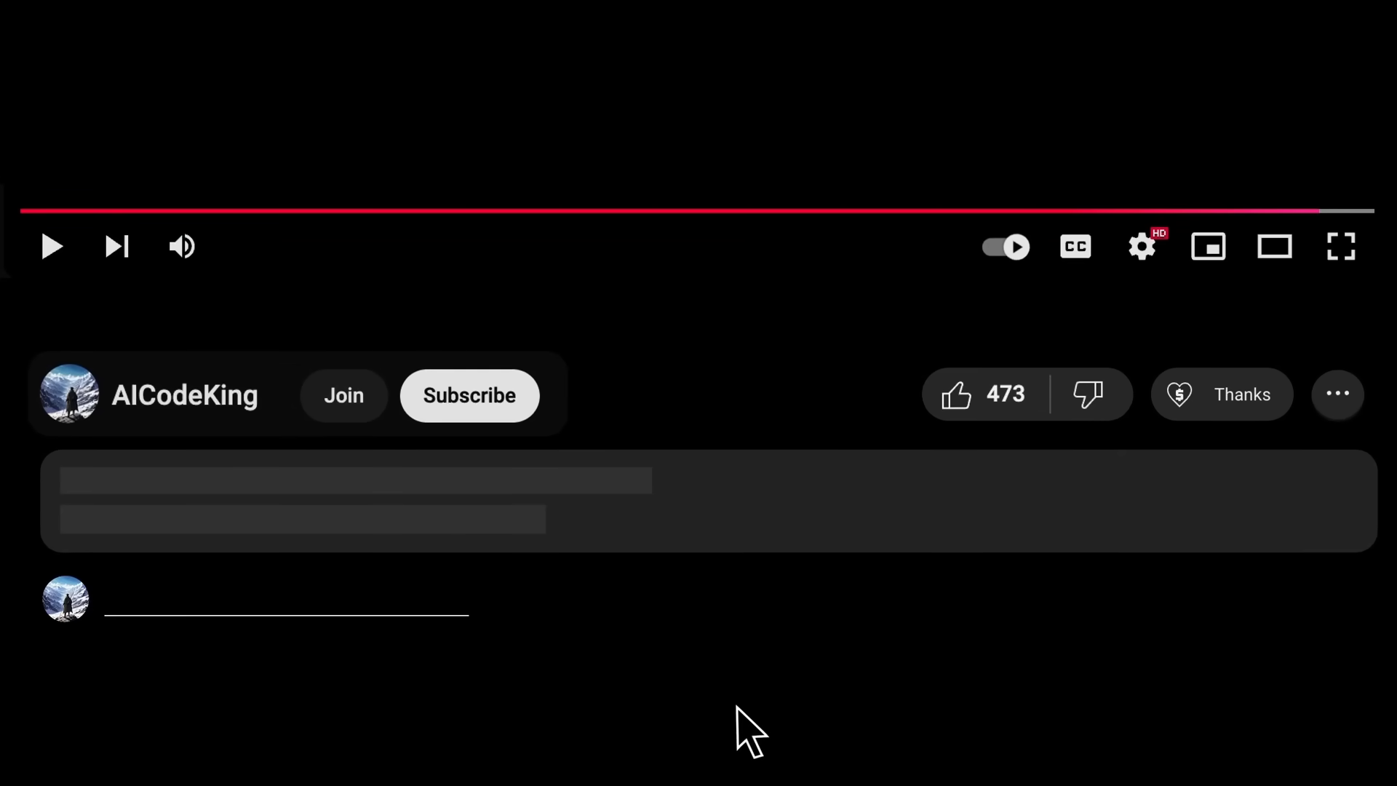
Open AICodeKing's Super Thanks dialog offering a $2.00 Thanks
left_click(1222, 393)
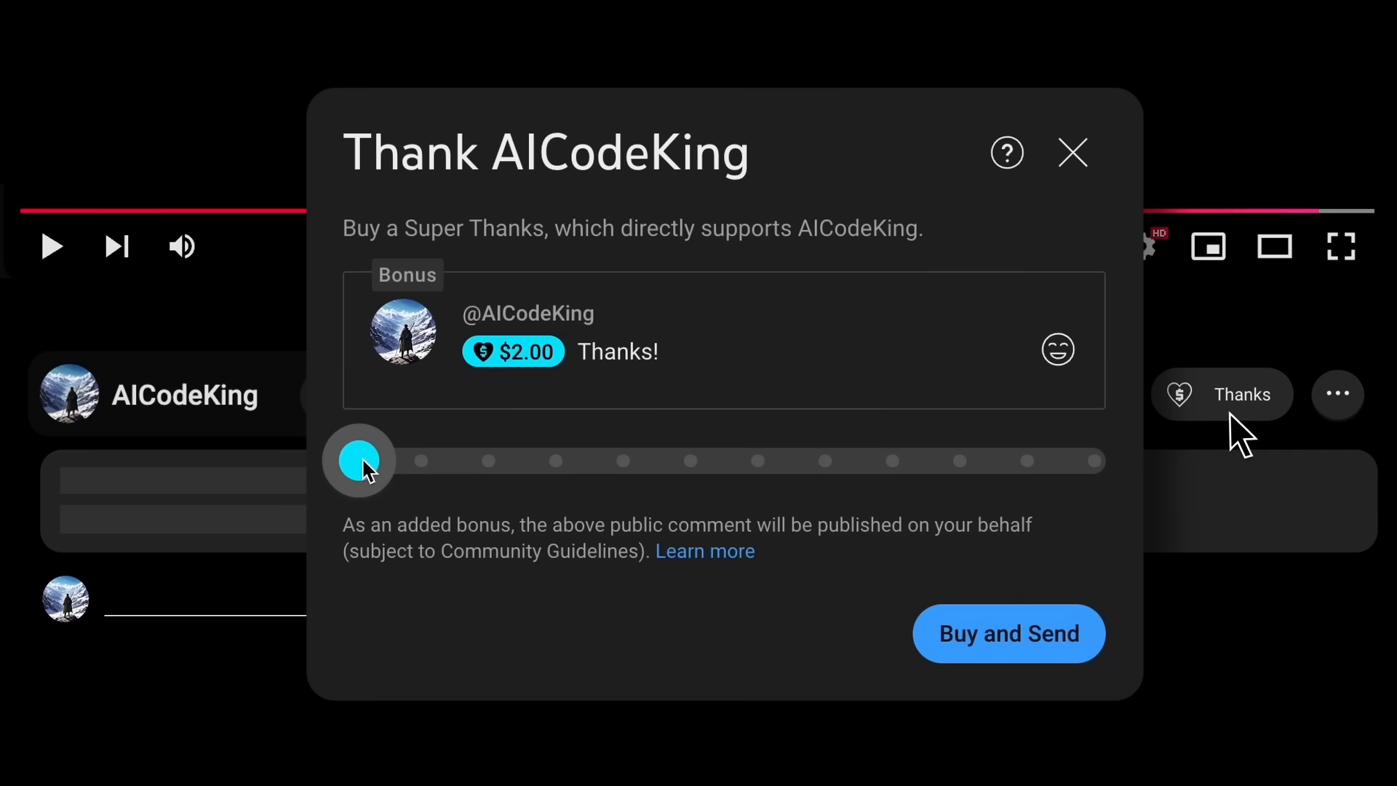